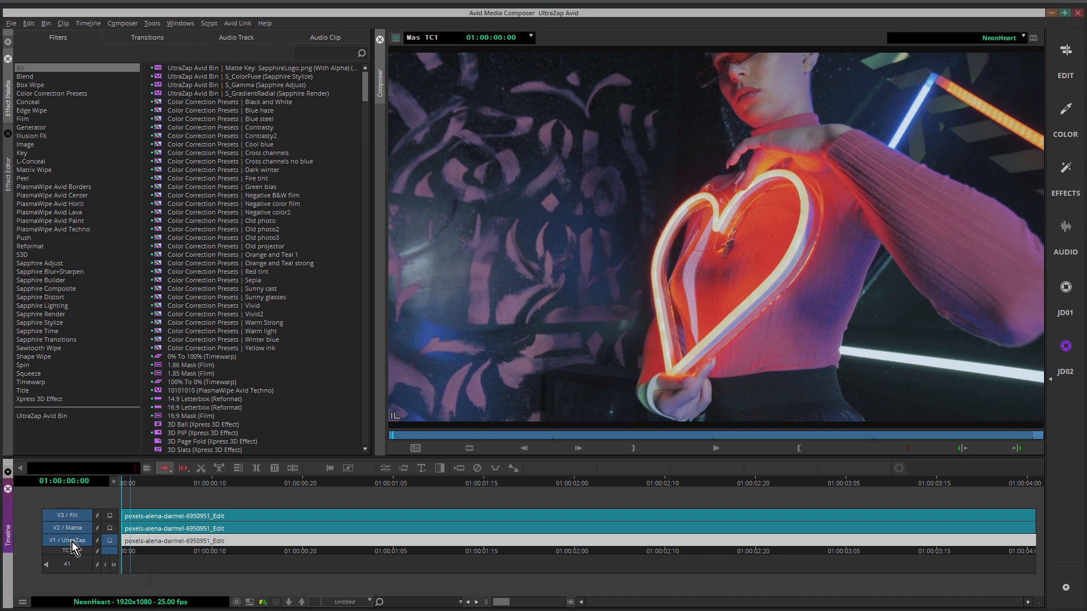
Step: Search the Effect Palette for 'col' so only Sapphire S_ColorFuse is listed
{"action": "right_click", "coordinate": [67, 540]}
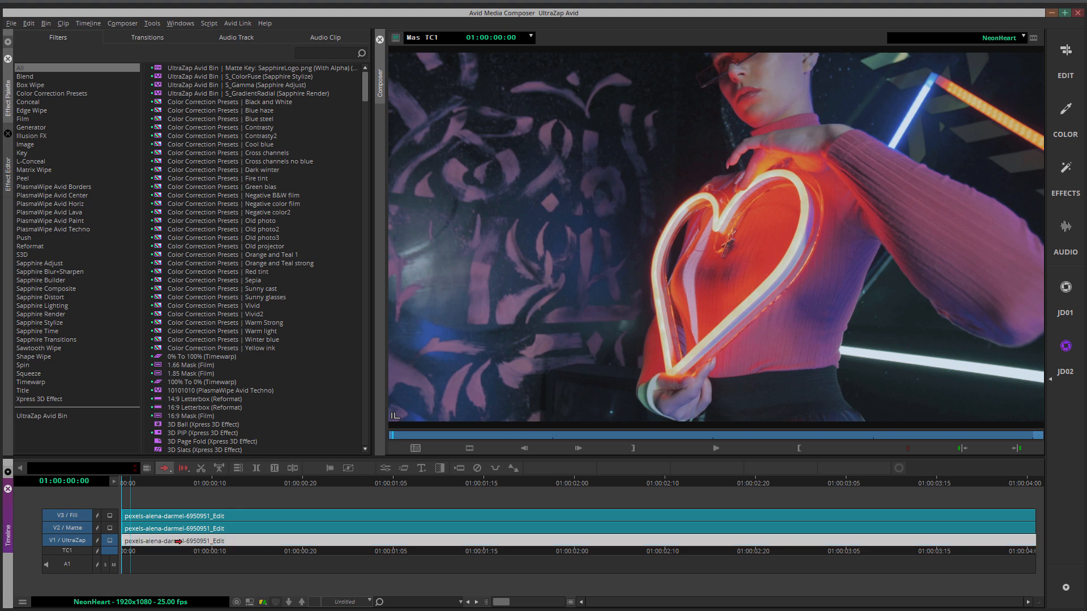
{"action": "mouse_move", "coordinate": [323, 54]}
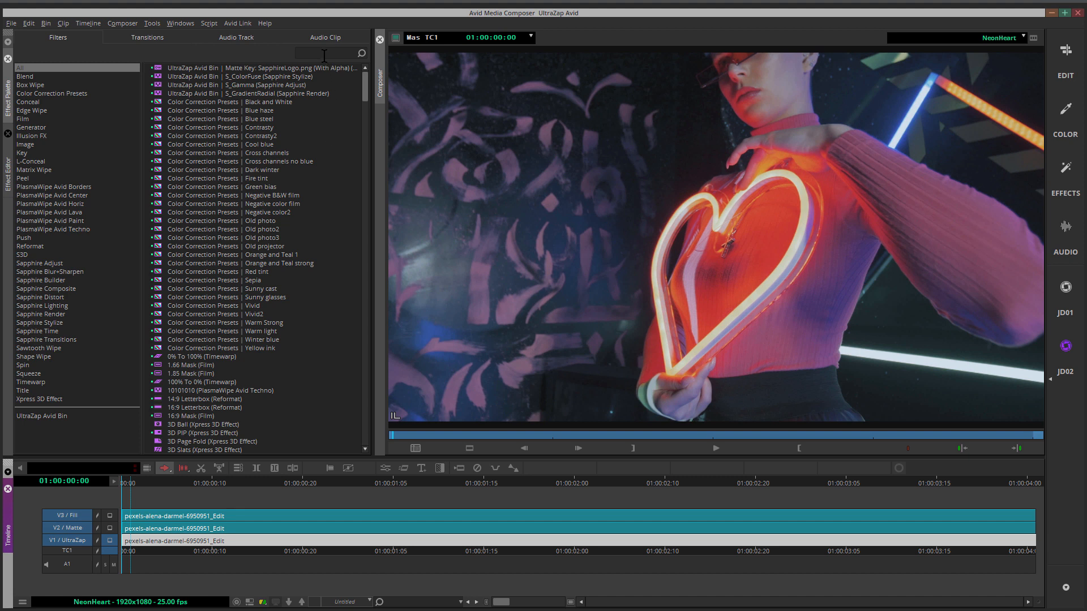
{"action": "type", "text": "colorf"}
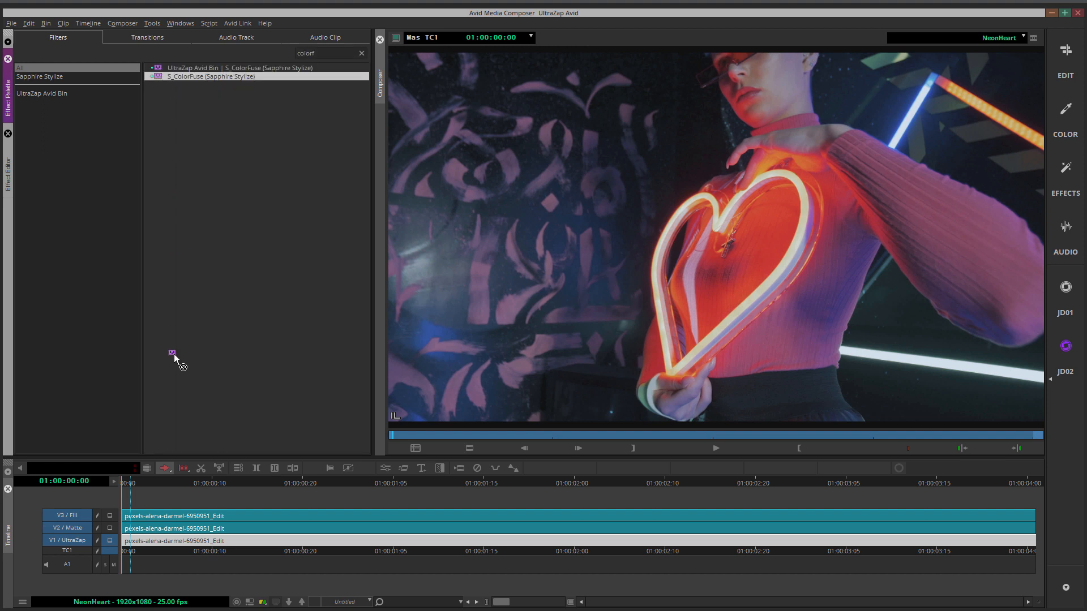
Step: Load the CF-BW-Ilford_XP_Super_400.cube LUT into S_ColorFuse on the V1 clip
{"action": "double_click", "coordinate": [211, 76]}
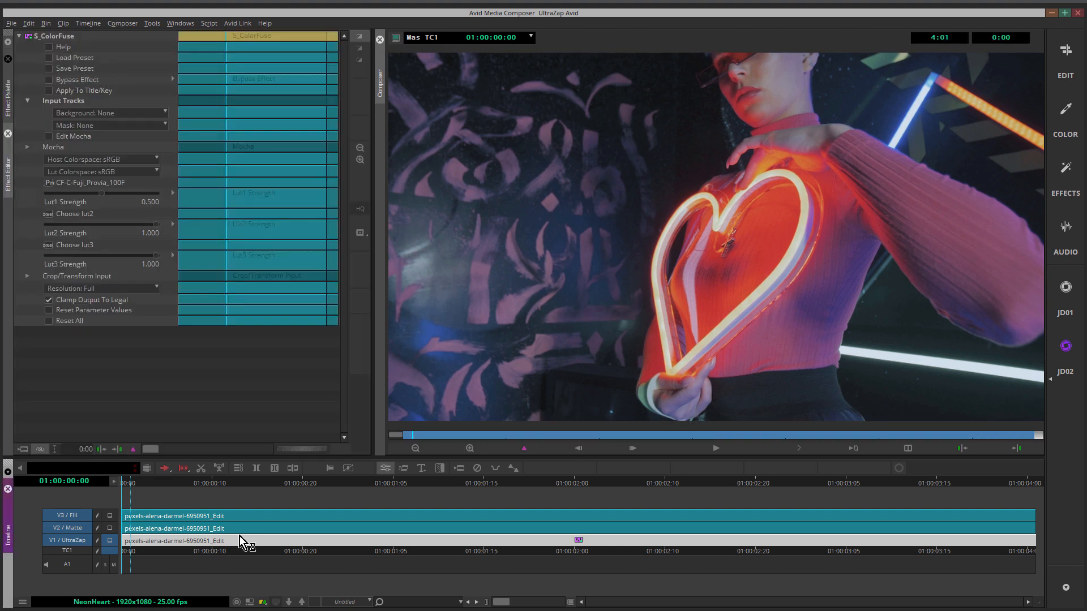
{"action": "mouse_move", "coordinate": [59, 187]}
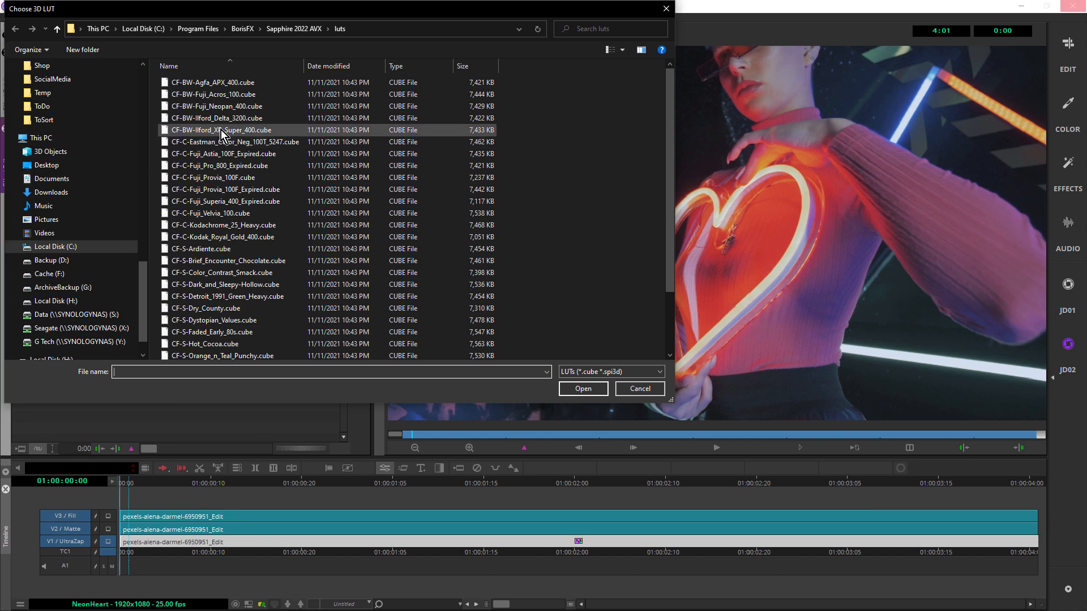
{"action": "left_click", "coordinate": [219, 130]}
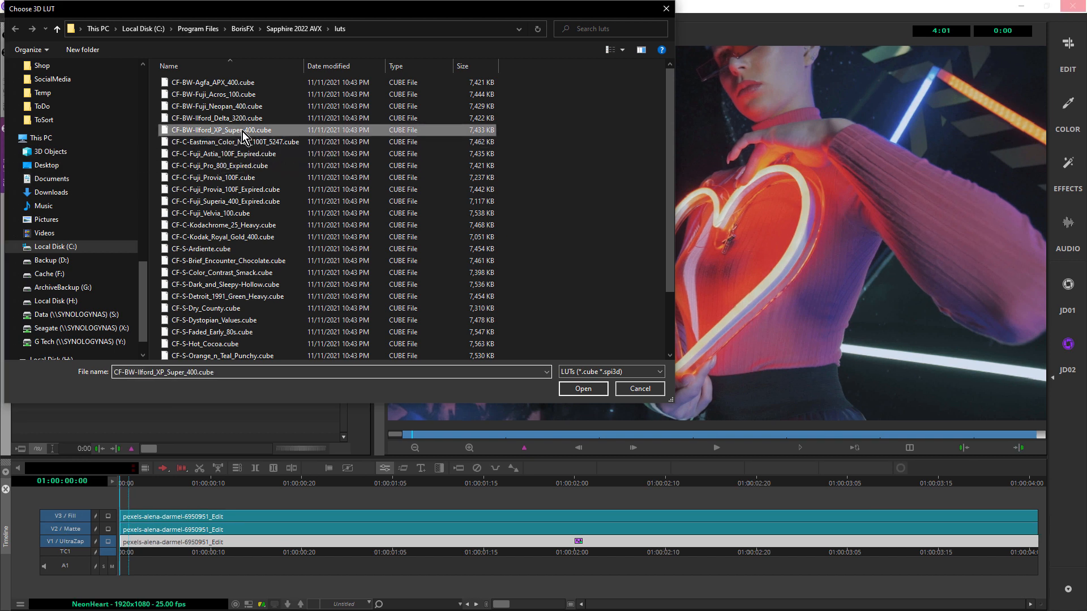
{"action": "left_click", "coordinate": [582, 389]}
{"action": "type", "text": "gamm"}
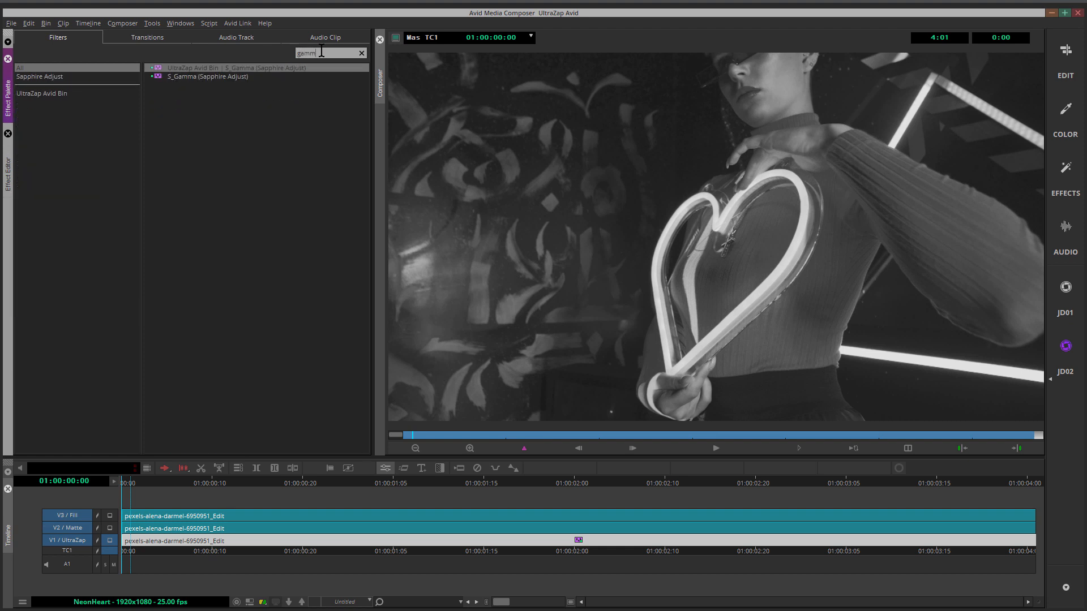
{"action": "mouse_move", "coordinate": [161, 77]}
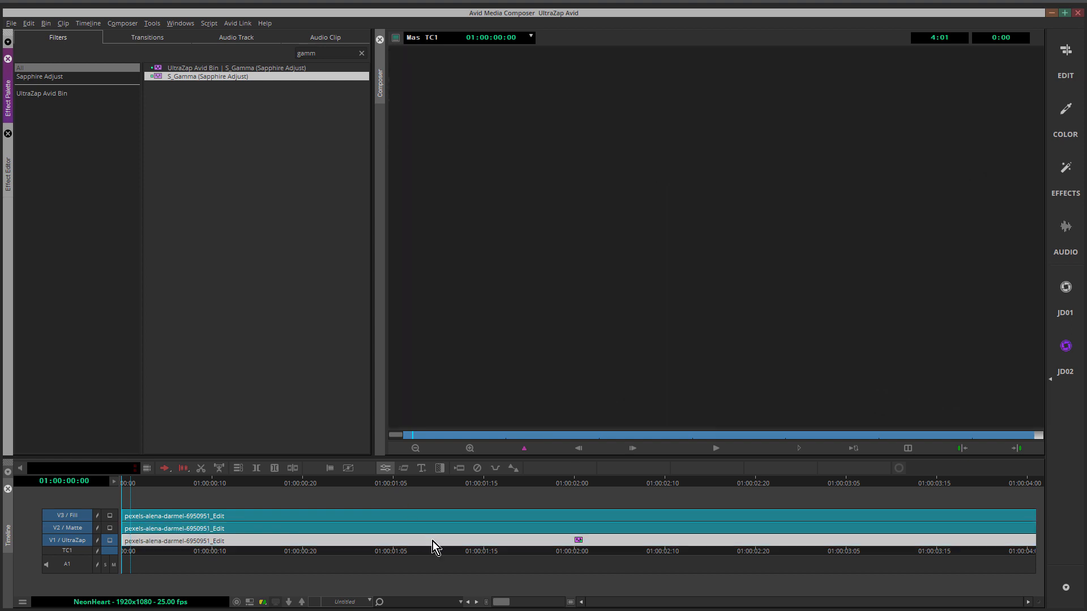
Step: Drag the S_Gamma Gamma slider on the V1 clip down to 0.640
{"action": "double_click", "coordinate": [206, 76]}
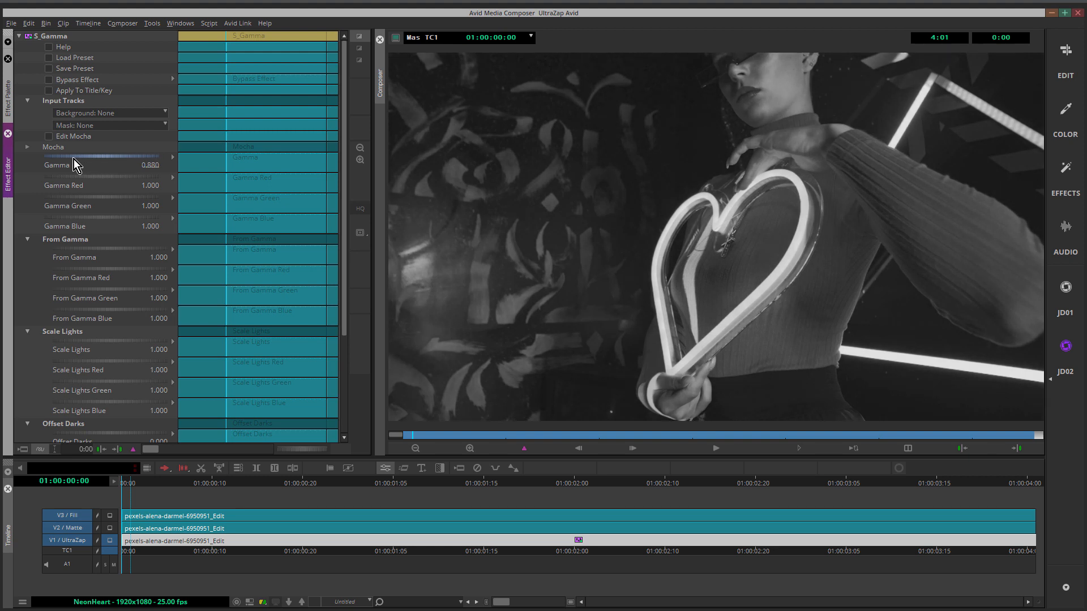
{"action": "left_click_drag", "start_coordinate": [77, 164], "coordinate": [66, 164]}
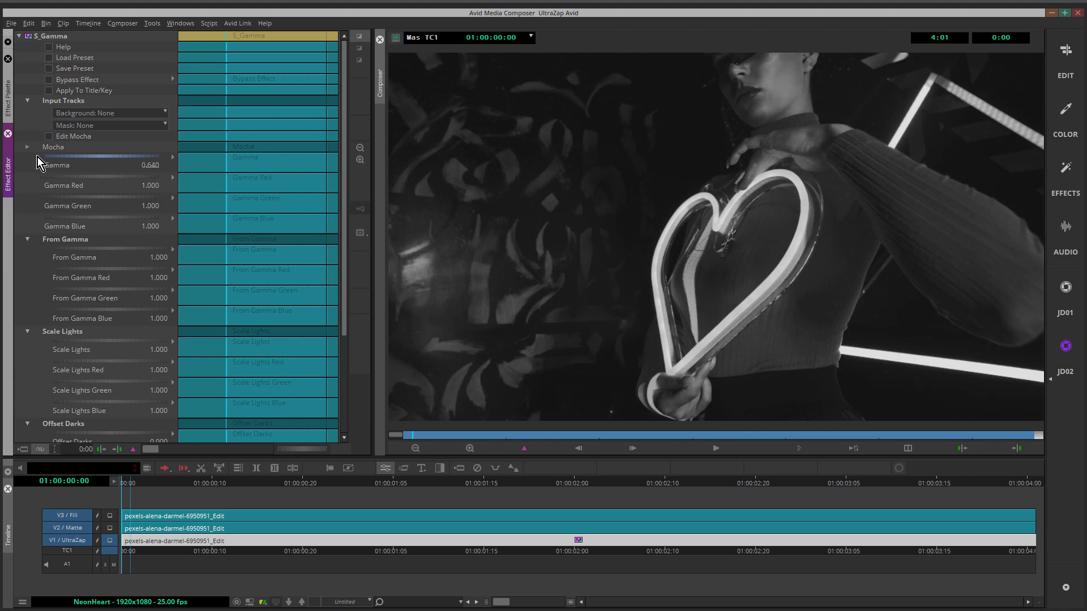
{"action": "left_click_drag", "start_coordinate": [149, 165], "coordinate": [148, 164]}
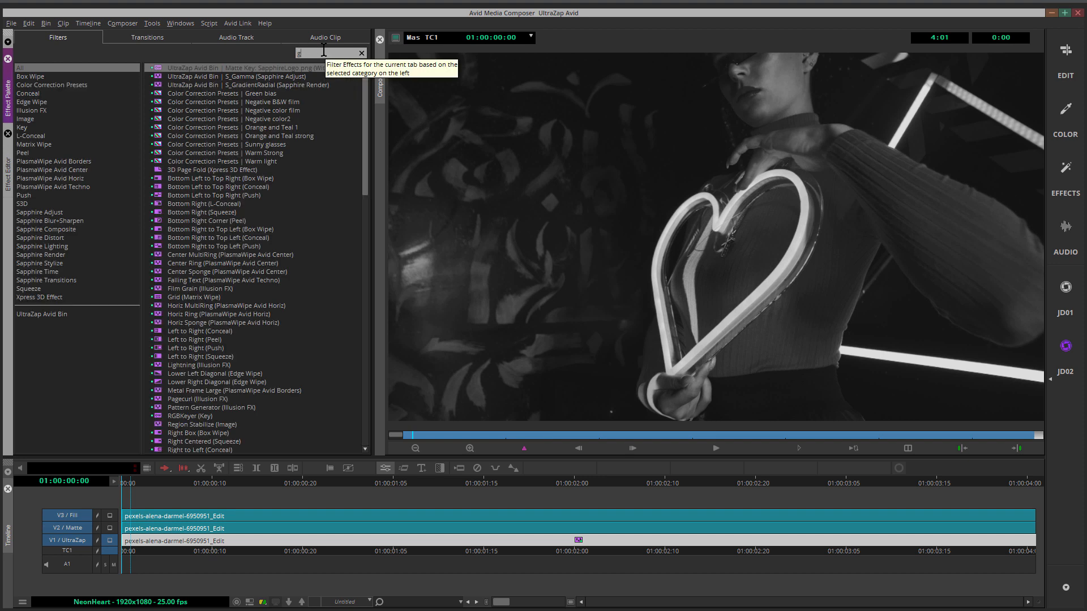
Step: Apply S_GradientRadial found via 'gradien' and expose its Inner Color RGB values
{"action": "type", "text": "gradien"}
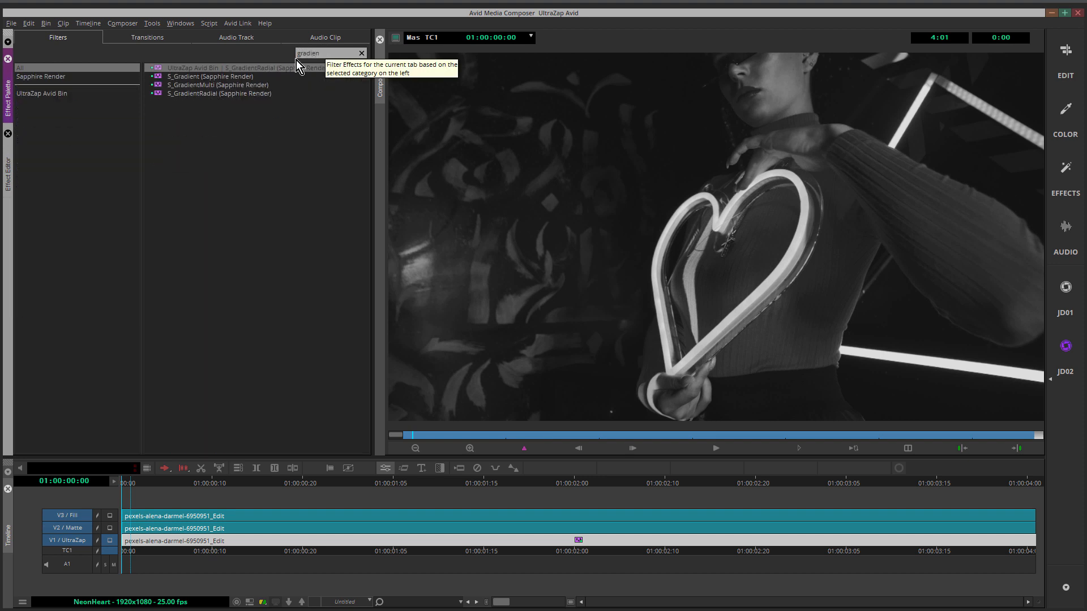
{"action": "left_click", "coordinate": [218, 93]}
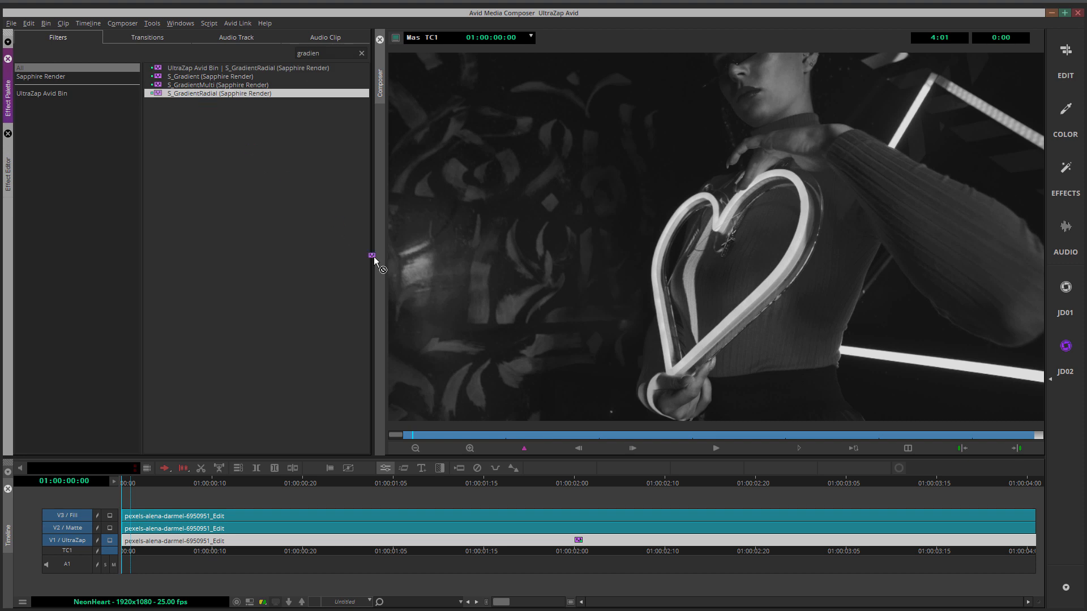
{"action": "mouse_move", "coordinate": [555, 544]}
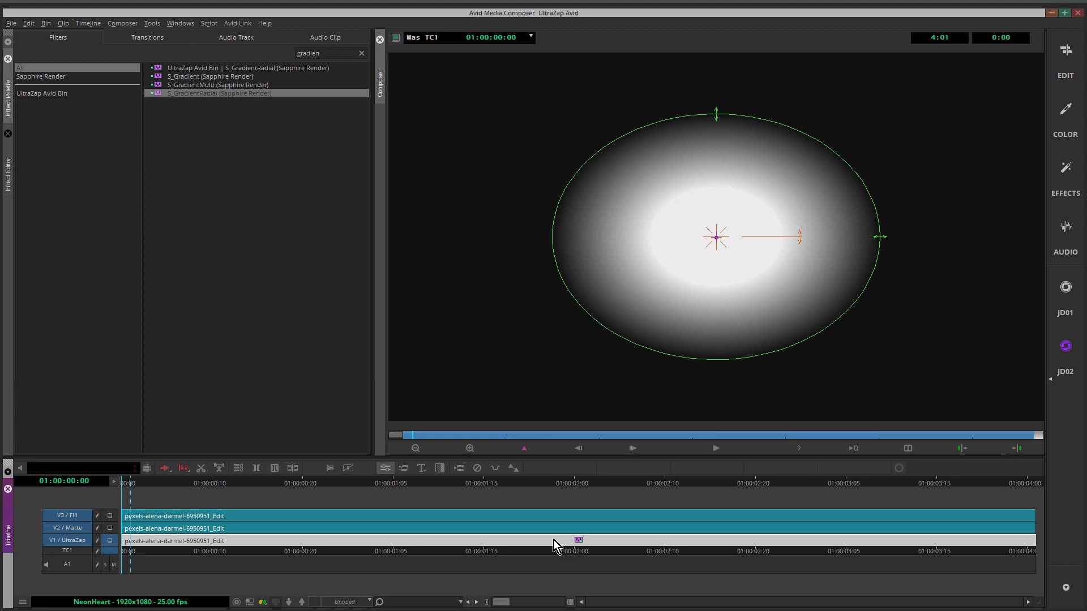
{"action": "mouse_move", "coordinate": [10, 173]}
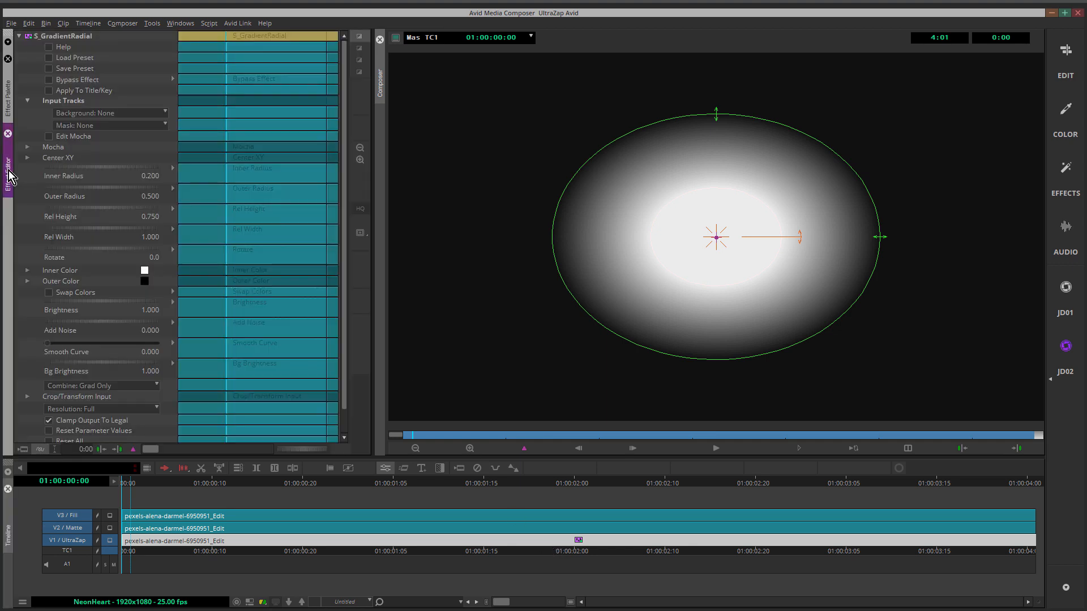
{"action": "mouse_move", "coordinate": [606, 160]}
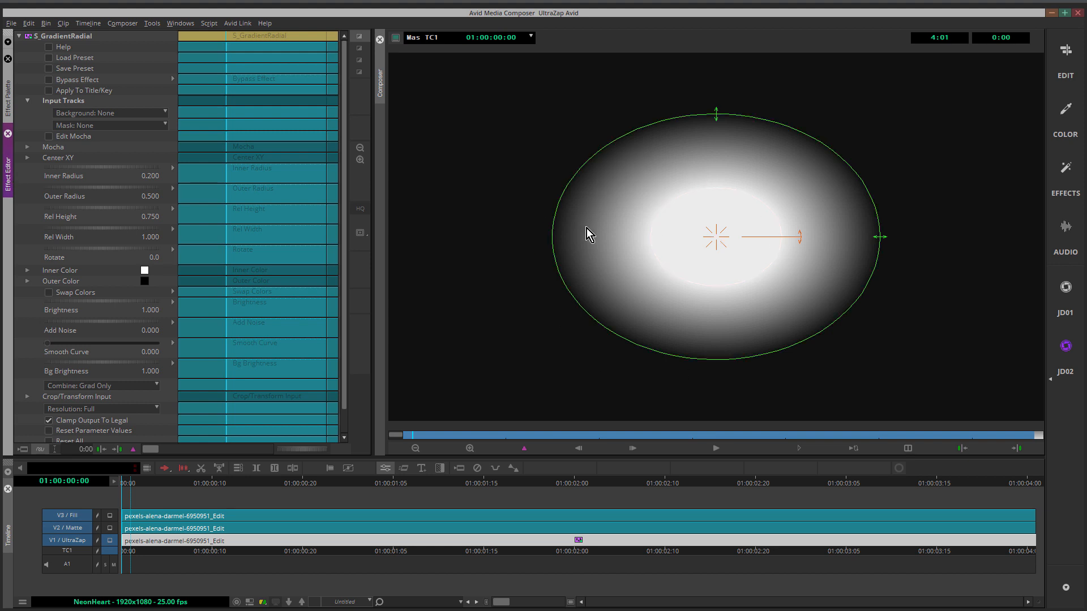
{"action": "mouse_move", "coordinate": [599, 219]}
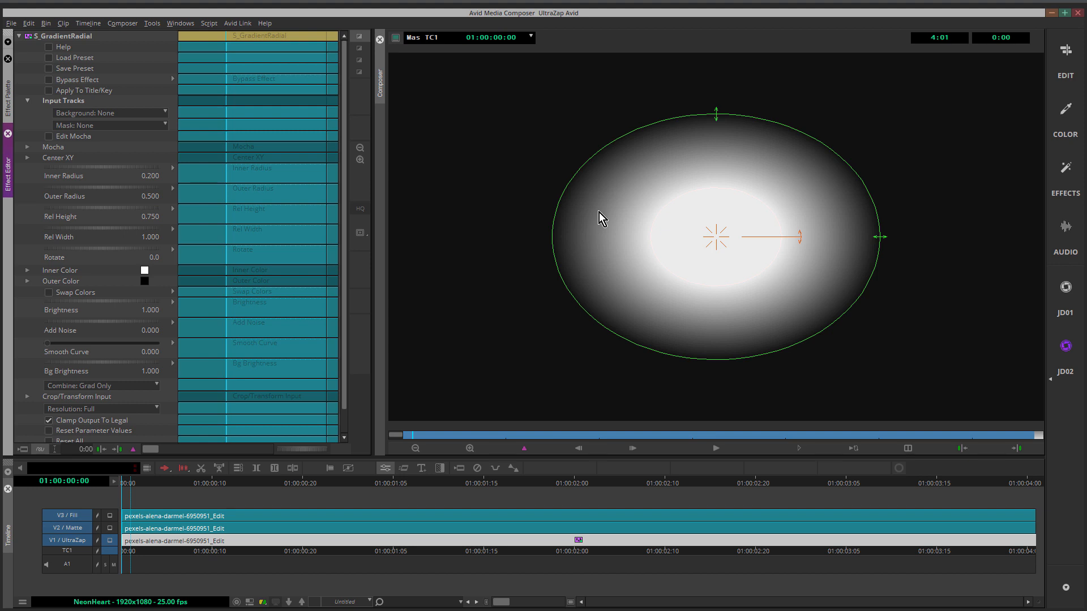
{"action": "mouse_move", "coordinate": [655, 151]}
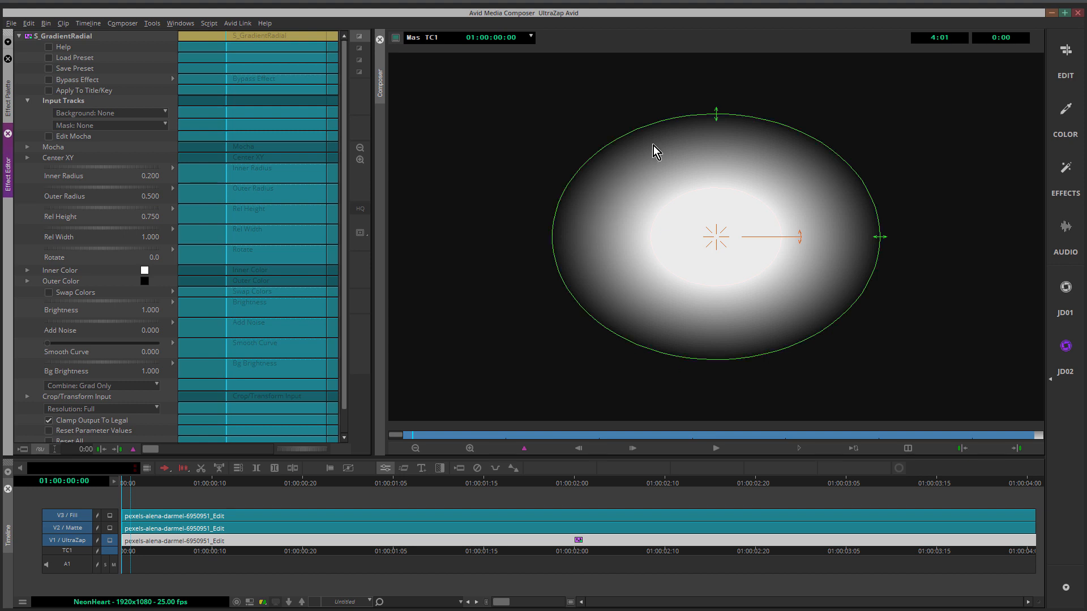
{"action": "mouse_move", "coordinate": [614, 194]}
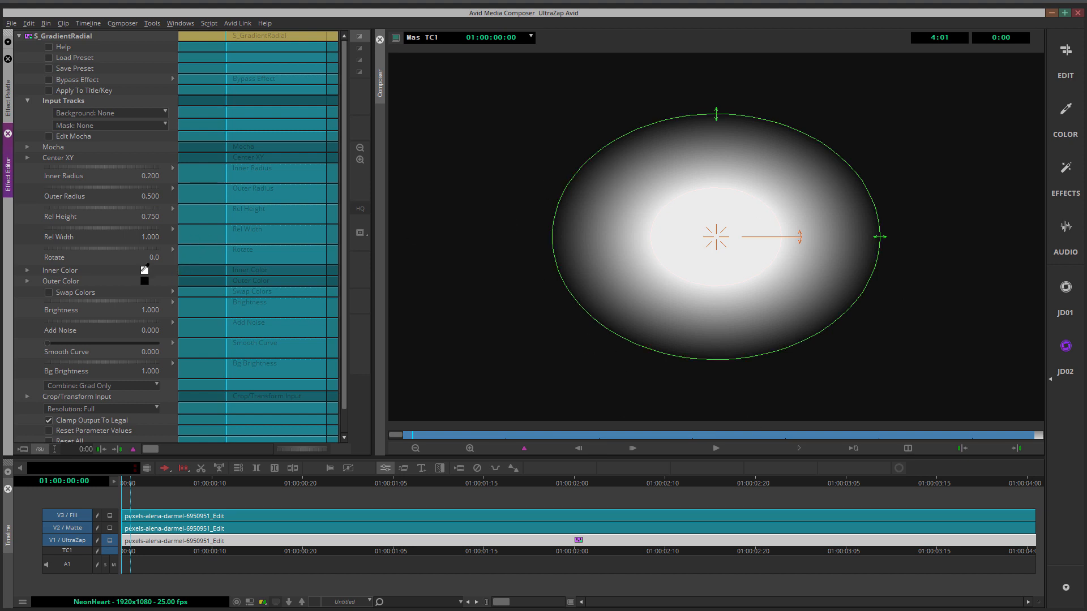
{"action": "left_click", "coordinate": [27, 270]}
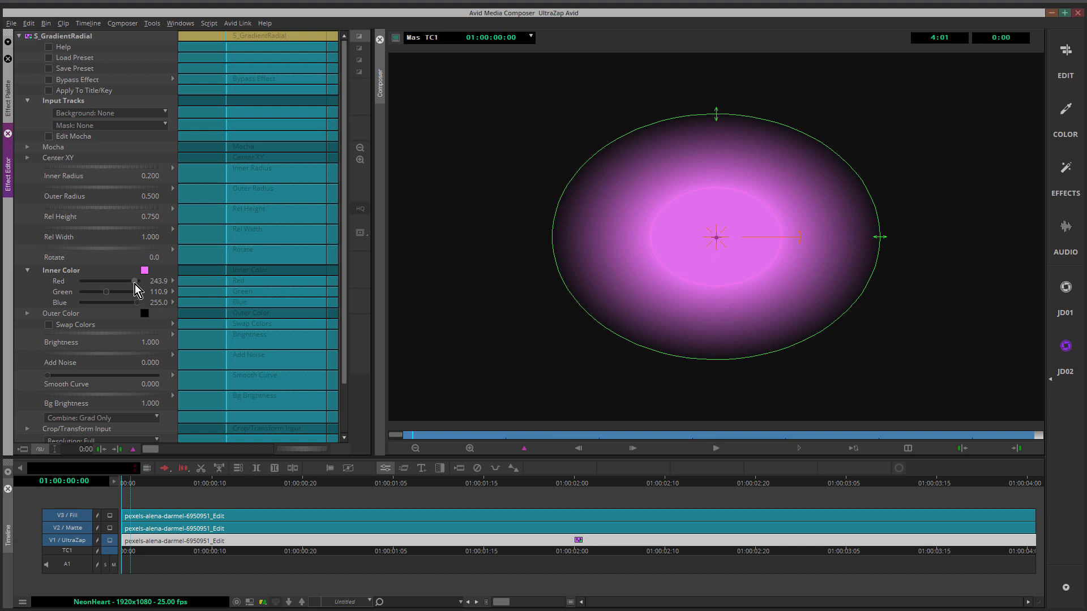
{"action": "mouse_move", "coordinate": [644, 118]}
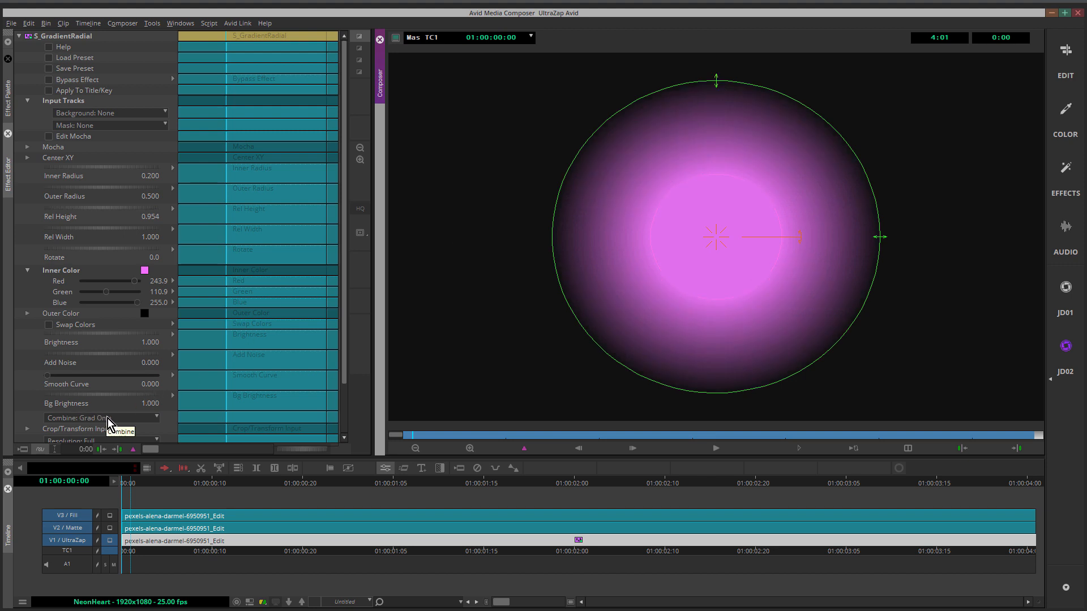
Step: Set the pink radial gradient's blend mode to Overlay over the footage
{"action": "left_click", "coordinate": [101, 418]}
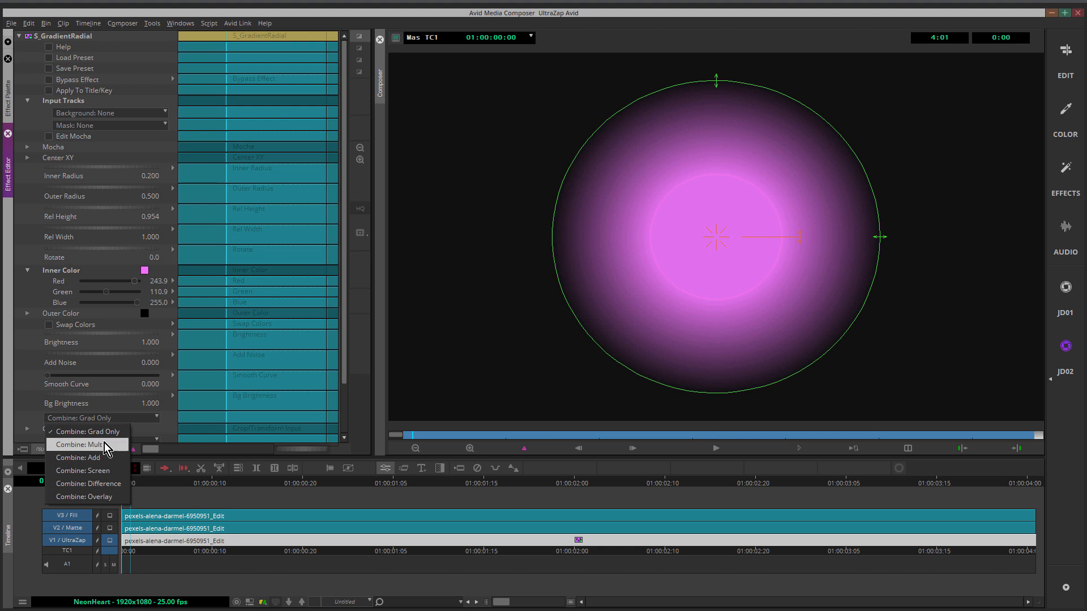
{"action": "left_click", "coordinate": [84, 496]}
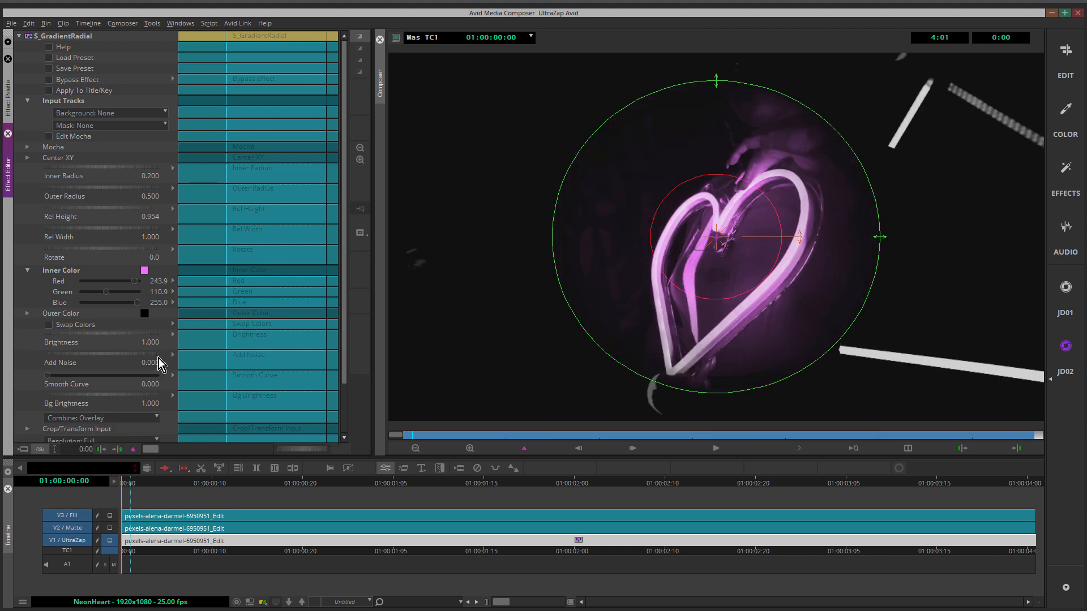
{"action": "mouse_move", "coordinate": [692, 93]}
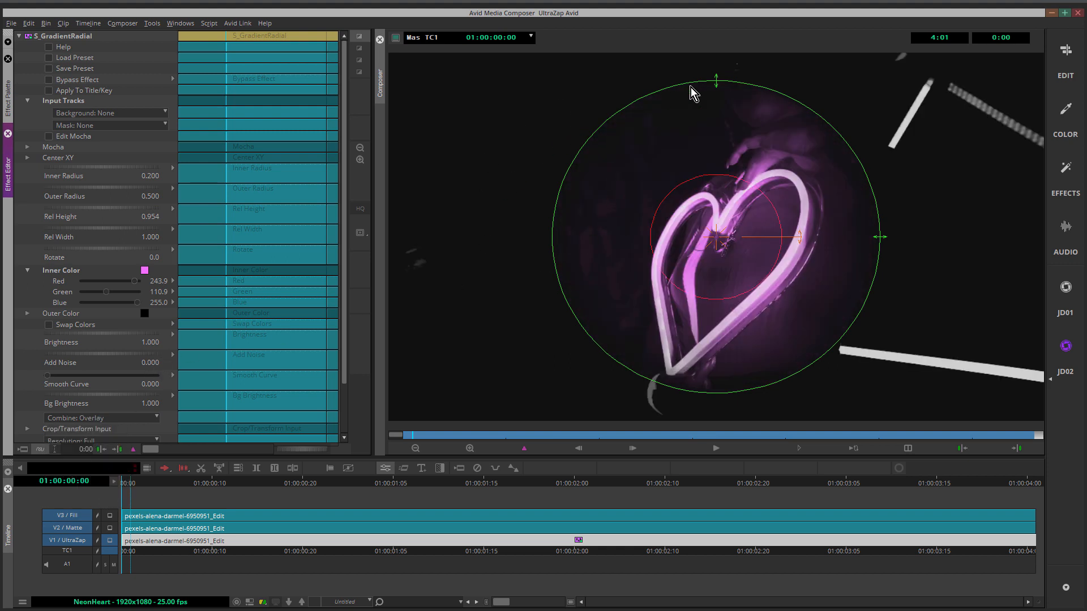
{"action": "mouse_move", "coordinate": [483, 296]}
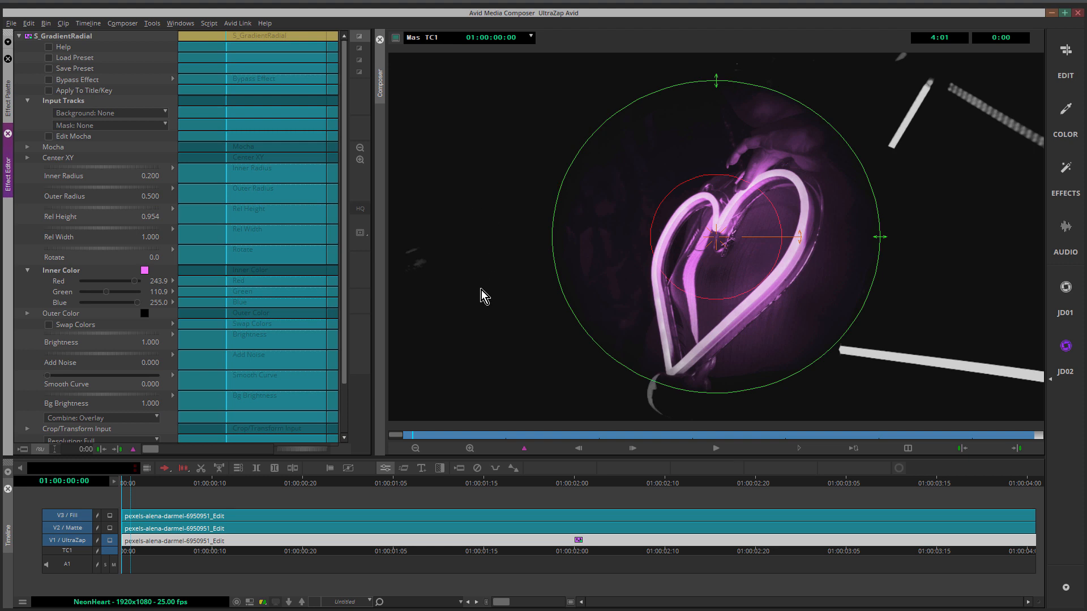
{"action": "mouse_move", "coordinate": [472, 170]}
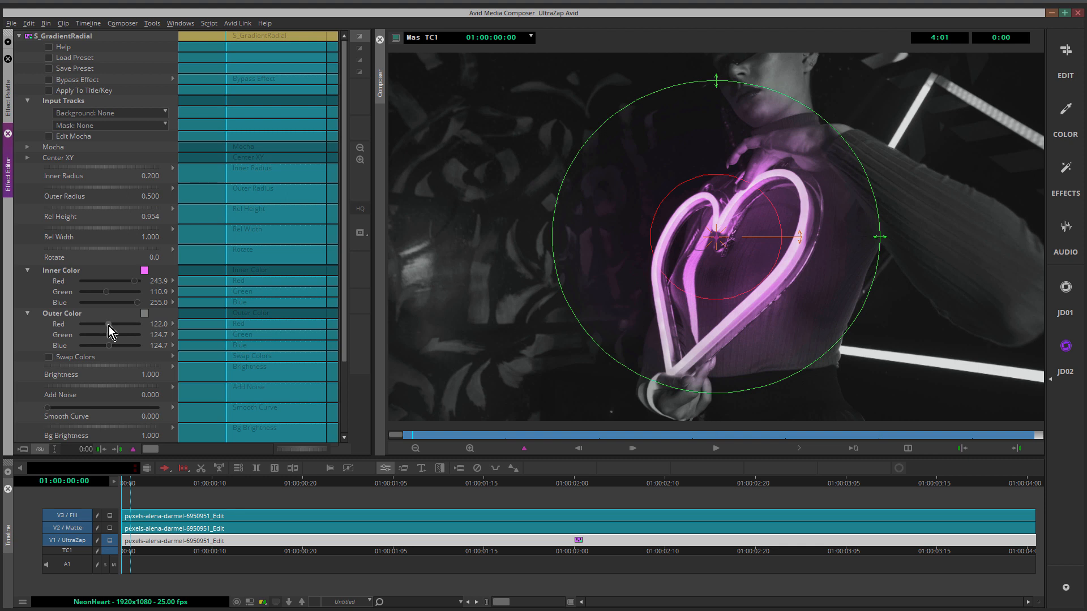
{"action": "mouse_move", "coordinate": [595, 222]}
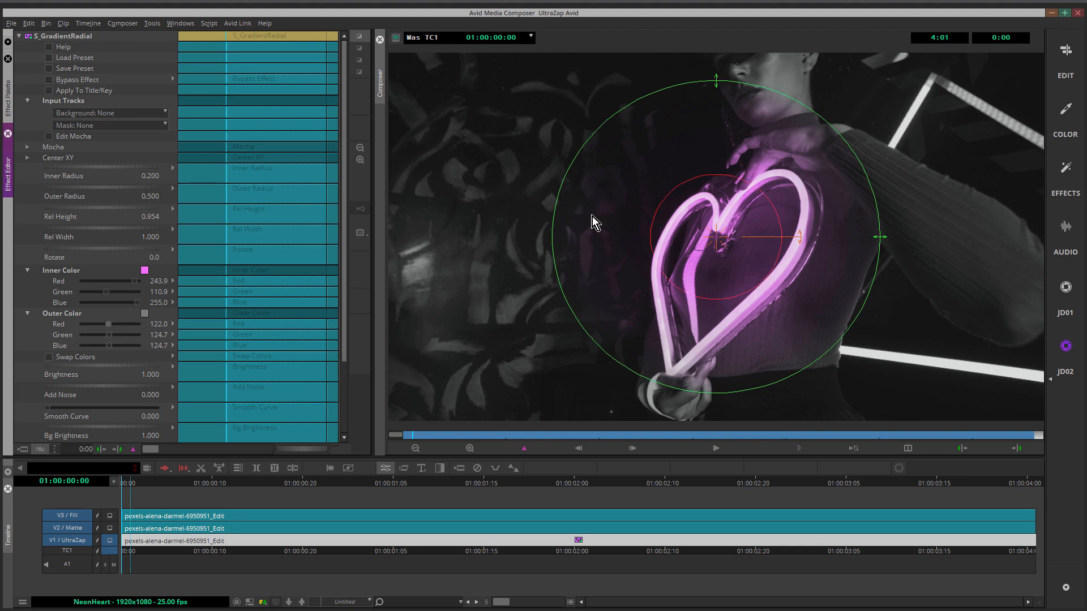
{"action": "mouse_move", "coordinate": [107, 319]}
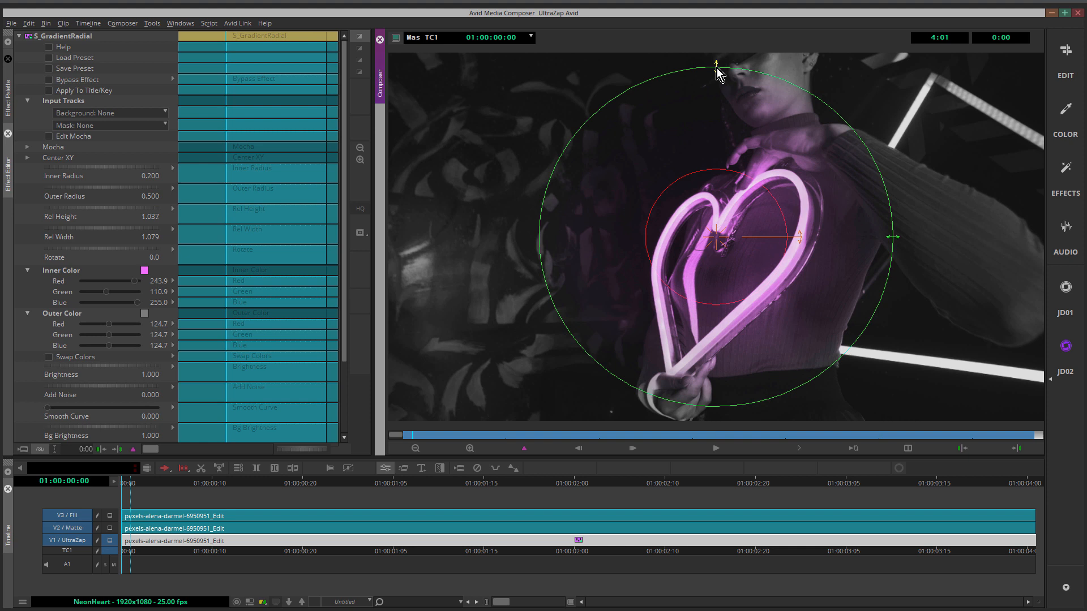
{"action": "mouse_move", "coordinate": [675, 127]}
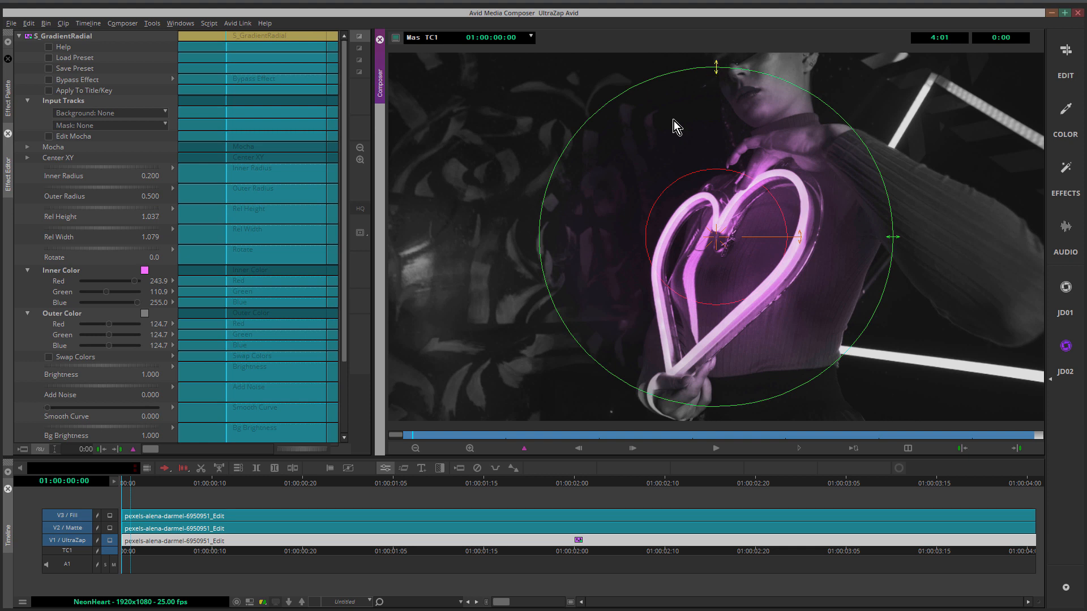
{"action": "mouse_move", "coordinate": [185, 522]}
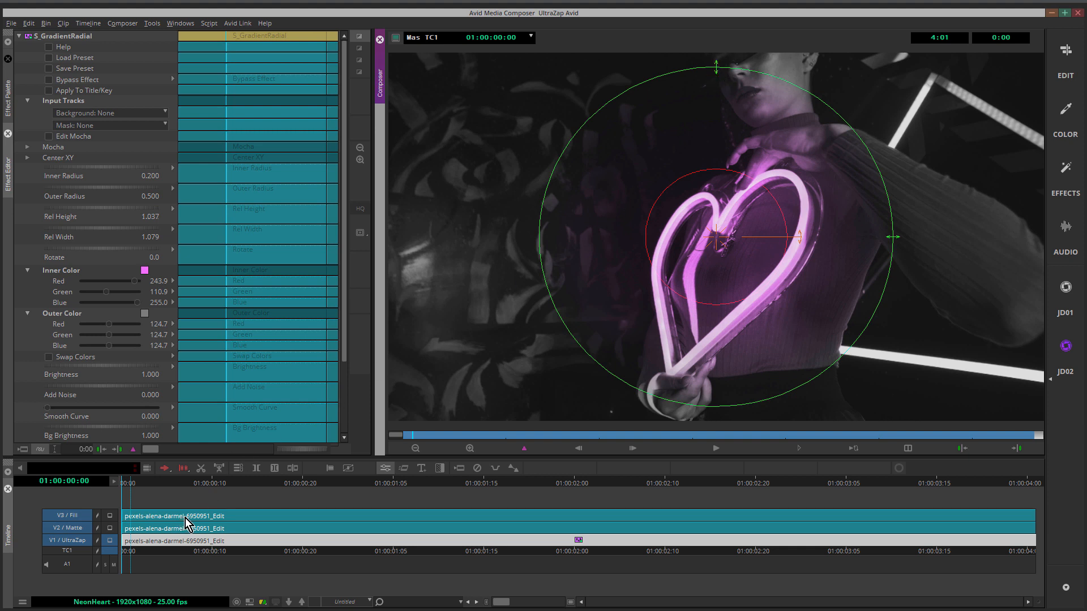
Step: Collapse S_GradientRadial to list S_GradientRadial, S_Gamma and S_ColorFuse entries
{"action": "left_click", "coordinate": [21, 36]}
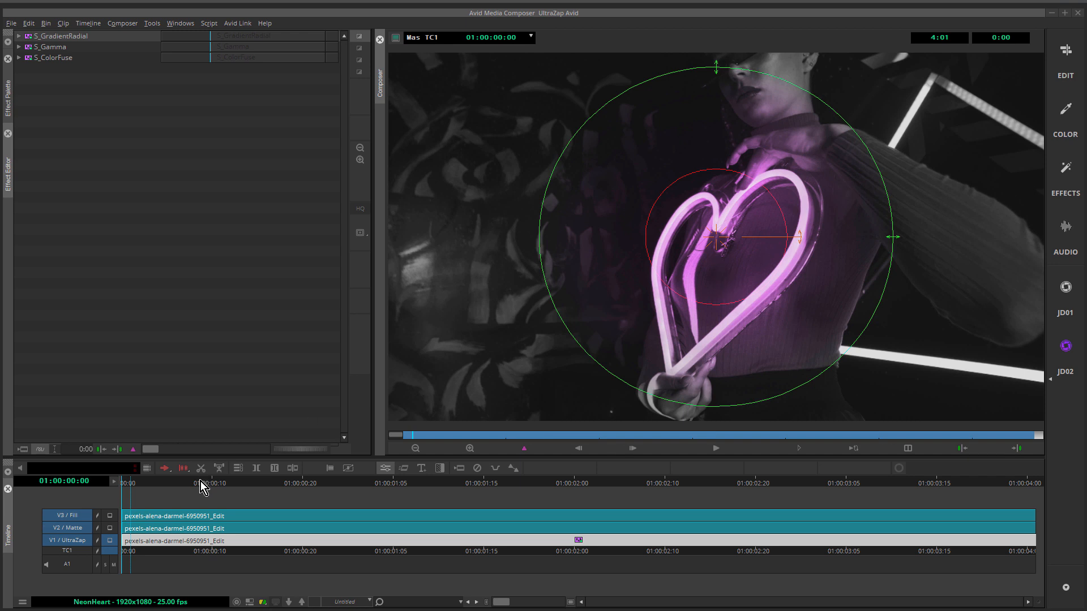
{"action": "mouse_move", "coordinate": [729, 228]}
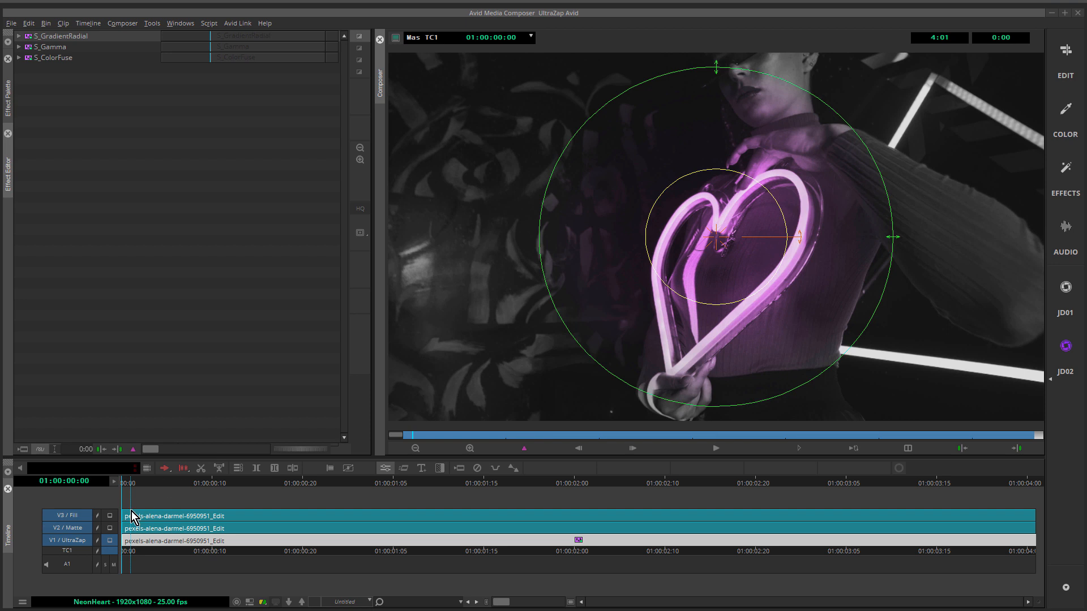
{"action": "mouse_move", "coordinate": [151, 546]}
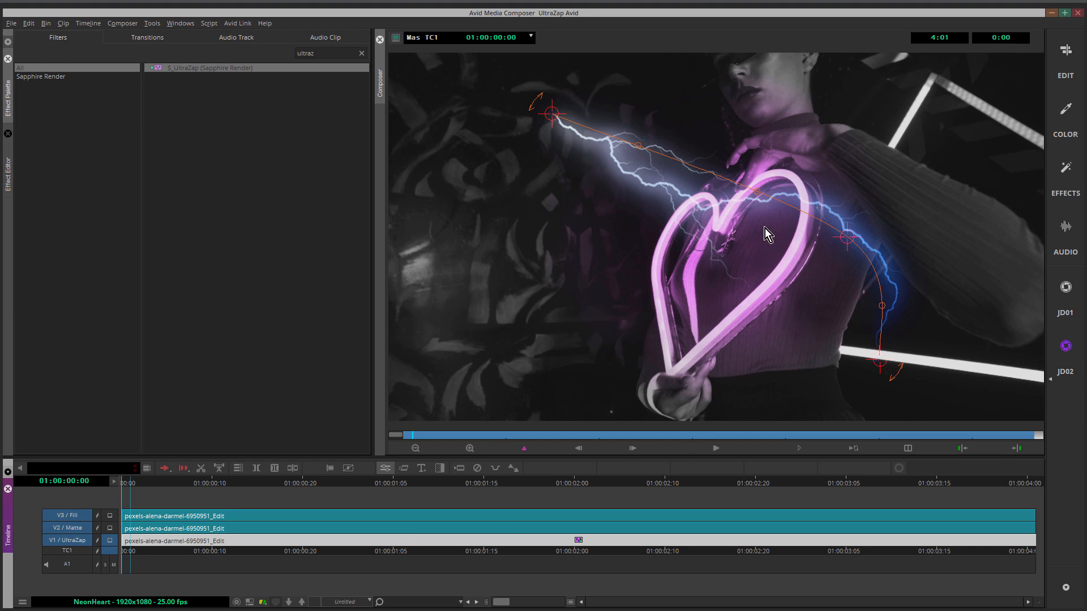
{"action": "mouse_move", "coordinate": [871, 346]}
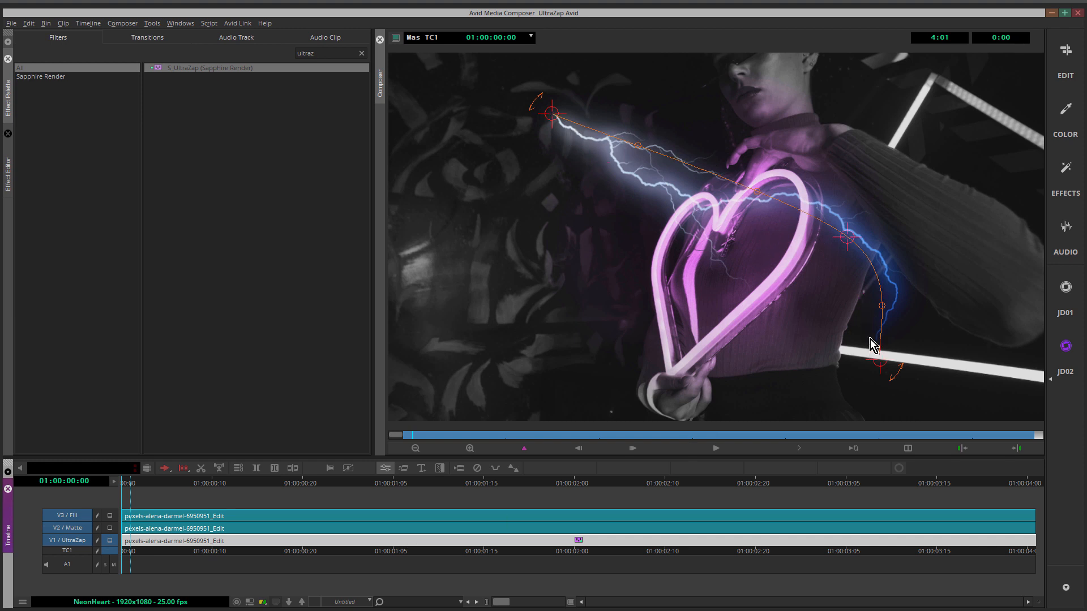
{"action": "mouse_move", "coordinate": [717, 233]}
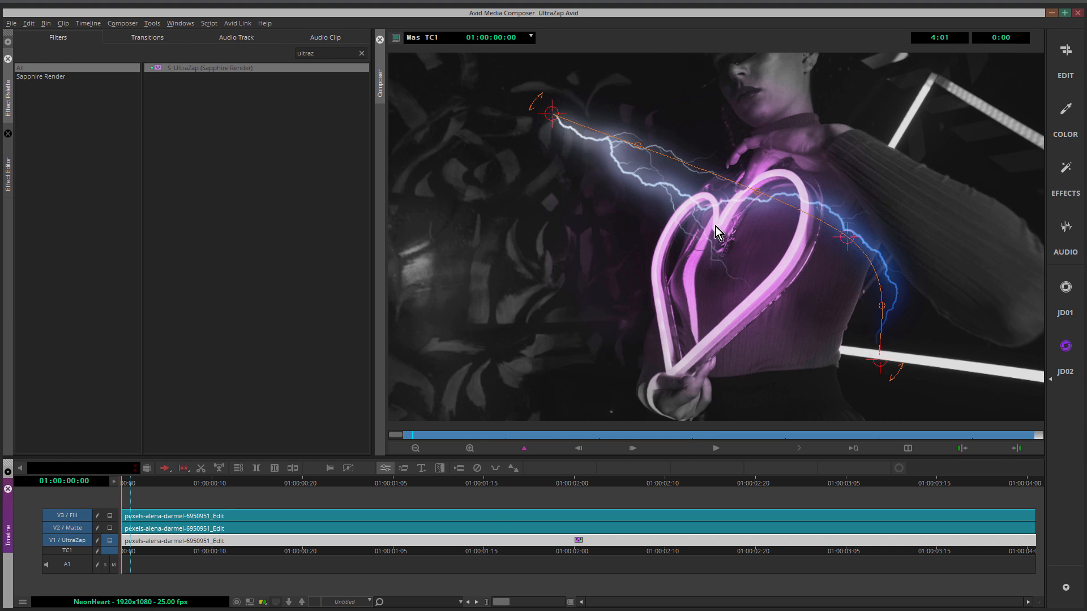
{"action": "mouse_move", "coordinate": [657, 303]}
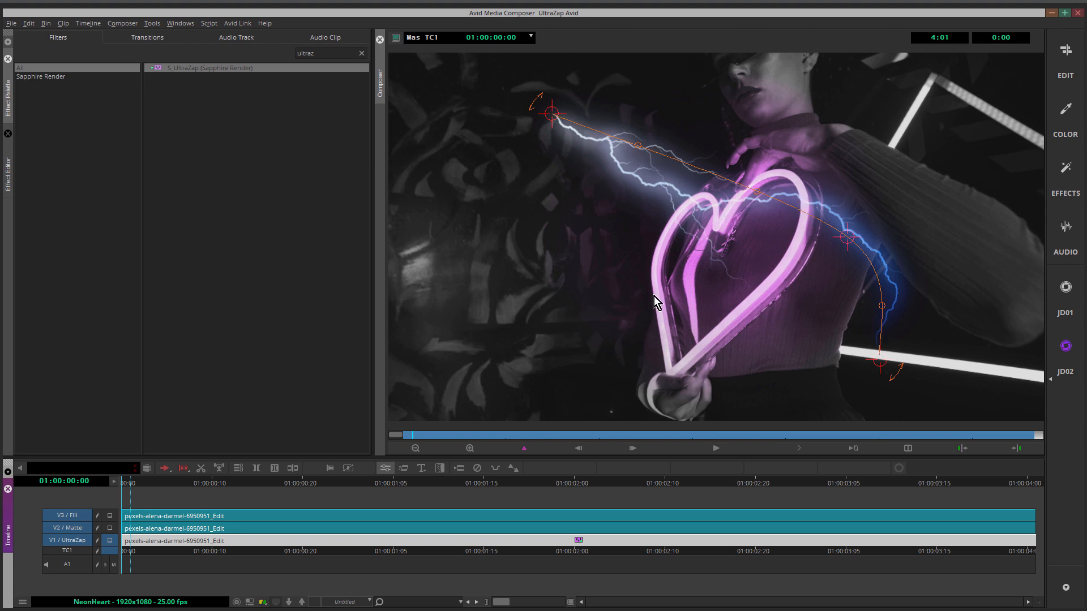
{"action": "mouse_move", "coordinate": [717, 229]}
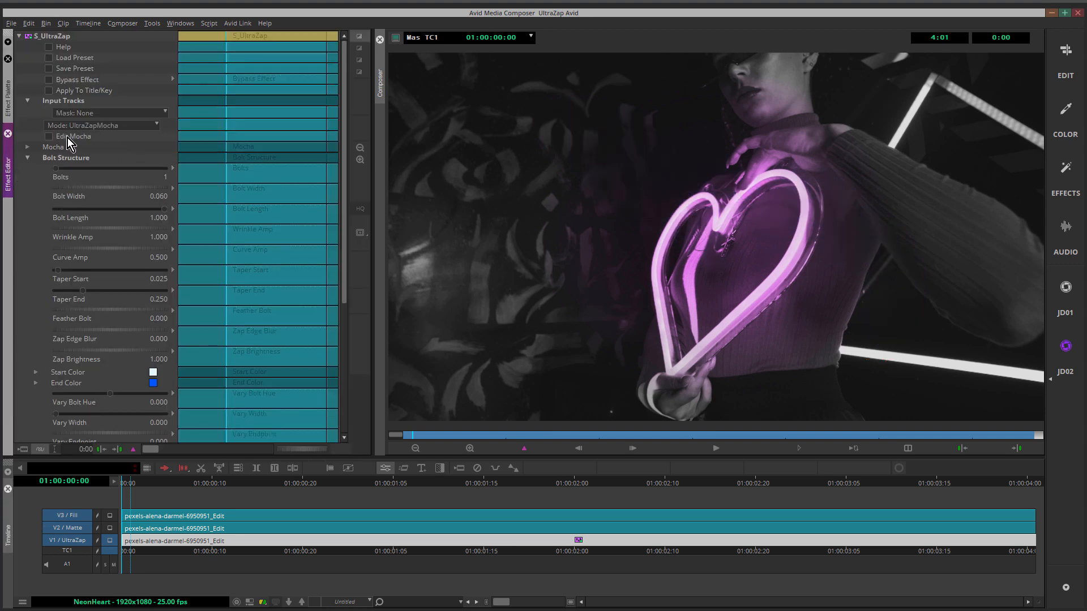
Step: Open the clip in Mocha, outline the heart with an X-spline and track
{"action": "left_click", "coordinate": [74, 135]}
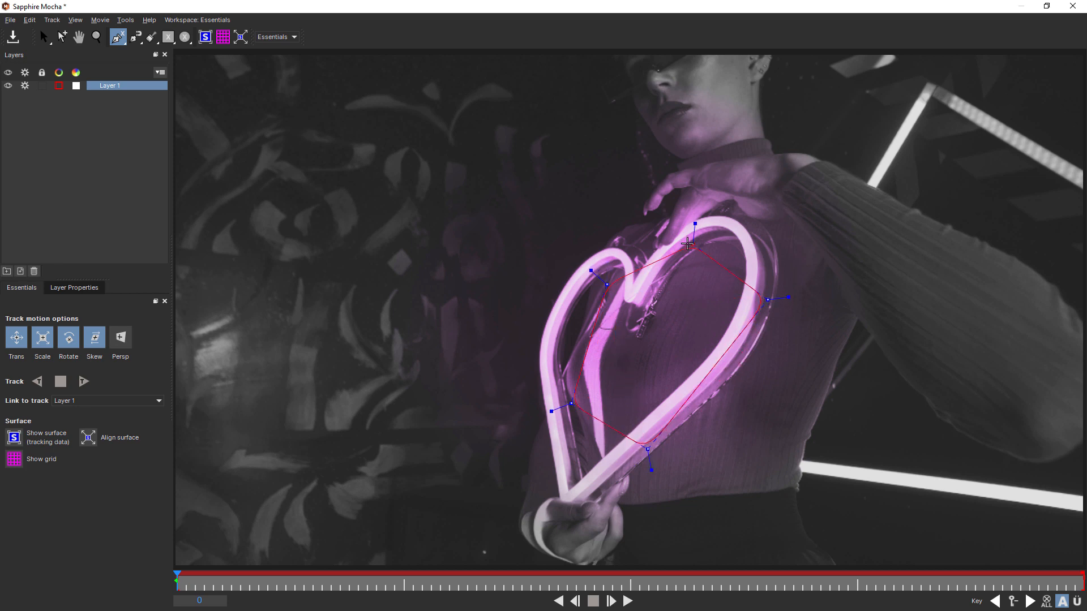
{"action": "left_click", "coordinate": [42, 37]}
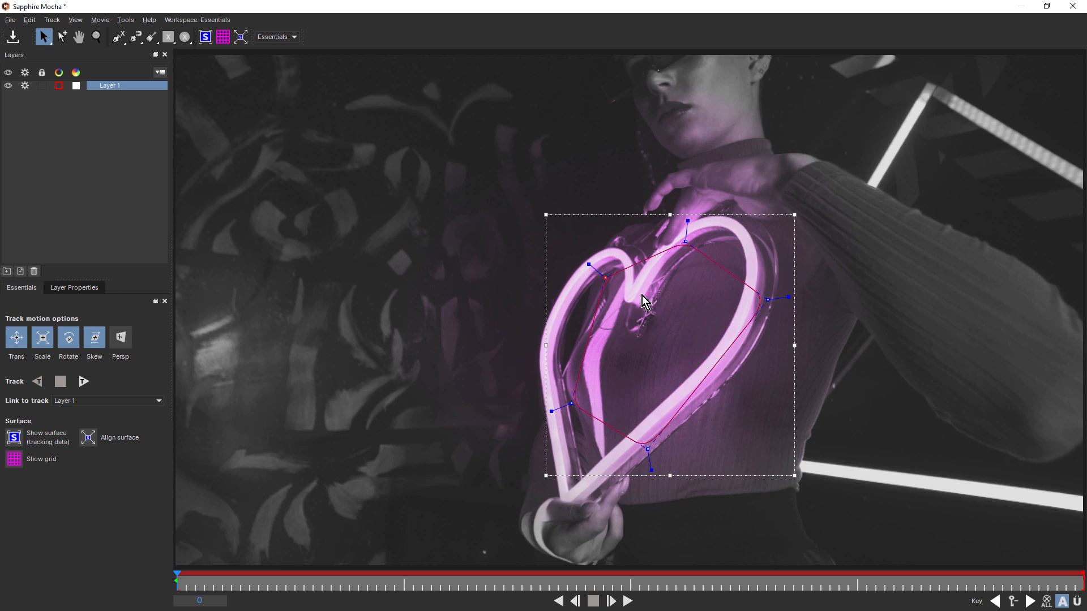
{"action": "mouse_move", "coordinate": [671, 272]}
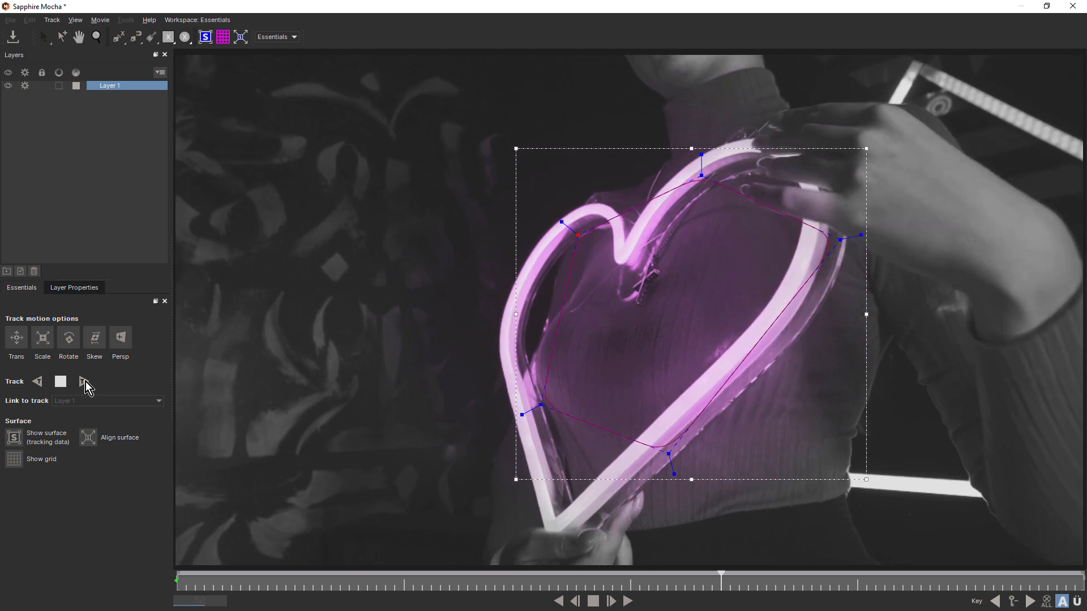
{"action": "left_click", "coordinate": [609, 601]}
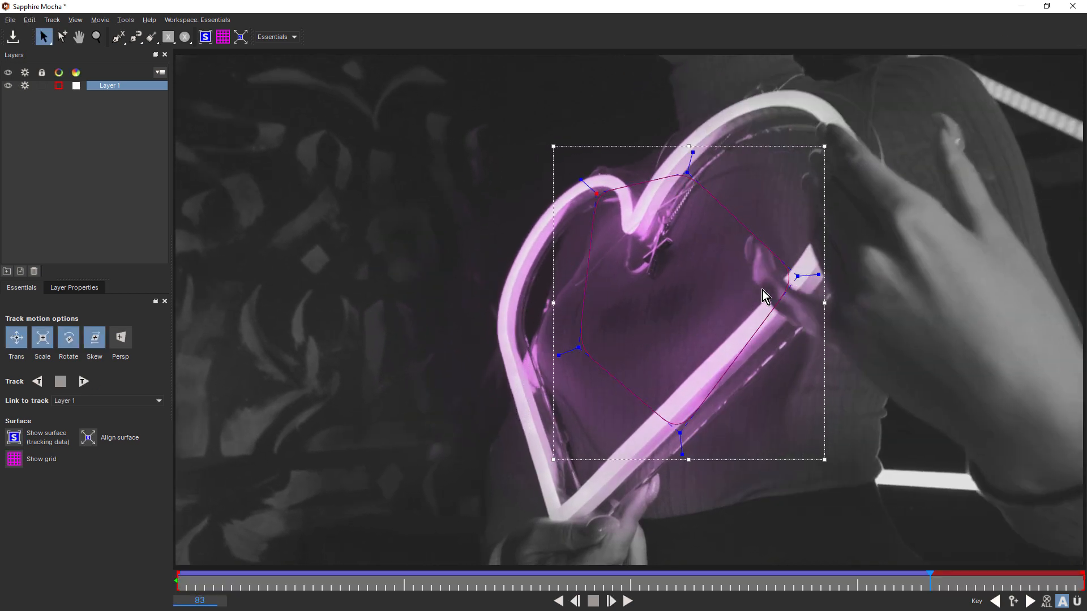
{"action": "mouse_move", "coordinate": [593, 347]}
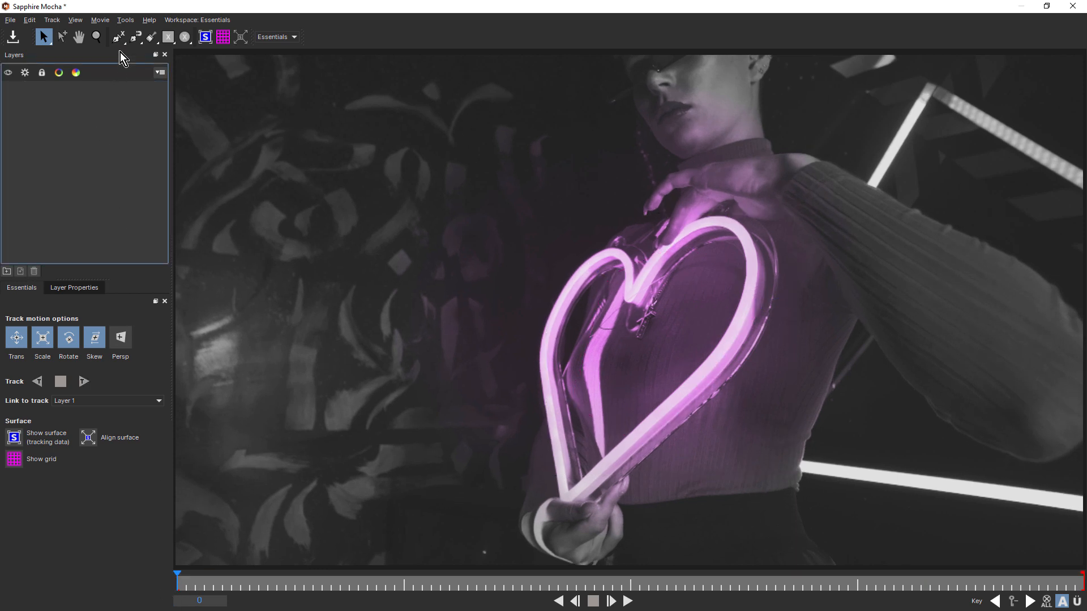
Step: Redraw the heart X-spline and track it forward through the clip
{"action": "left_click", "coordinate": [117, 37]}
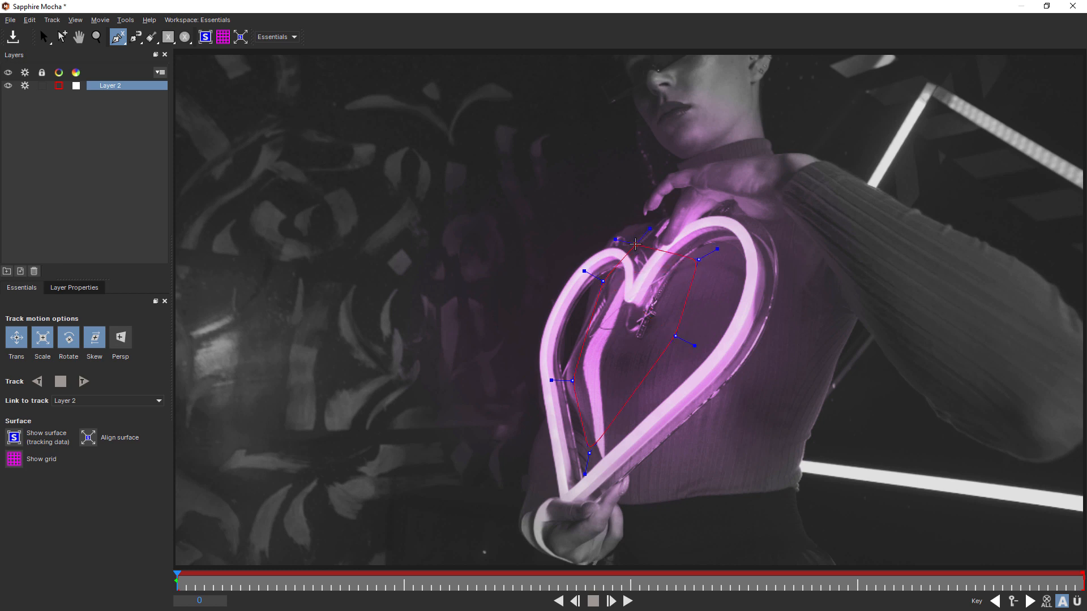
{"action": "left_click", "coordinate": [43, 36]}
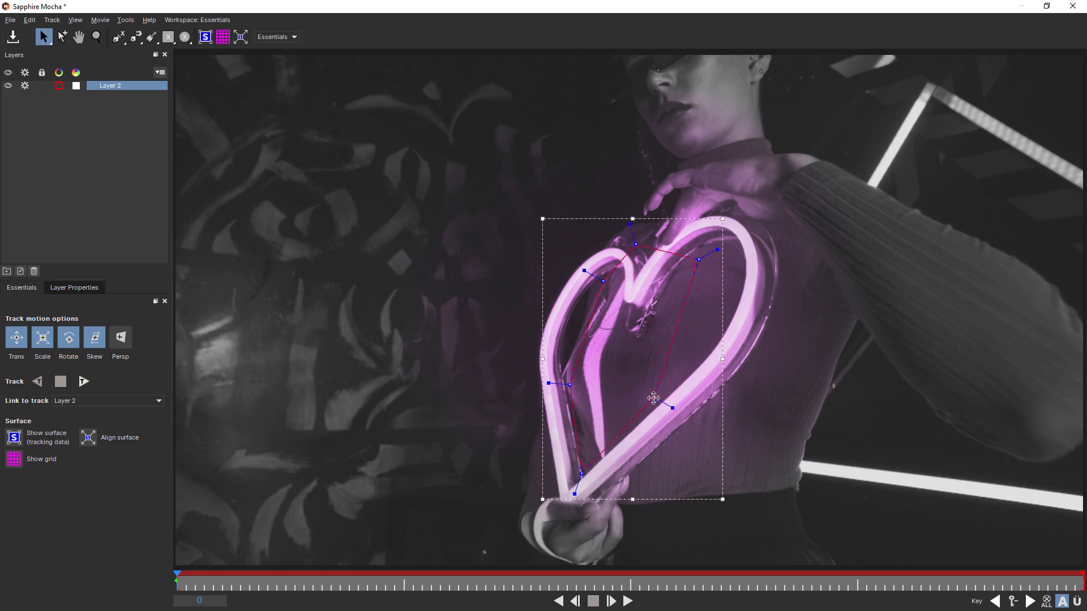
{"action": "left_click", "coordinate": [84, 381]}
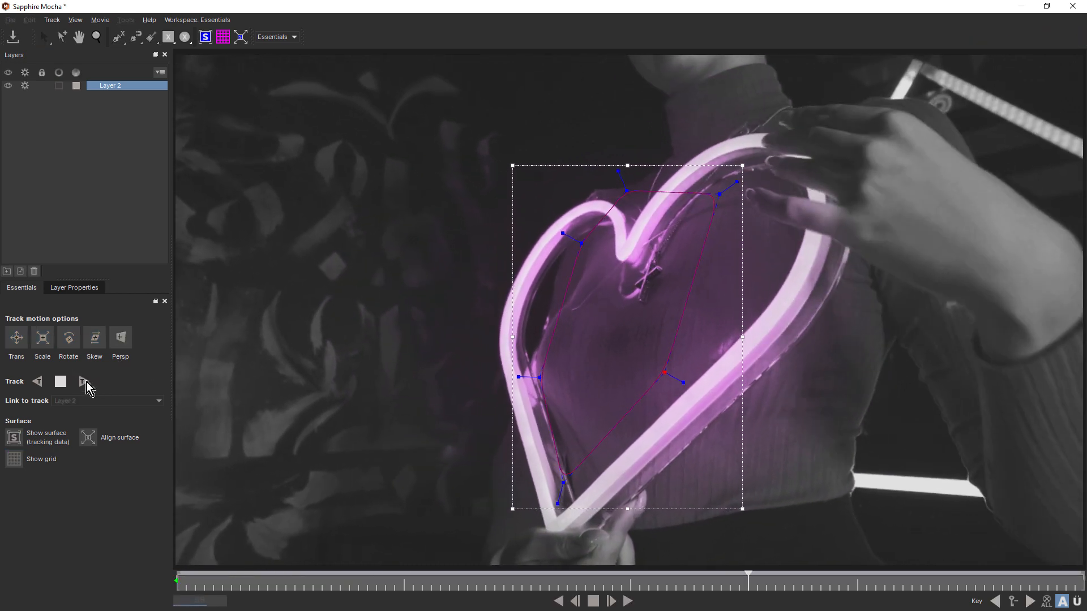
{"action": "left_click", "coordinate": [609, 602]}
{"action": "type", "text": "HeartTrack"}
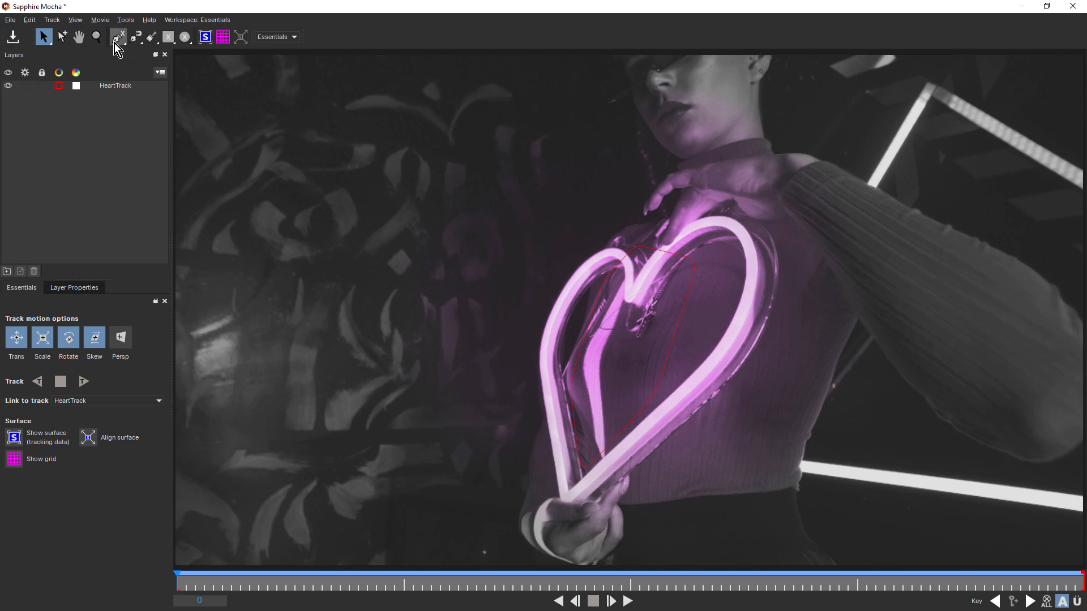
Step: Draw Layer 3 with the Bezier tool along the neon heart tube
{"action": "left_click", "coordinate": [117, 37]}
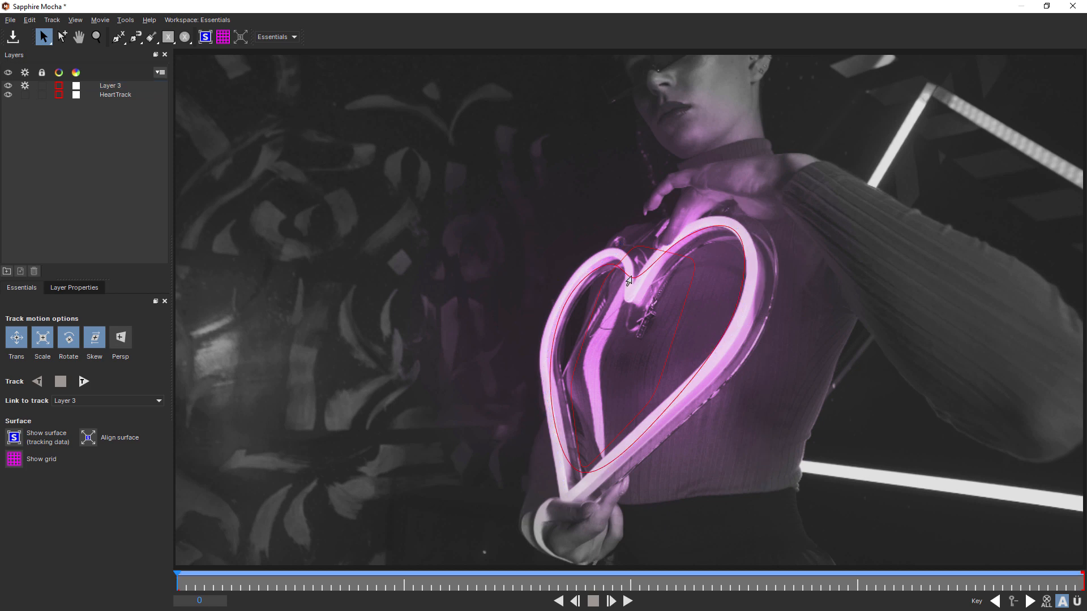
{"action": "left_click", "coordinate": [109, 86]}
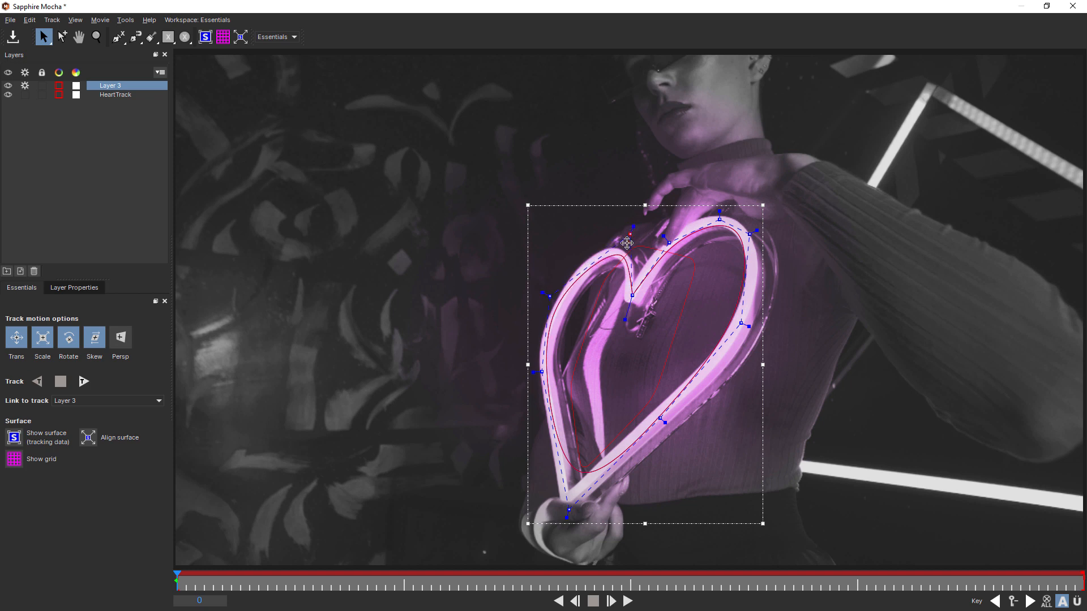
{"action": "mouse_move", "coordinate": [598, 271]}
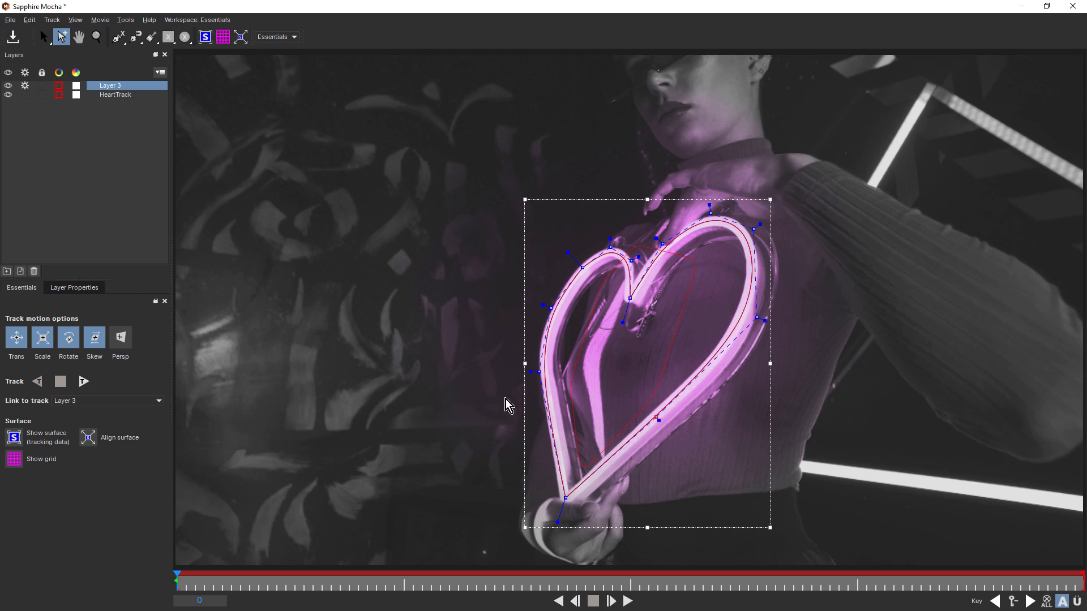
Step: Rename the traced layer to Heart and link it to HeartTrack
{"action": "double_click", "coordinate": [110, 85]}
{"action": "type", "text": "Heart"}
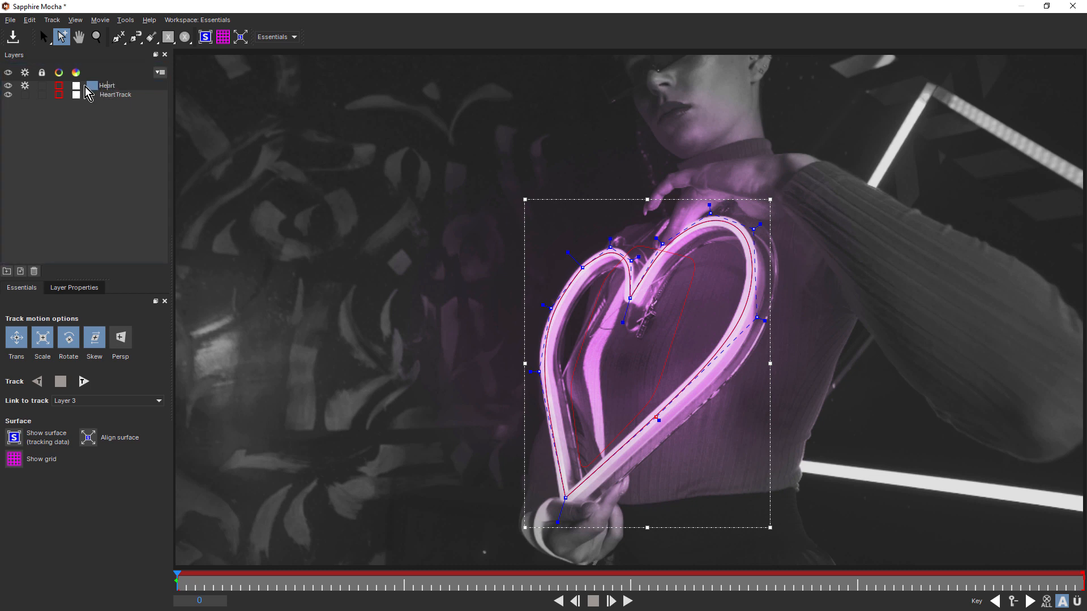
{"action": "left_click", "coordinate": [108, 85]}
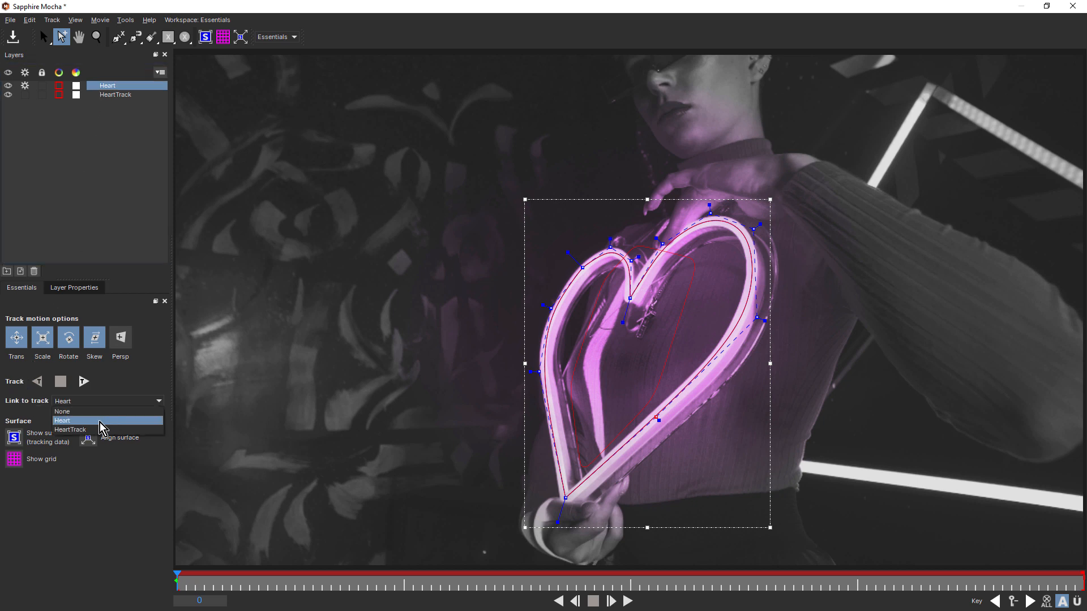
{"action": "left_click", "coordinate": [69, 429]}
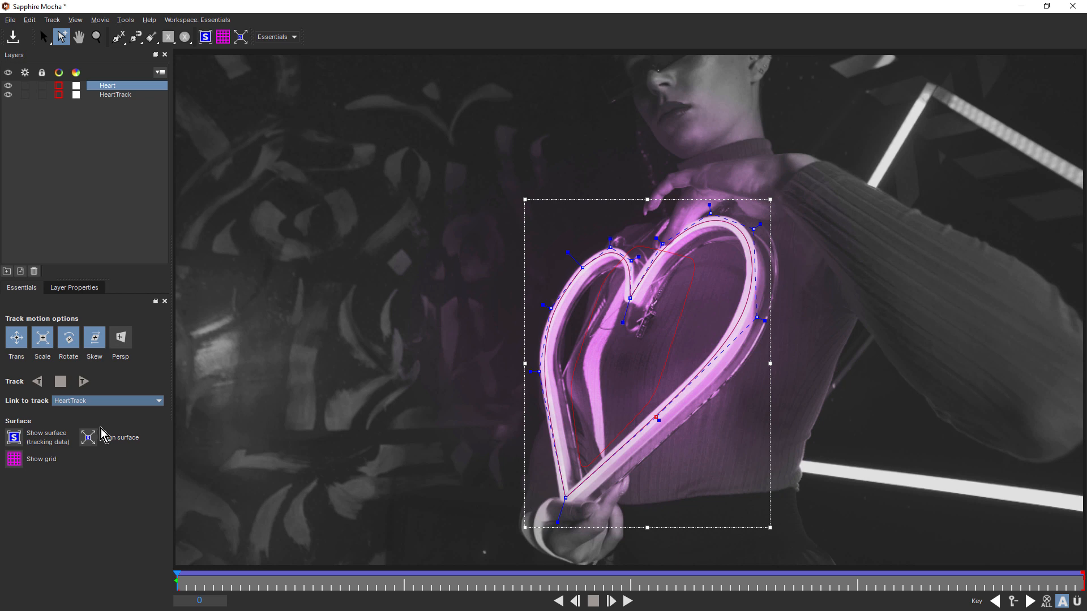
{"action": "mouse_move", "coordinate": [109, 423]}
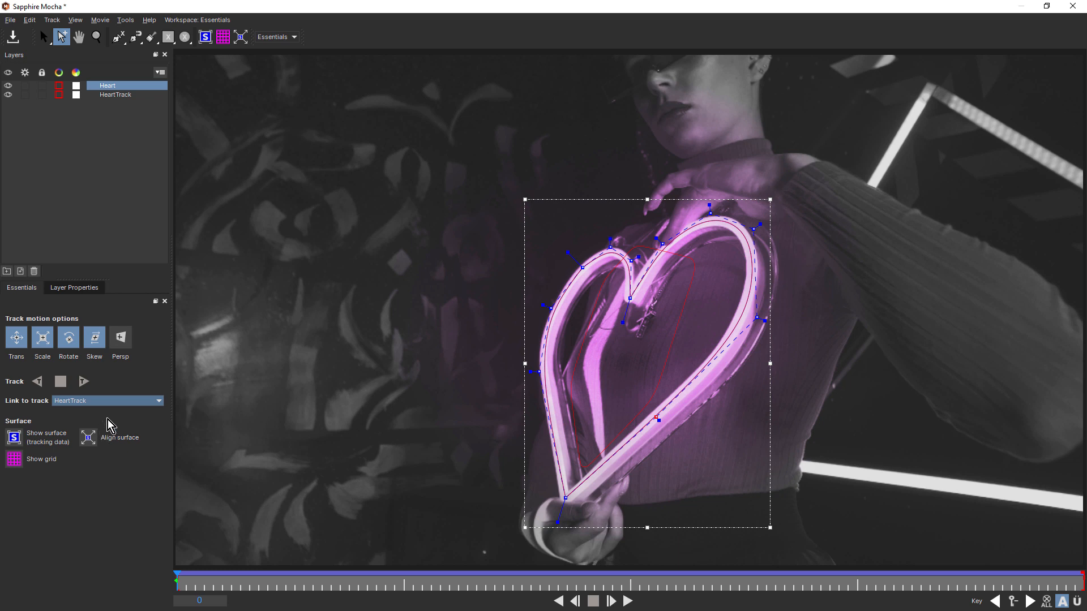
{"action": "mouse_move", "coordinate": [320, 358]}
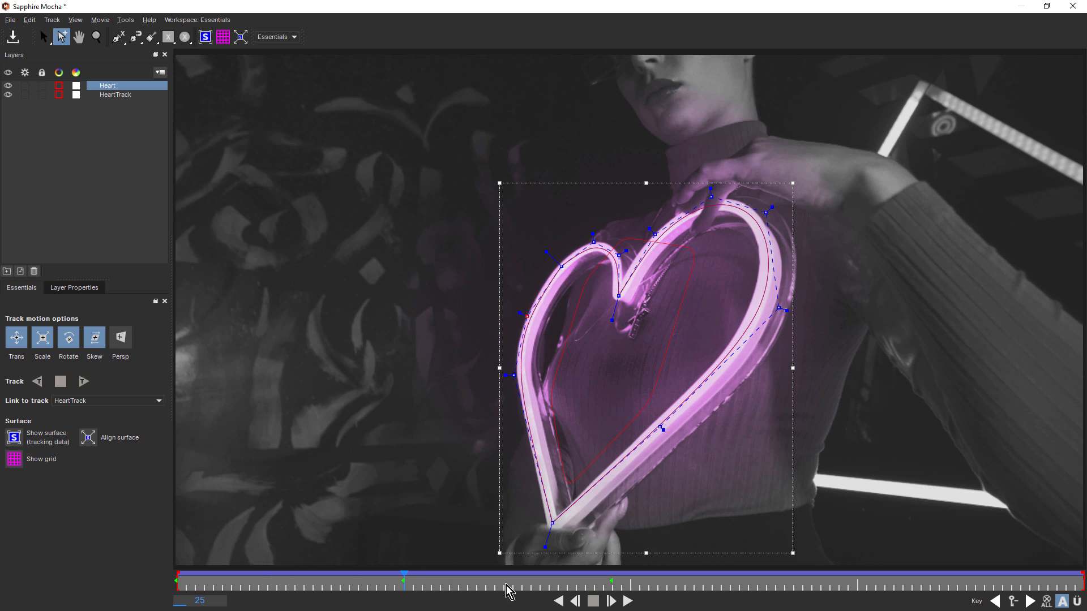
{"action": "mouse_move", "coordinate": [498, 588]}
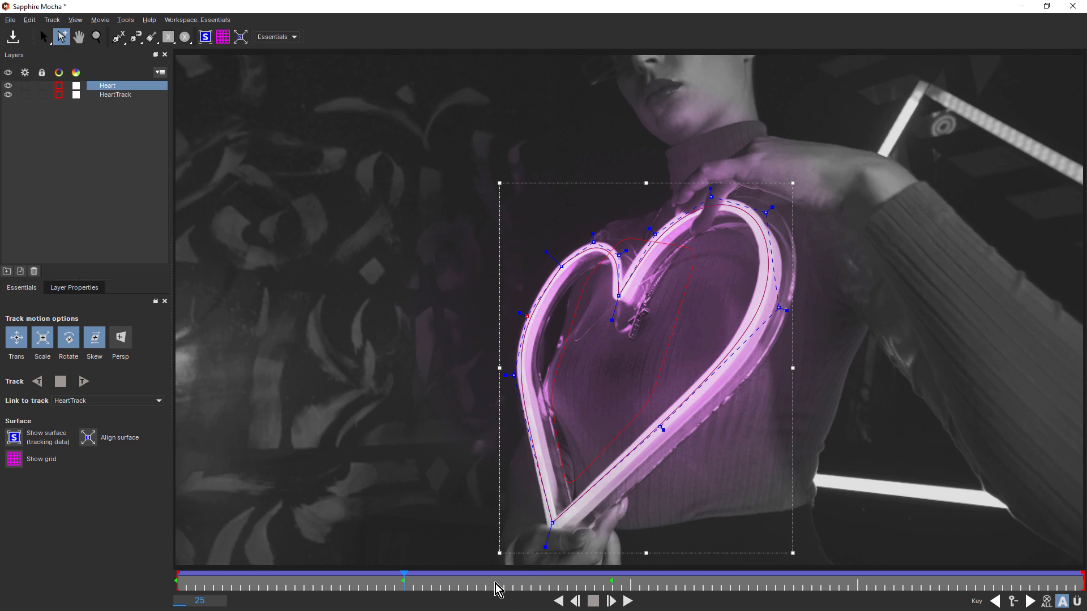
{"action": "mouse_move", "coordinate": [520, 589]}
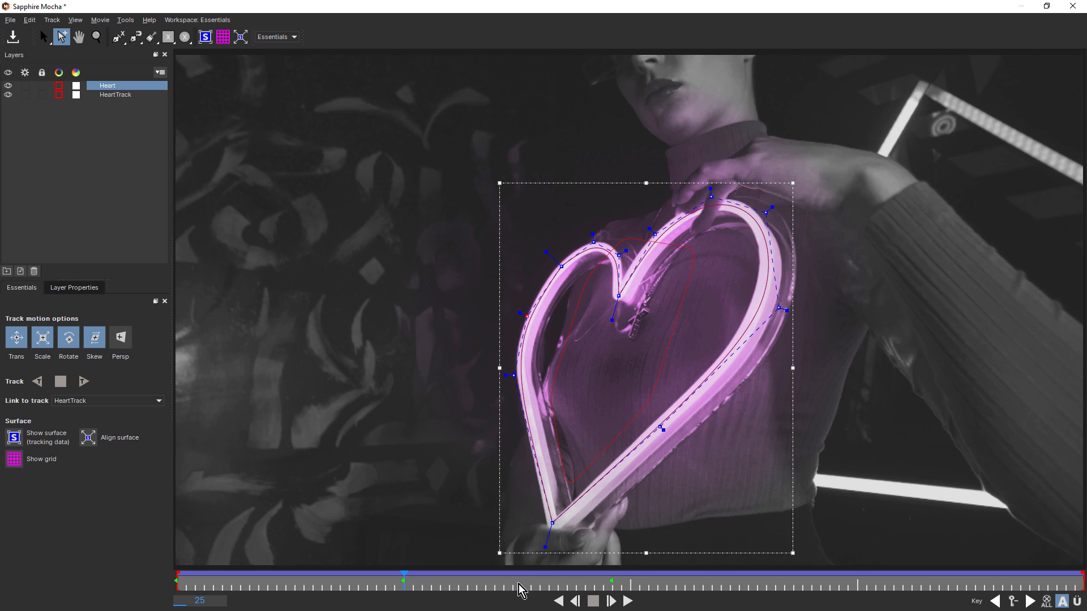
{"action": "mouse_move", "coordinate": [581, 279]}
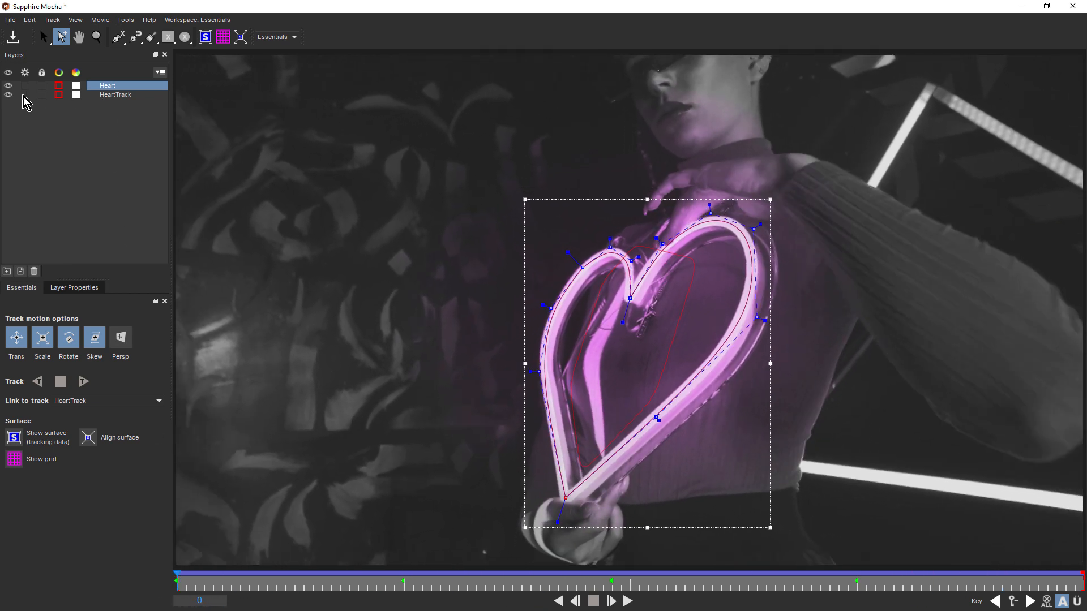
Step: Save the heart tracking project in Mocha and close Mocha to return to Media Composer
{"action": "left_click", "coordinate": [9, 95]}
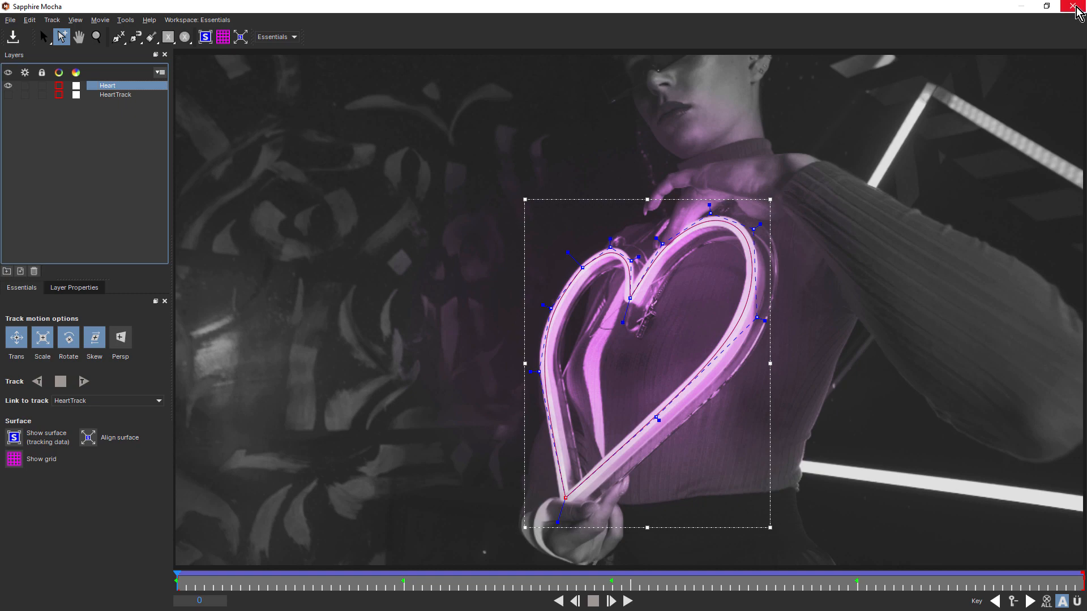
{"action": "left_click", "coordinate": [1078, 6]}
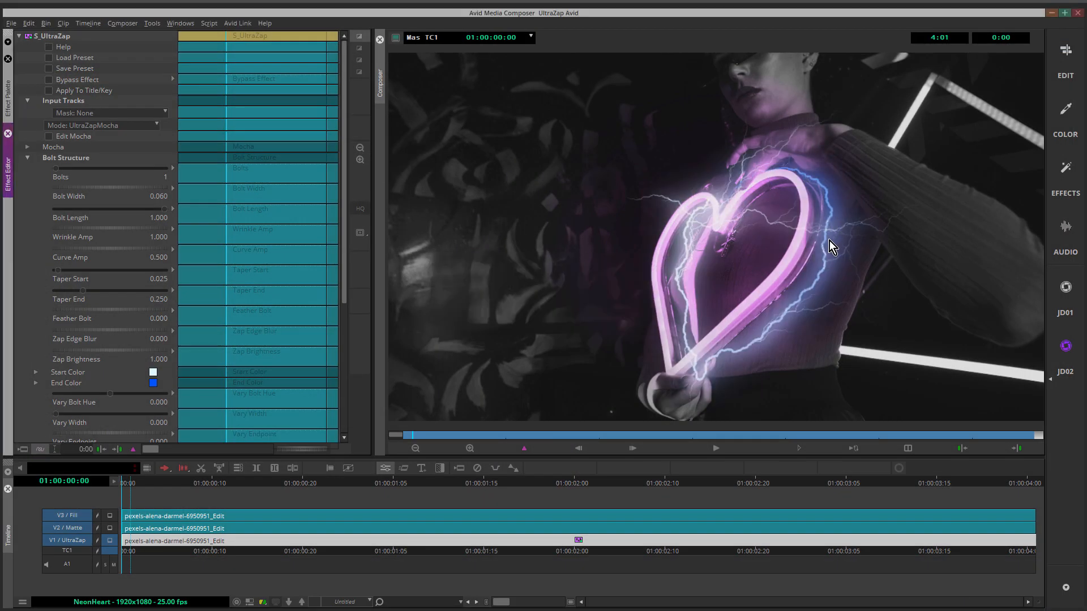
{"action": "mouse_move", "coordinate": [738, 362]}
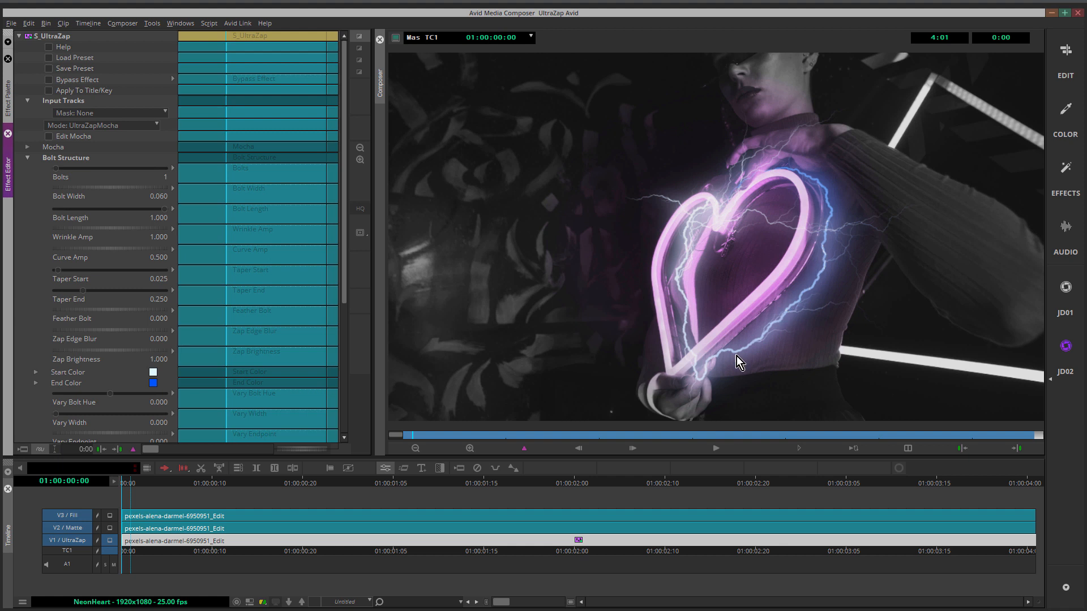
{"action": "mouse_move", "coordinate": [129, 79]}
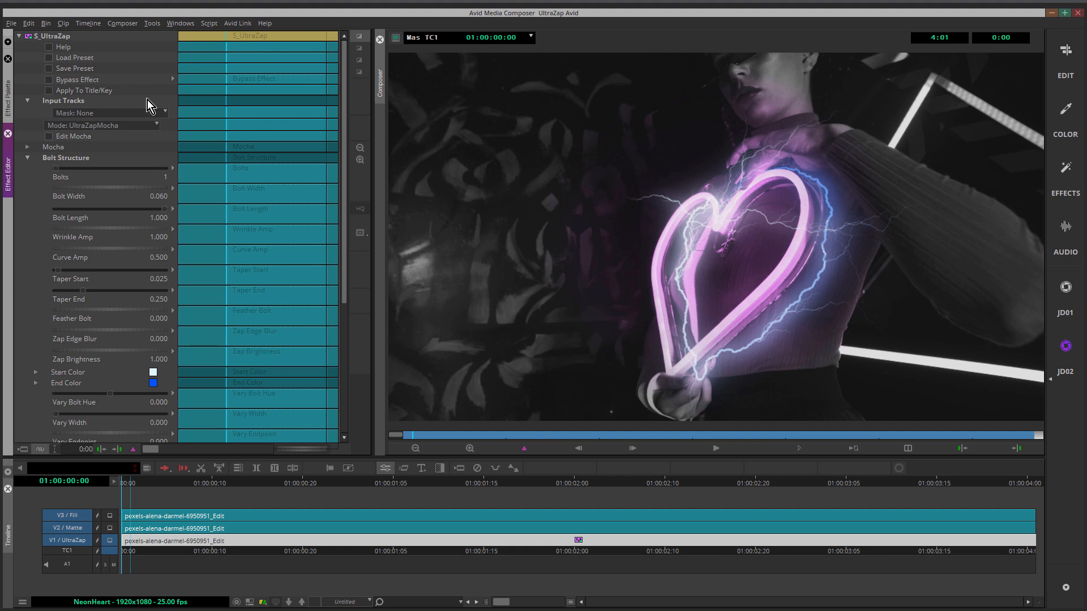
{"action": "mouse_move", "coordinate": [70, 62]}
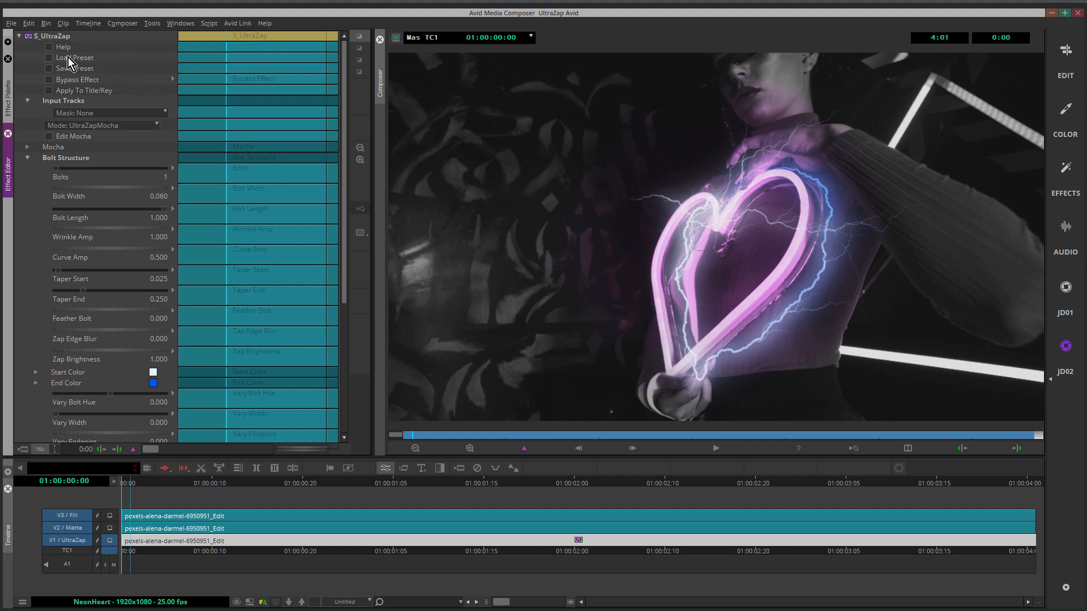
Step: Load the Pinkle preset from the Sapphire Preset Browser into S_UltraZap
{"action": "left_click", "coordinate": [74, 58]}
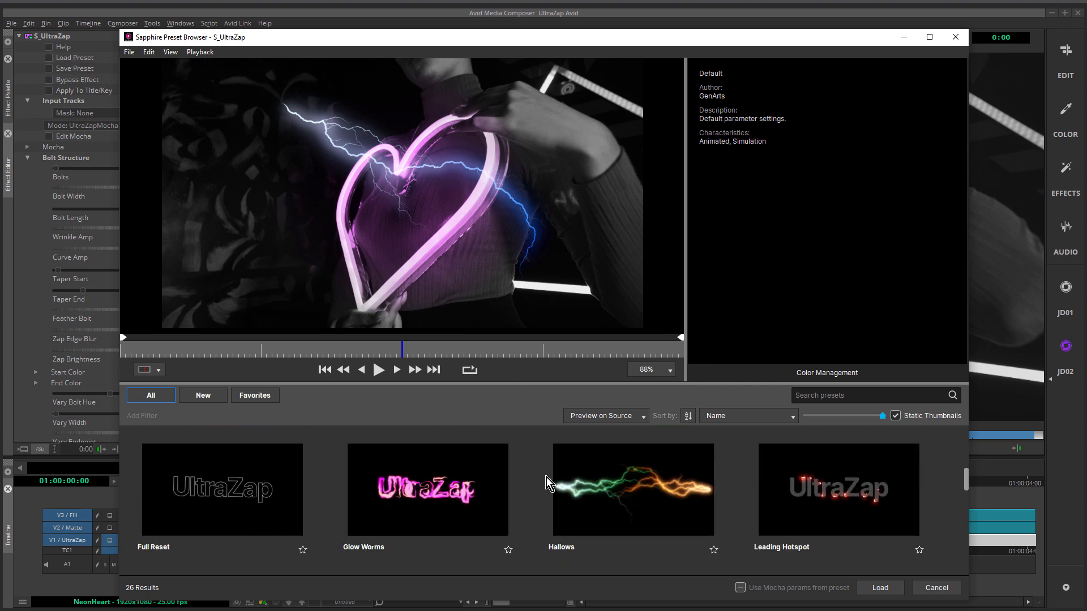
{"action": "scroll", "scroll_direction": "down", "scroll_amount": 3}
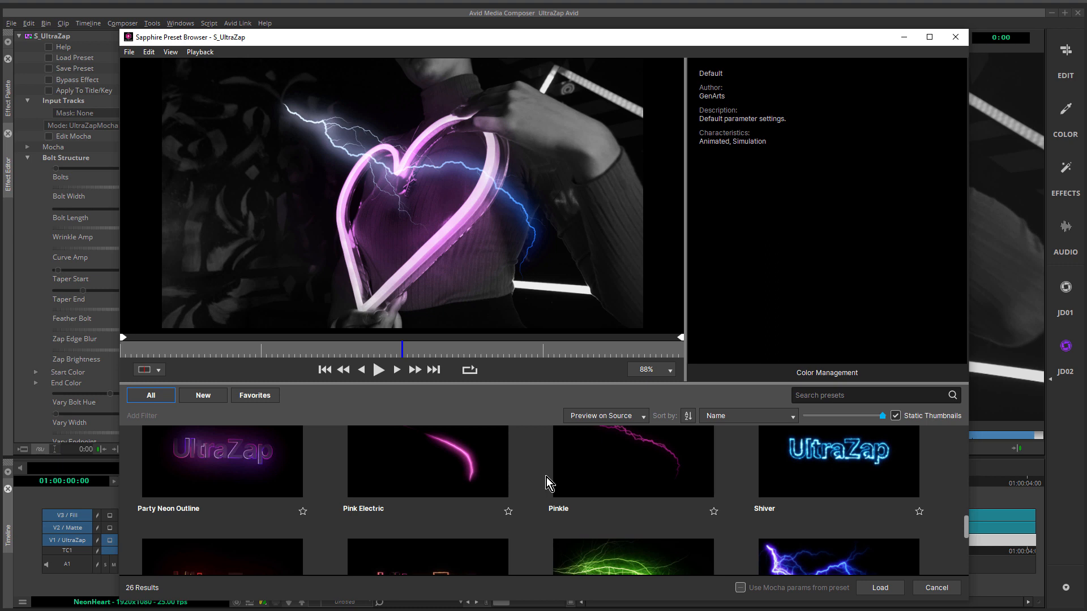
{"action": "left_click", "coordinate": [633, 462]}
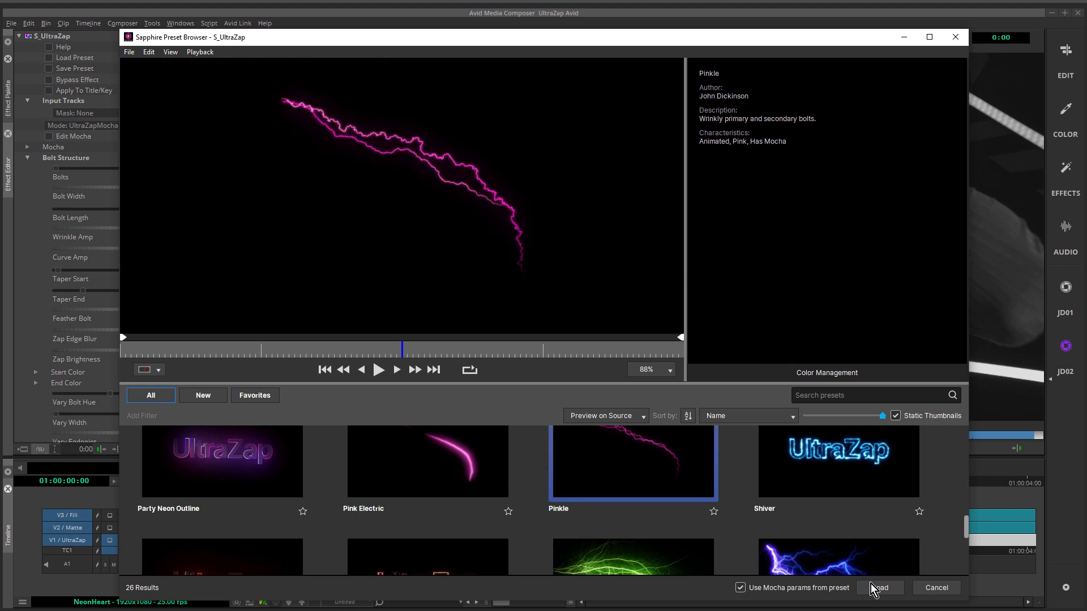
{"action": "left_click", "coordinate": [879, 587]}
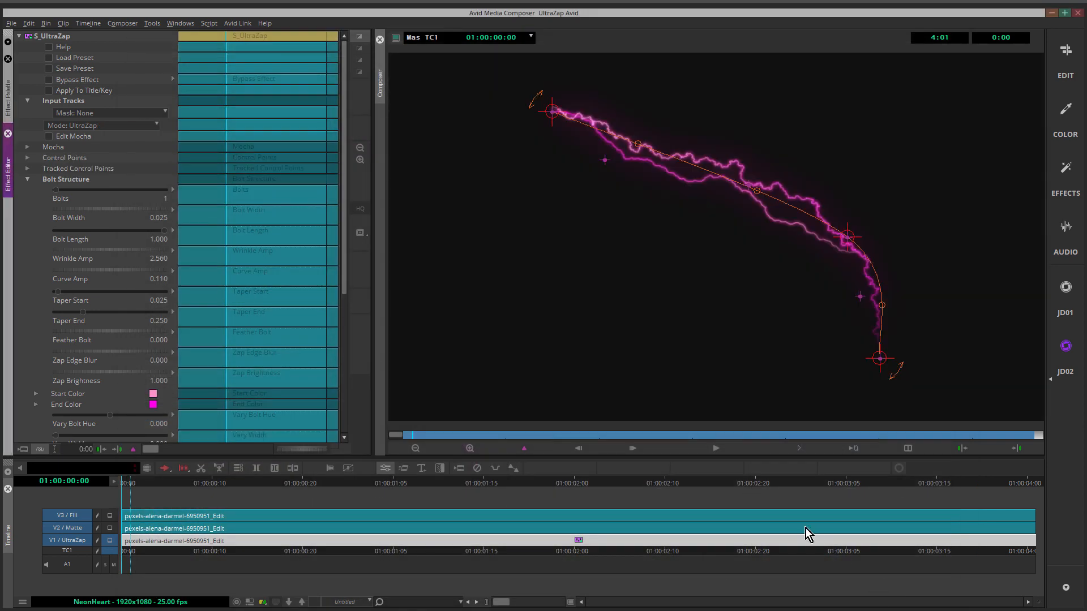
{"action": "mouse_move", "coordinate": [662, 337]}
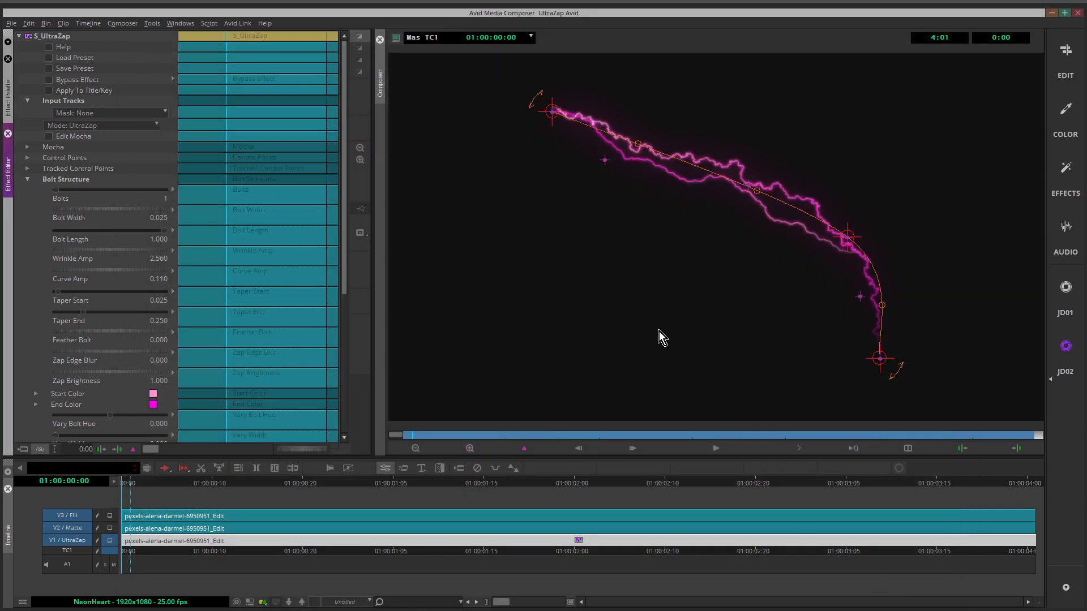
{"action": "mouse_move", "coordinate": [94, 136]}
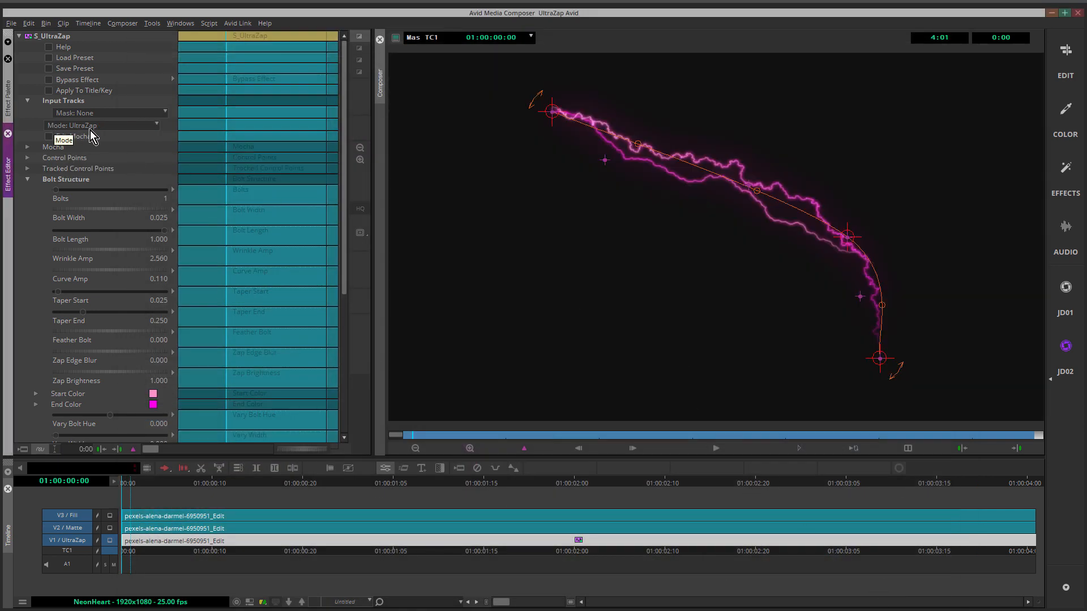
Step: Set UltraZap's Input Tracks mode to UltraZapMocha so the bolt follows the heart
{"action": "left_click", "coordinate": [103, 125]}
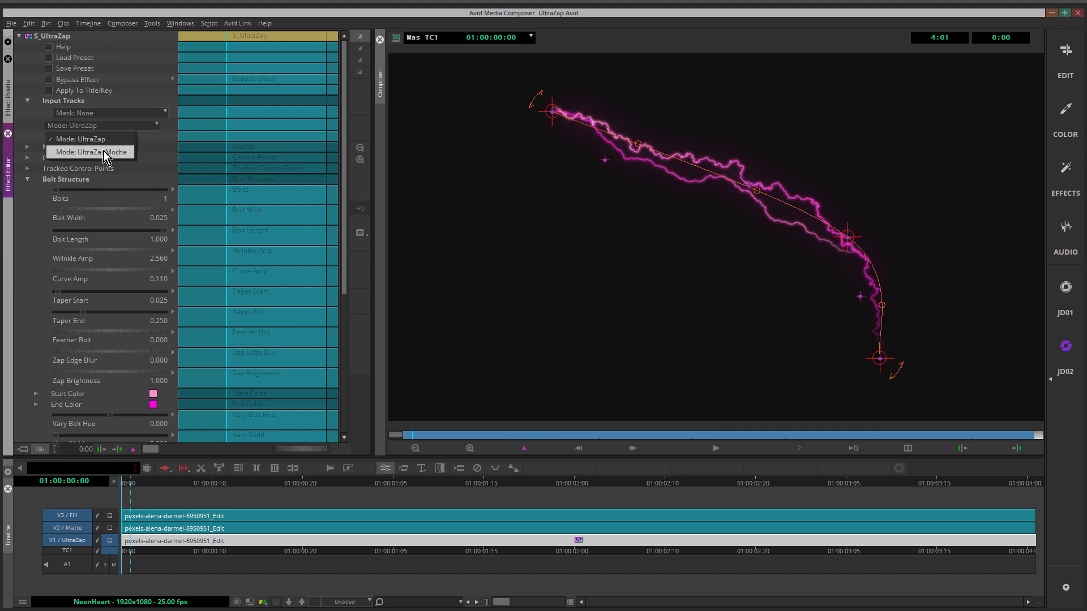
{"action": "left_click", "coordinate": [92, 152]}
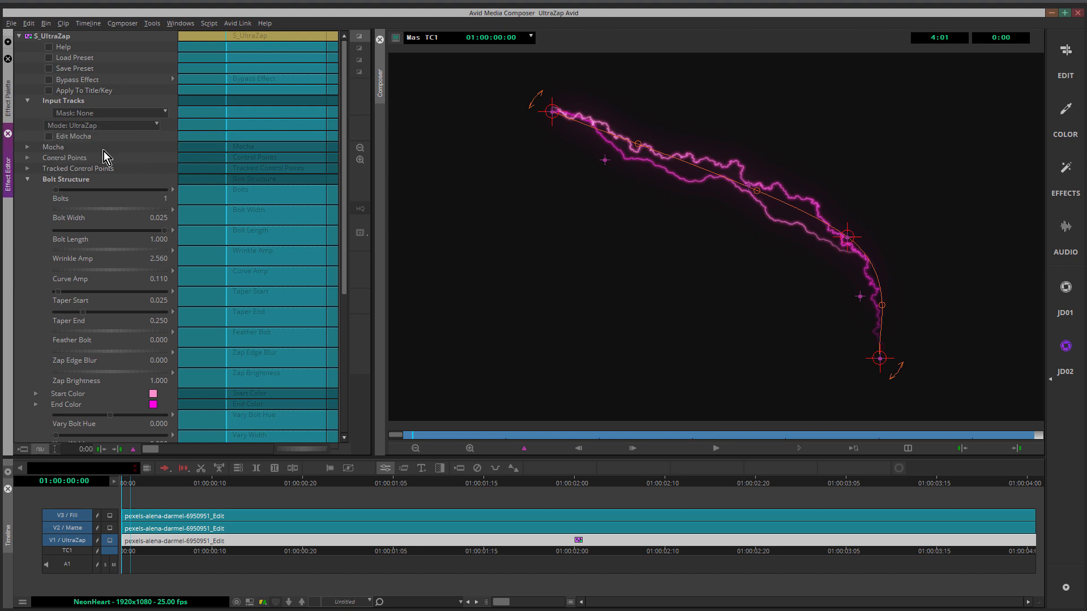
{"action": "left_click", "coordinate": [103, 126]}
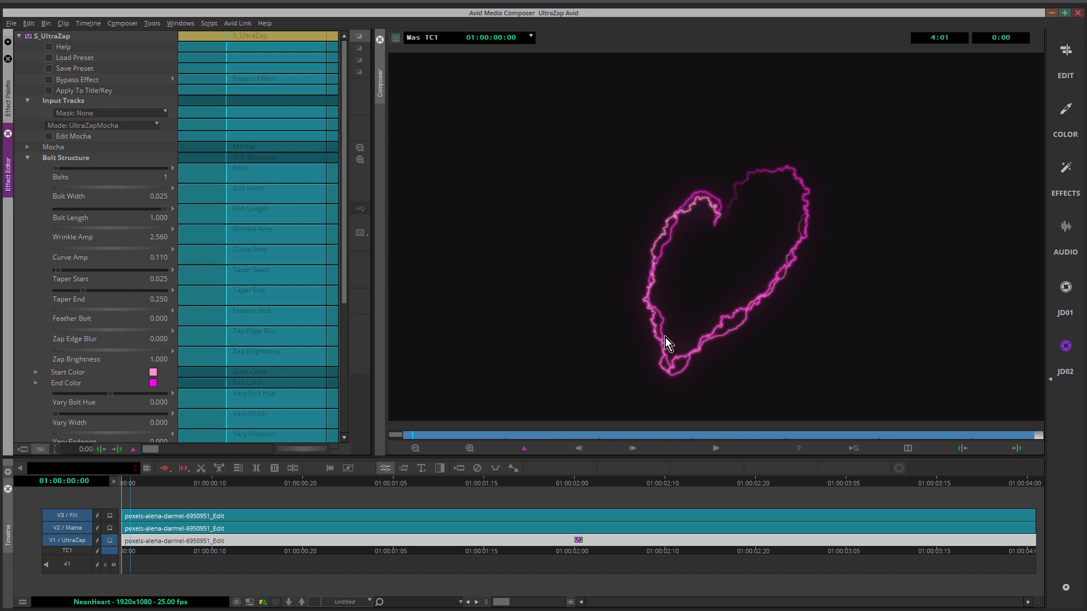
Step: Expand UltraZap's Composite settings and set Combine to Add
{"action": "scroll", "scroll_direction": "down", "scroll_amount": 3}
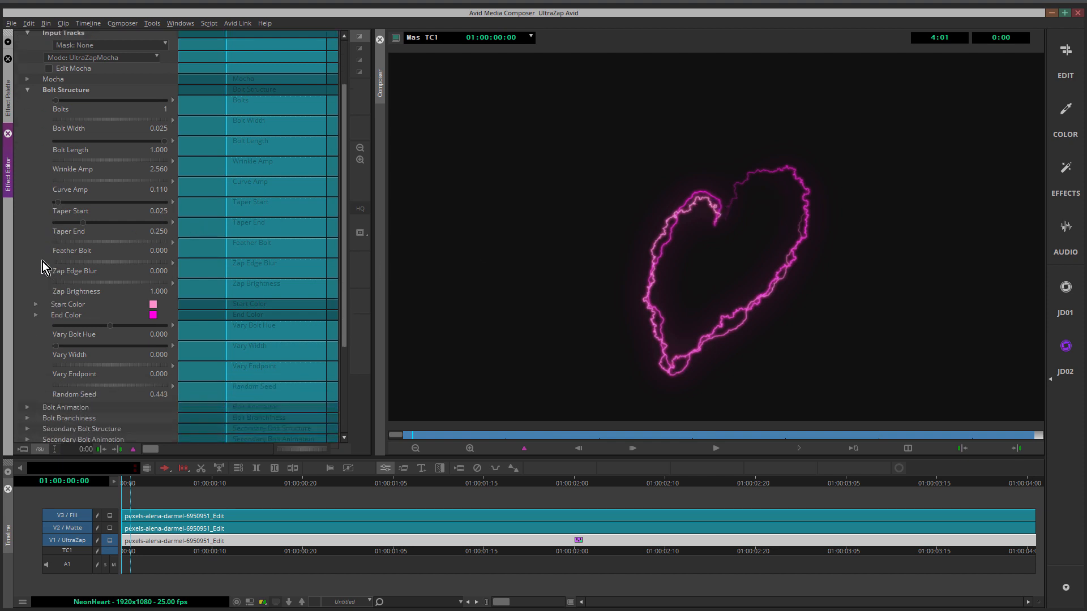
{"action": "scroll", "scroll_direction": "down", "scroll_amount": 3}
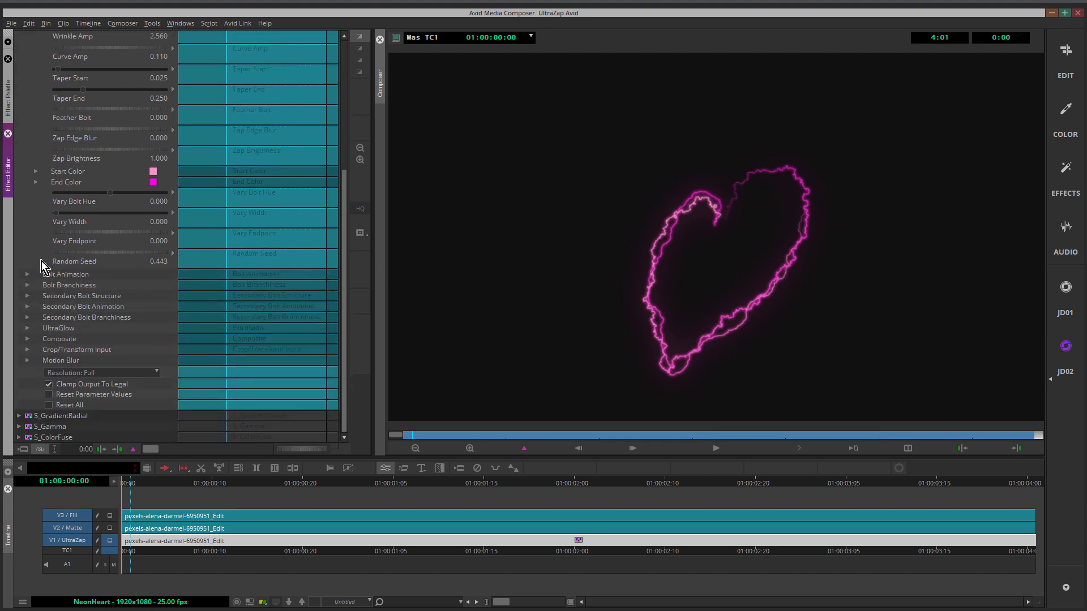
{"action": "left_click", "coordinate": [27, 338]}
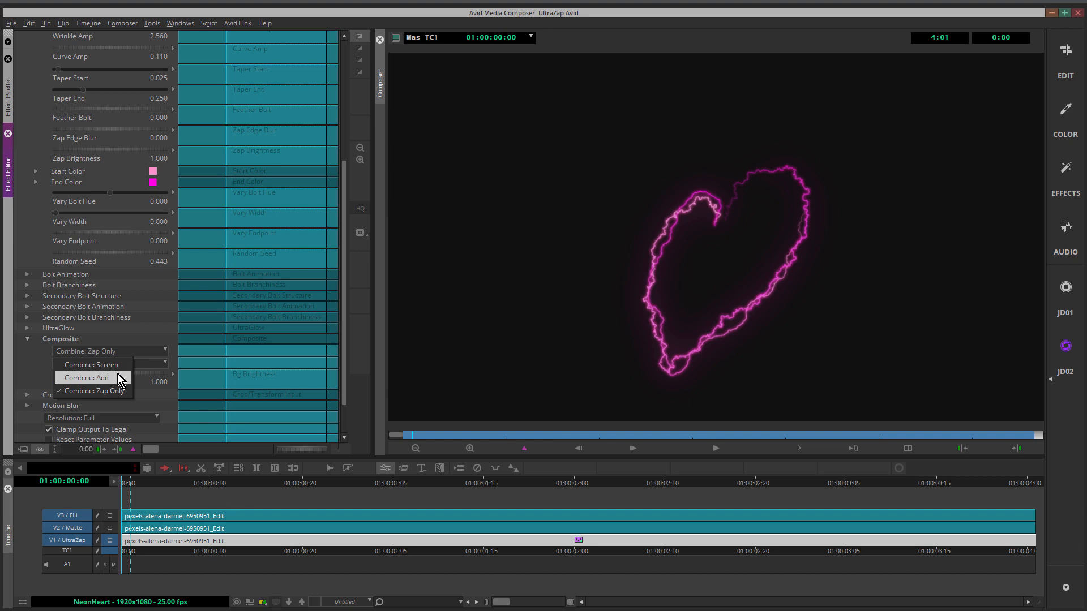
{"action": "left_click", "coordinate": [85, 377]}
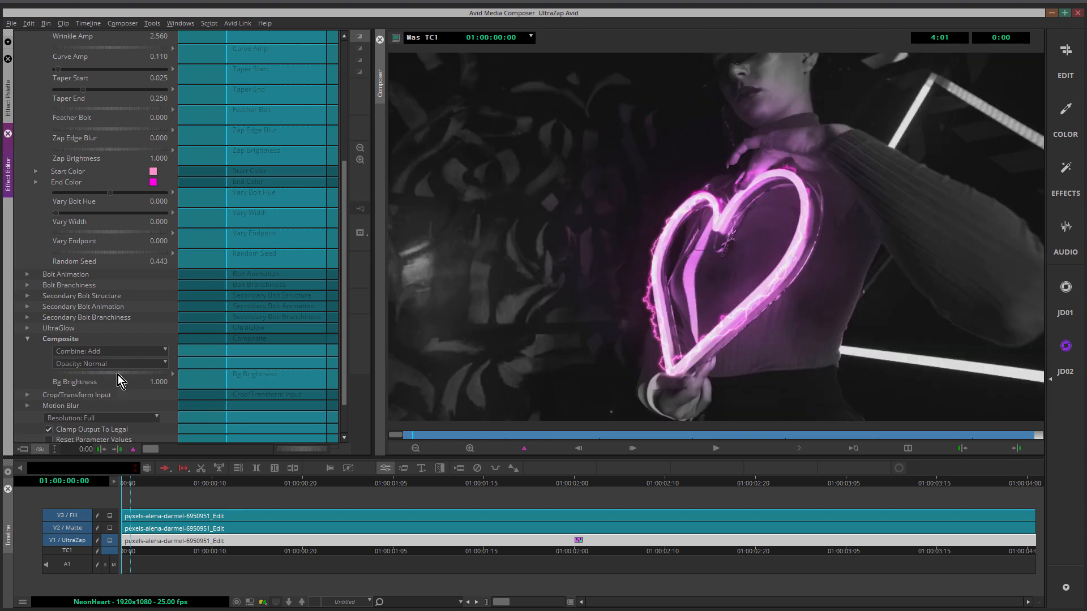
{"action": "mouse_move", "coordinate": [117, 374]}
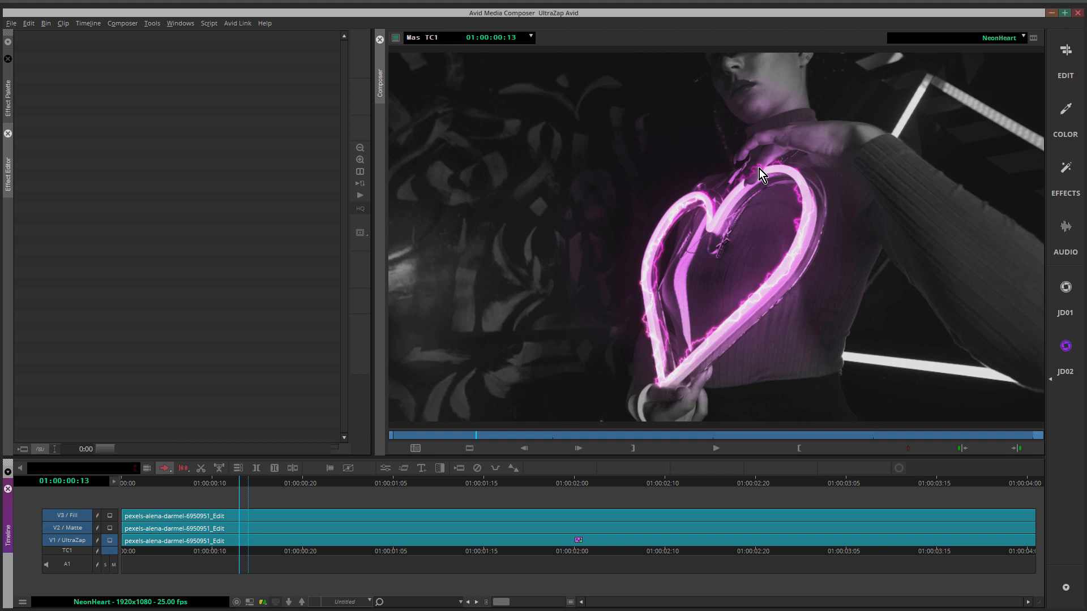
{"action": "mouse_move", "coordinate": [88, 518]}
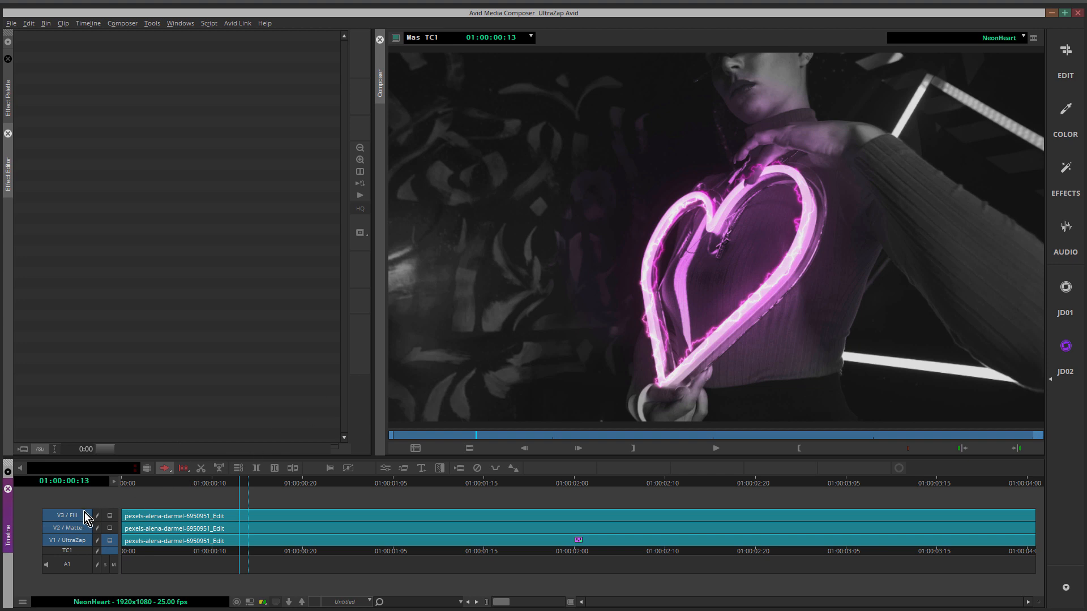
{"action": "mouse_move", "coordinate": [113, 534]}
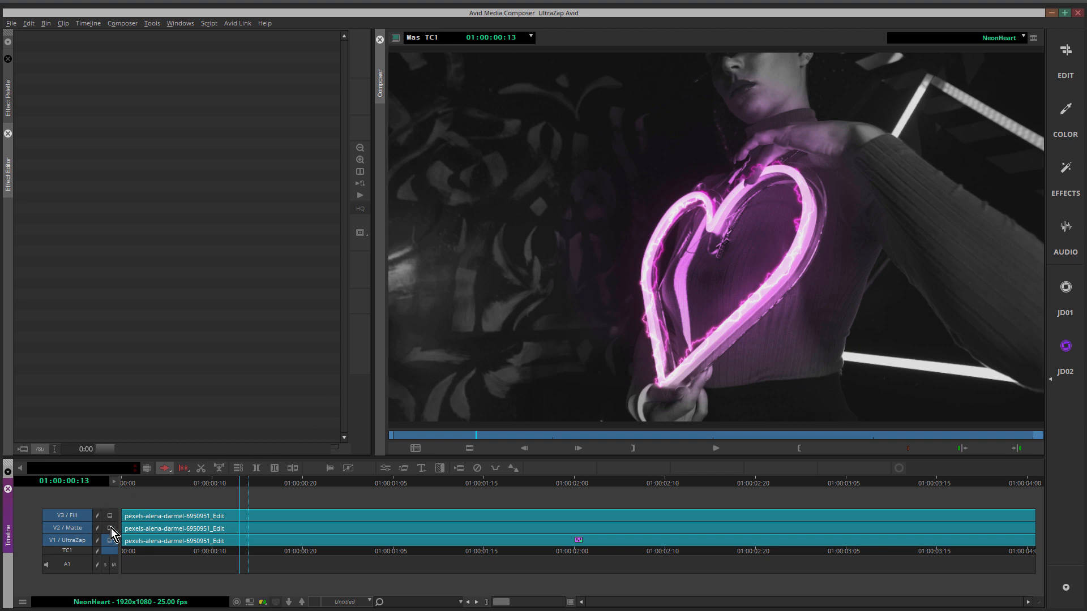
{"action": "left_click", "coordinate": [109, 528]}
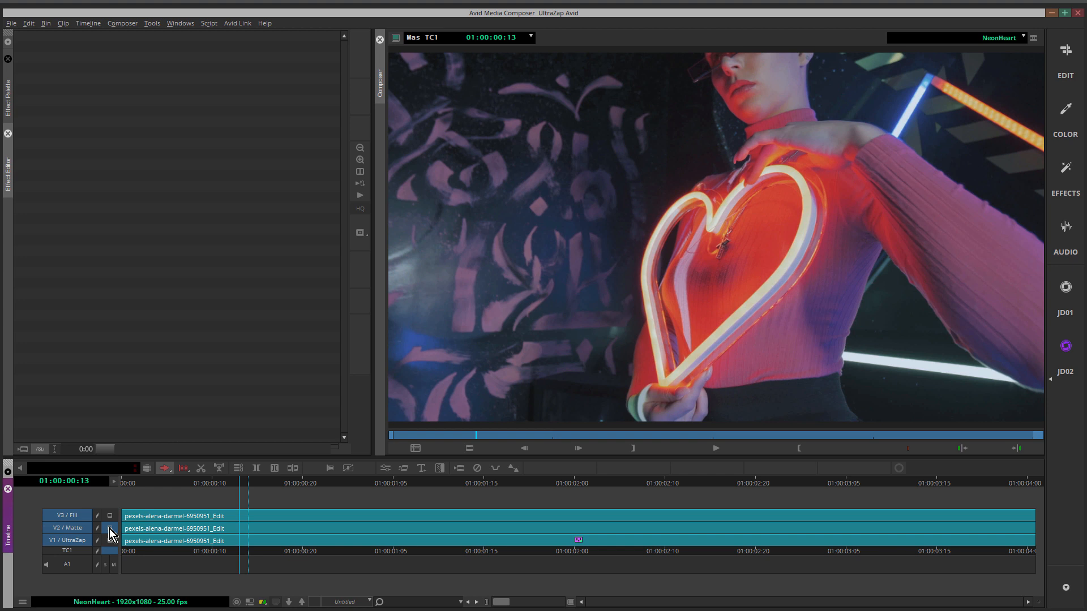
{"action": "mouse_move", "coordinate": [727, 224]}
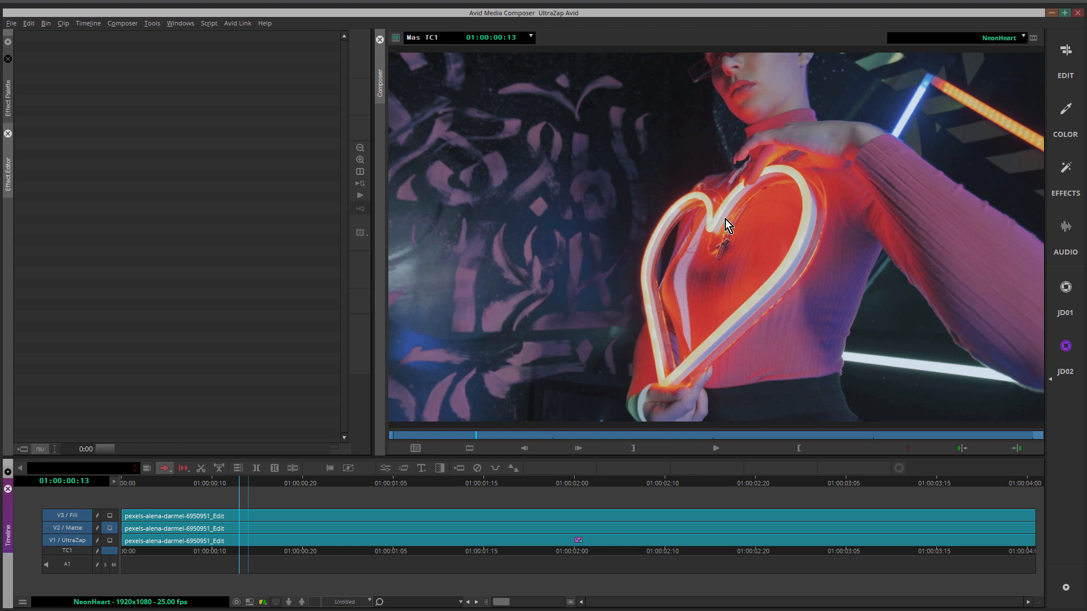
{"action": "mouse_move", "coordinate": [802, 157]}
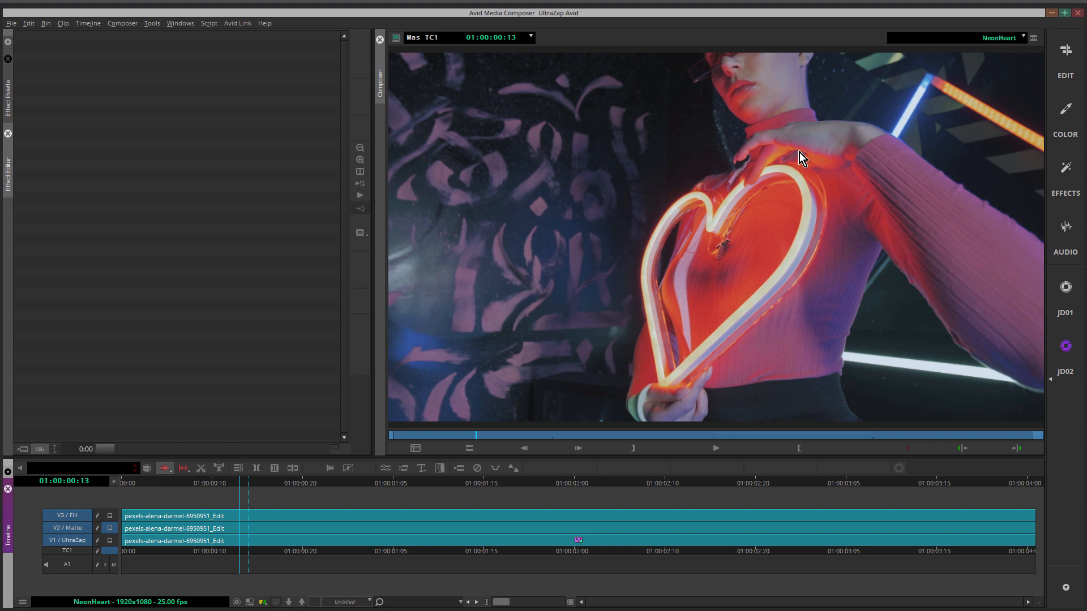
{"action": "mouse_move", "coordinate": [803, 200]}
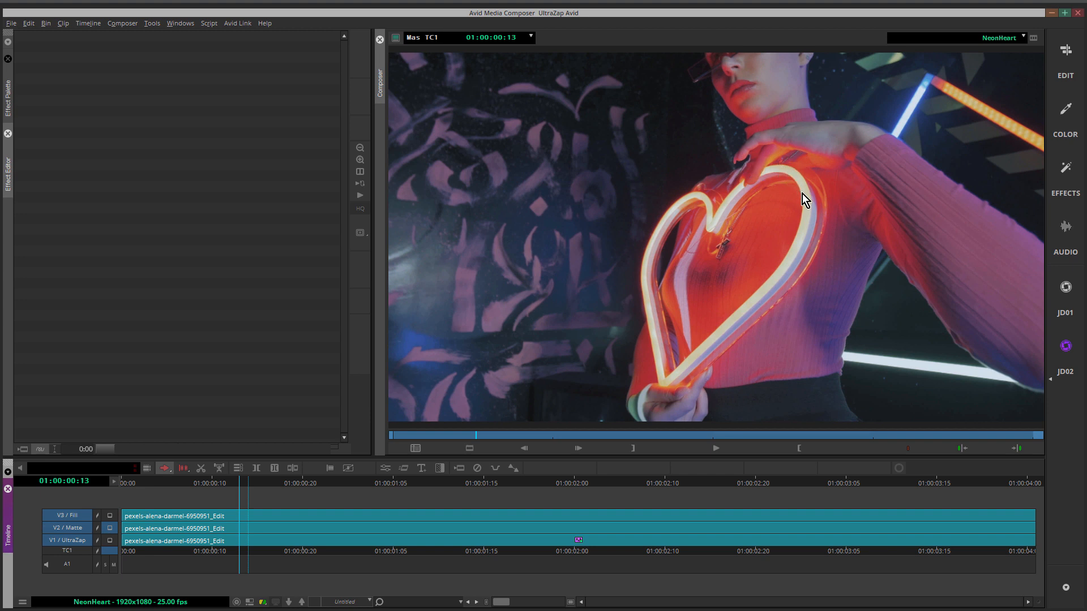
{"action": "mouse_move", "coordinate": [787, 287]}
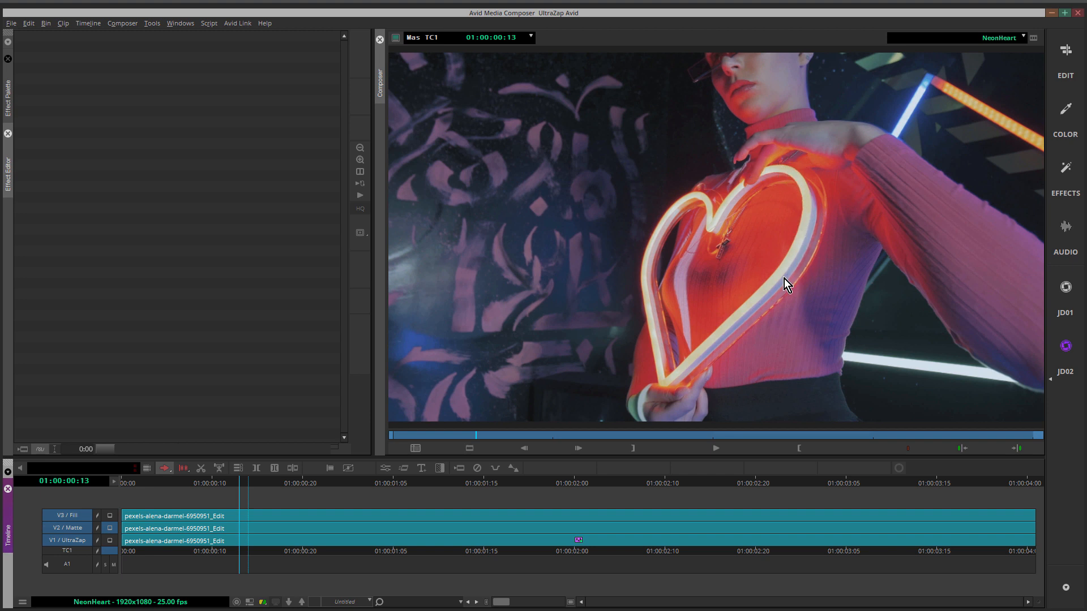
Step: Search the Effect Palette for S_Blur and apply it to the V2 Matte clip
{"action": "left_click", "coordinate": [7, 83]}
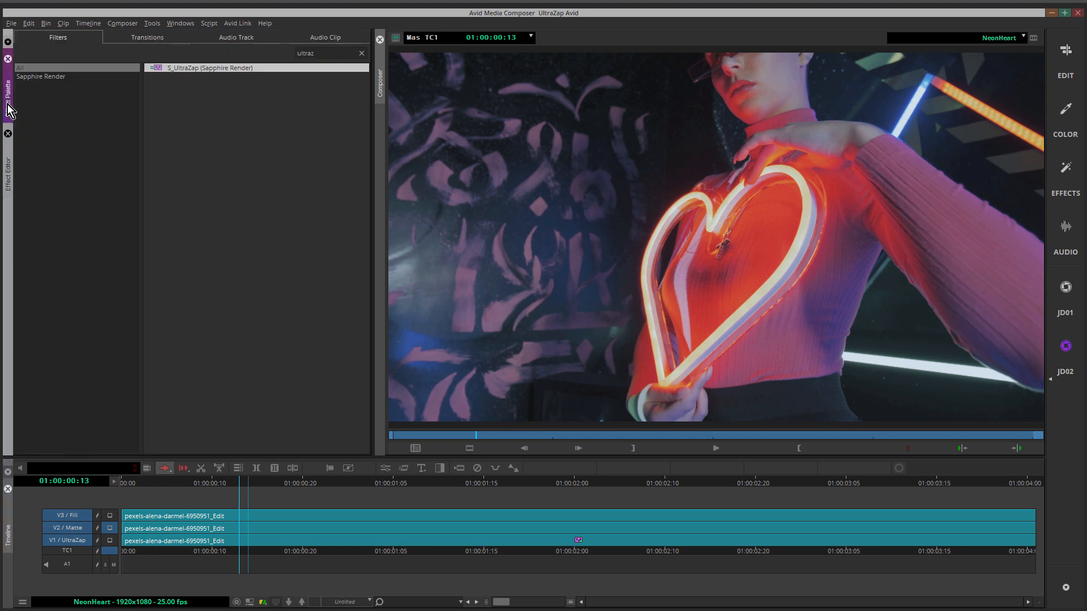
{"action": "left_click", "coordinate": [326, 52]}
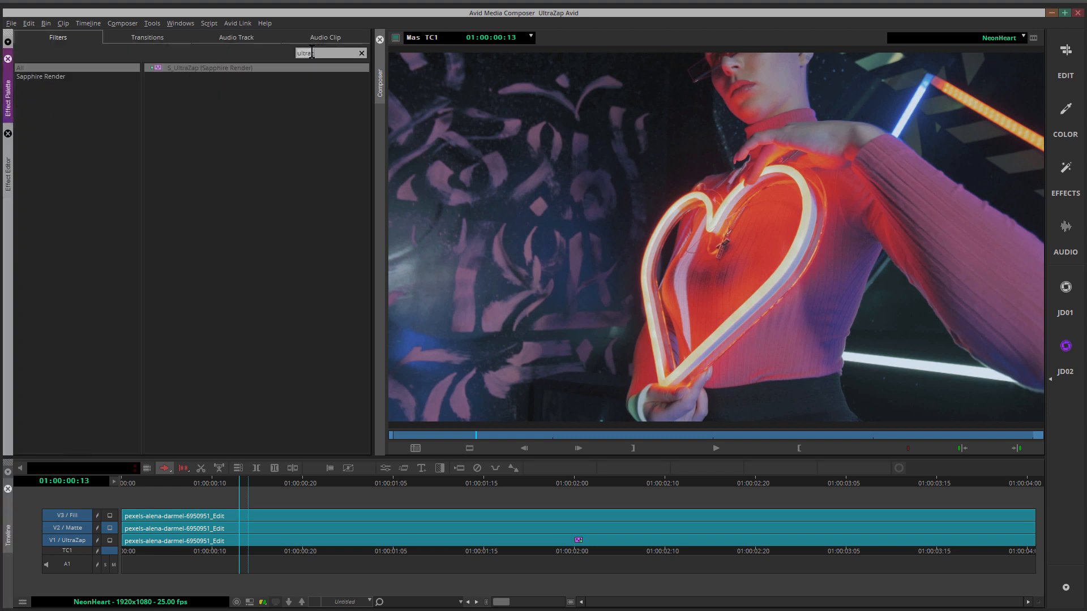
{"action": "left_click", "coordinate": [360, 53]}
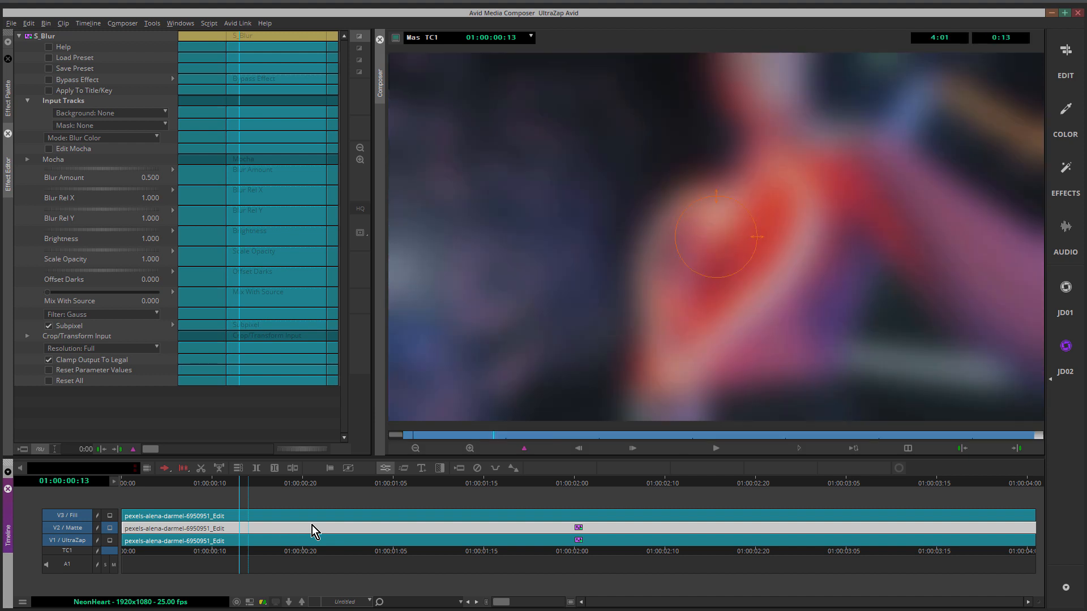
{"action": "mouse_move", "coordinate": [228, 365]}
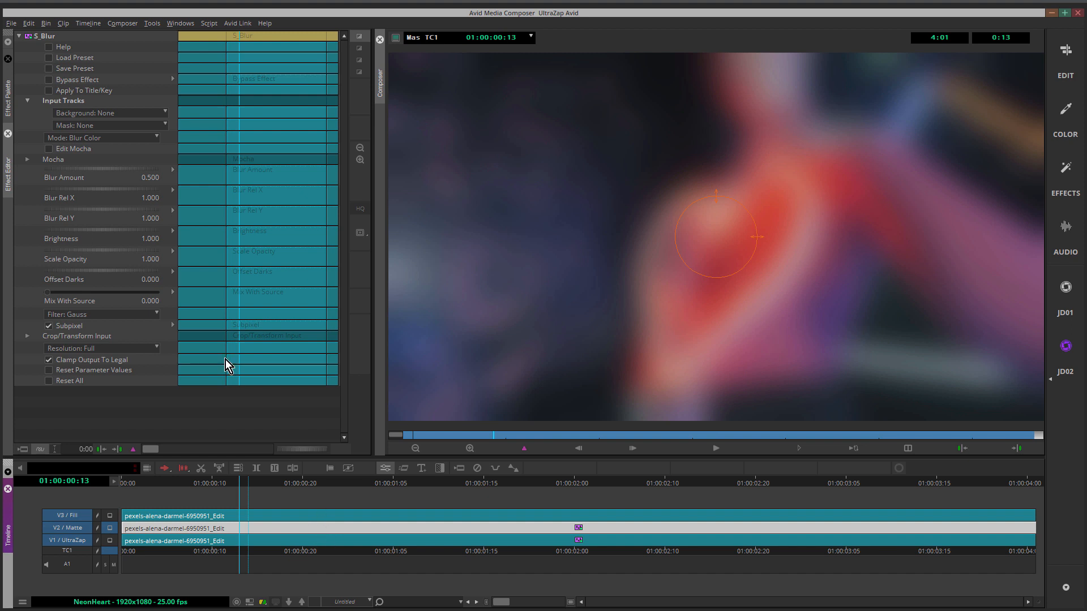
Step: Turn on Show Mocha Only in the blur's Mocha settings and launch Edit Mocha
{"action": "left_click", "coordinate": [25, 159]}
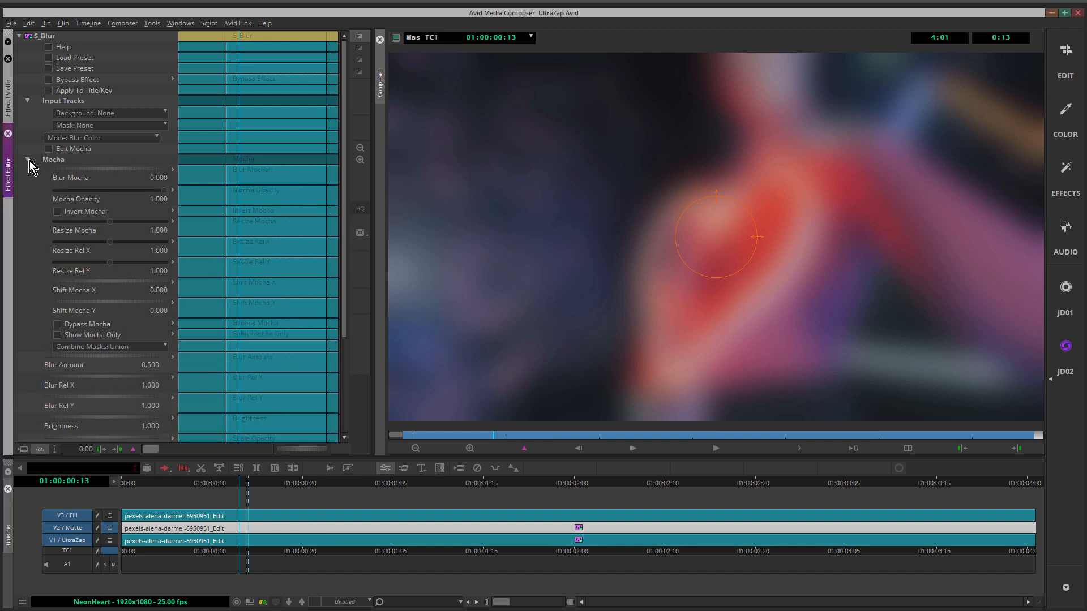
{"action": "left_click", "coordinate": [58, 335]}
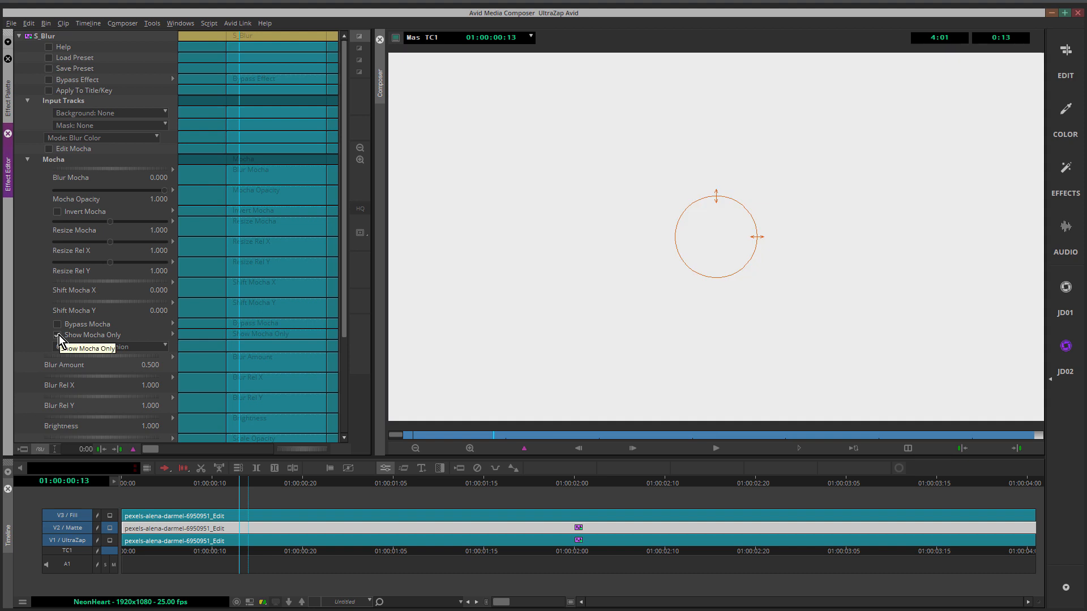
{"action": "left_click", "coordinate": [57, 334]}
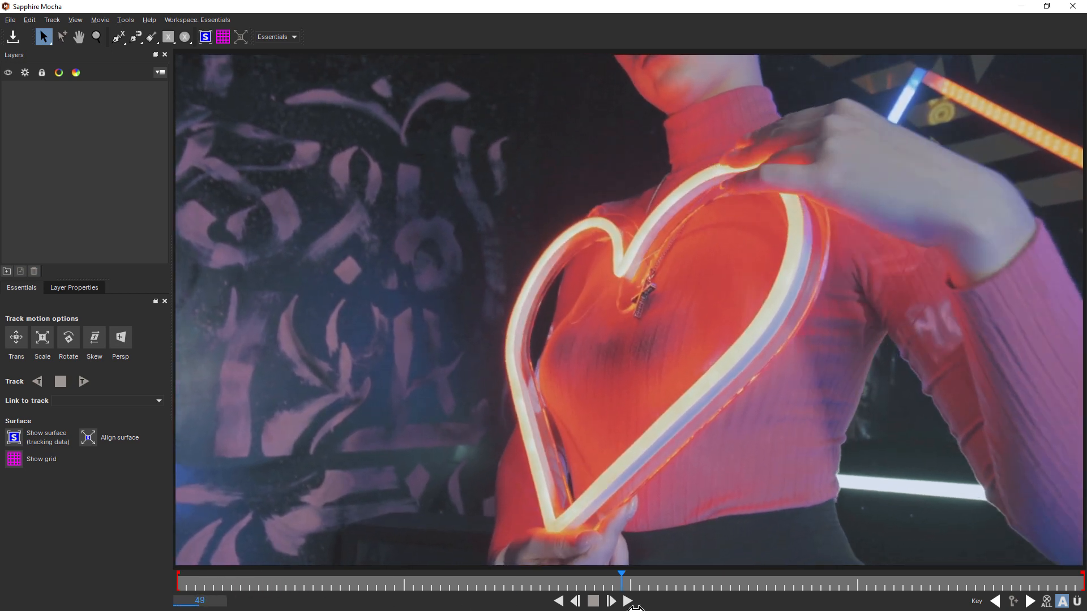
{"action": "left_click", "coordinate": [626, 601]}
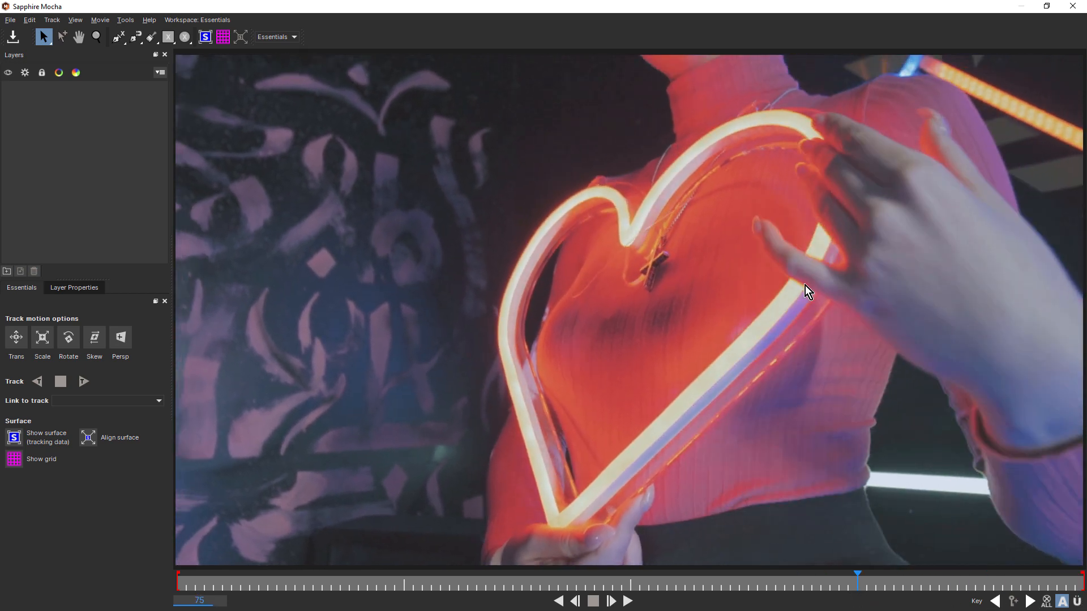
{"action": "mouse_move", "coordinate": [826, 188]}
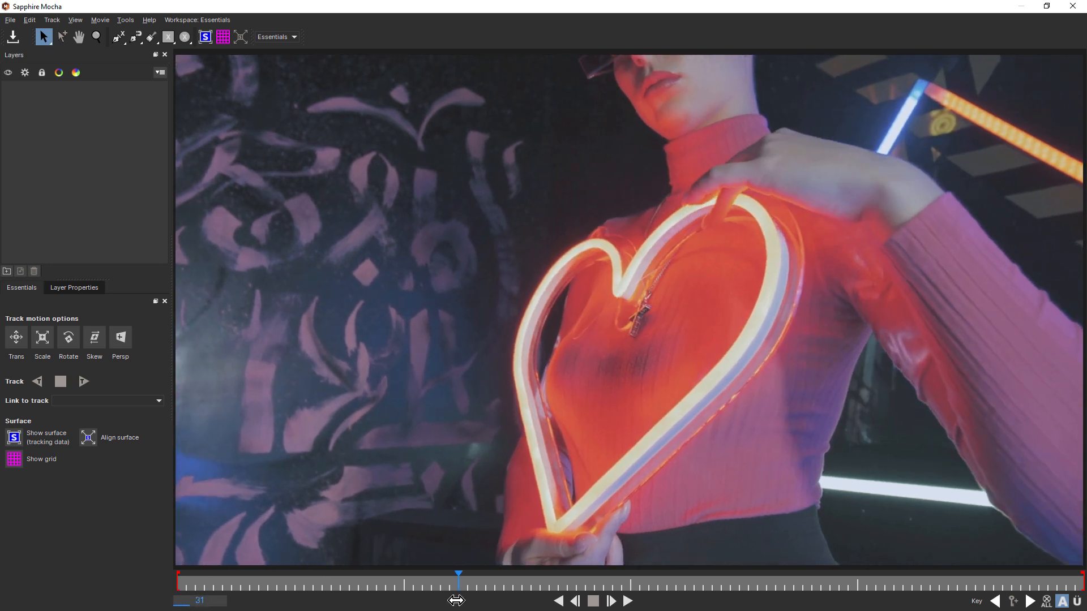
{"action": "mouse_move", "coordinate": [588, 317]}
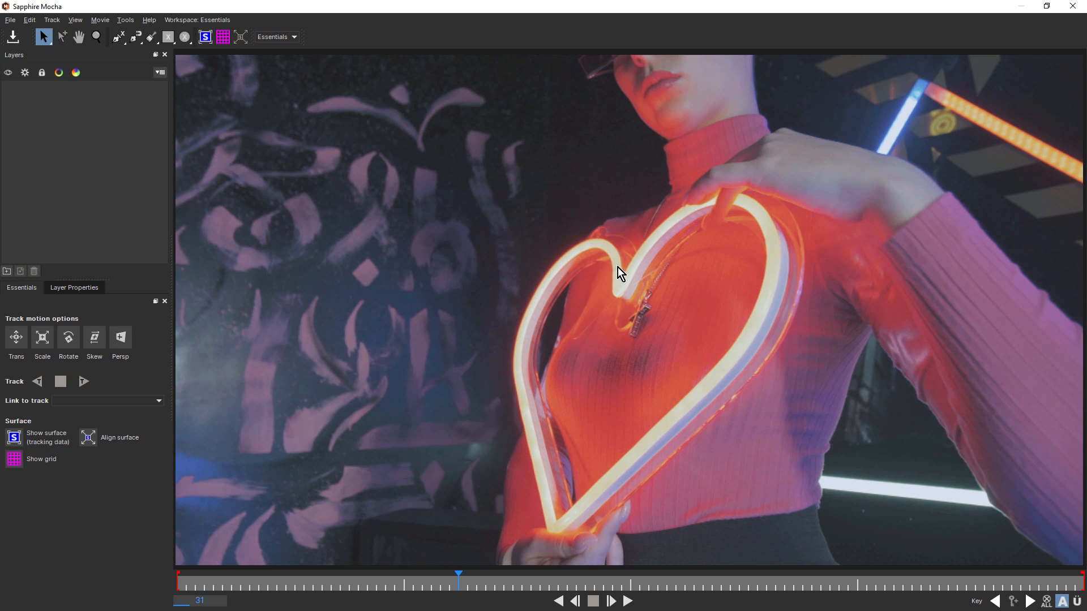
{"action": "mouse_move", "coordinate": [543, 532]}
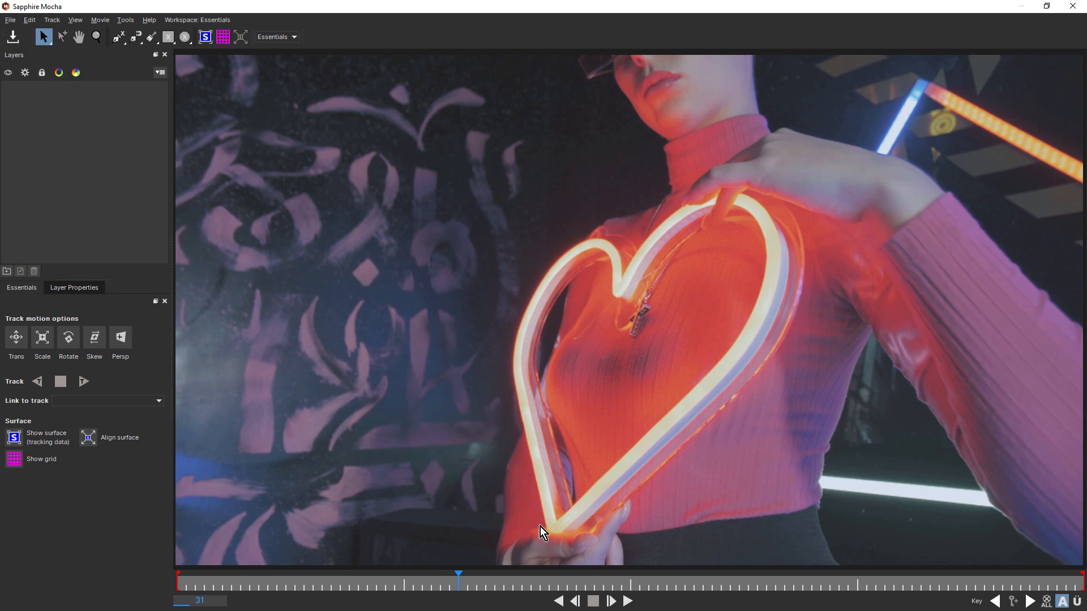
{"action": "mouse_move", "coordinate": [459, 582]}
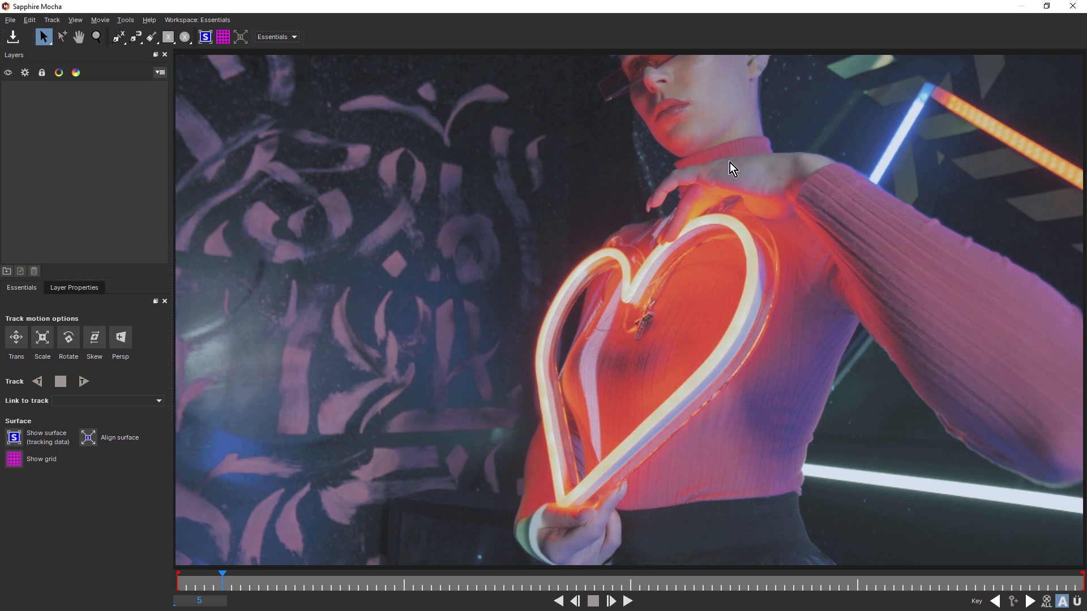
{"action": "mouse_move", "coordinate": [827, 196]}
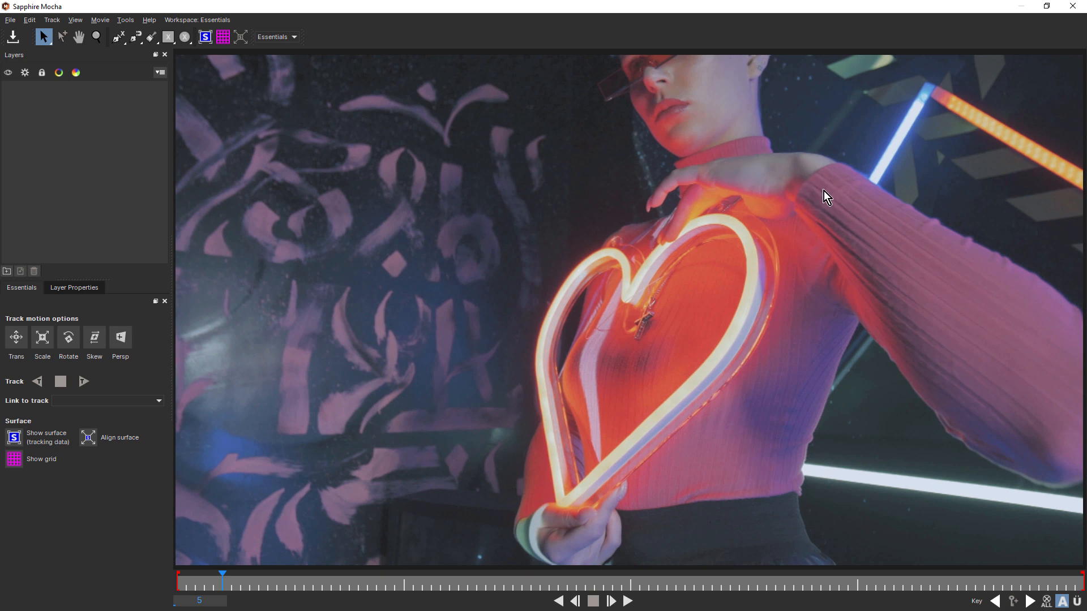
{"action": "mouse_move", "coordinate": [824, 202]}
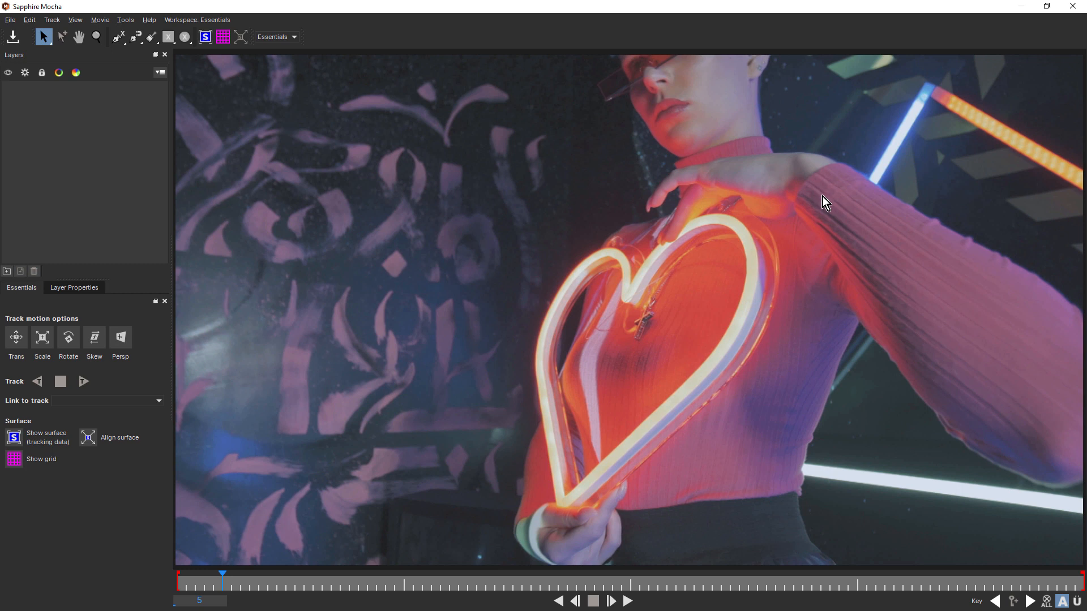
{"action": "mouse_move", "coordinate": [802, 214]}
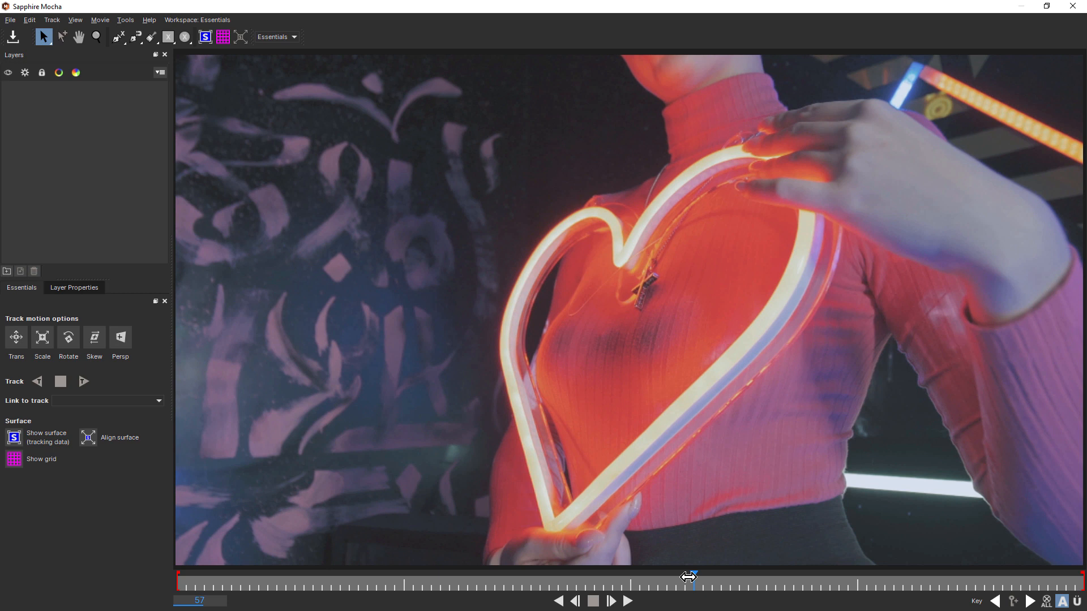
{"action": "mouse_move", "coordinate": [678, 404]}
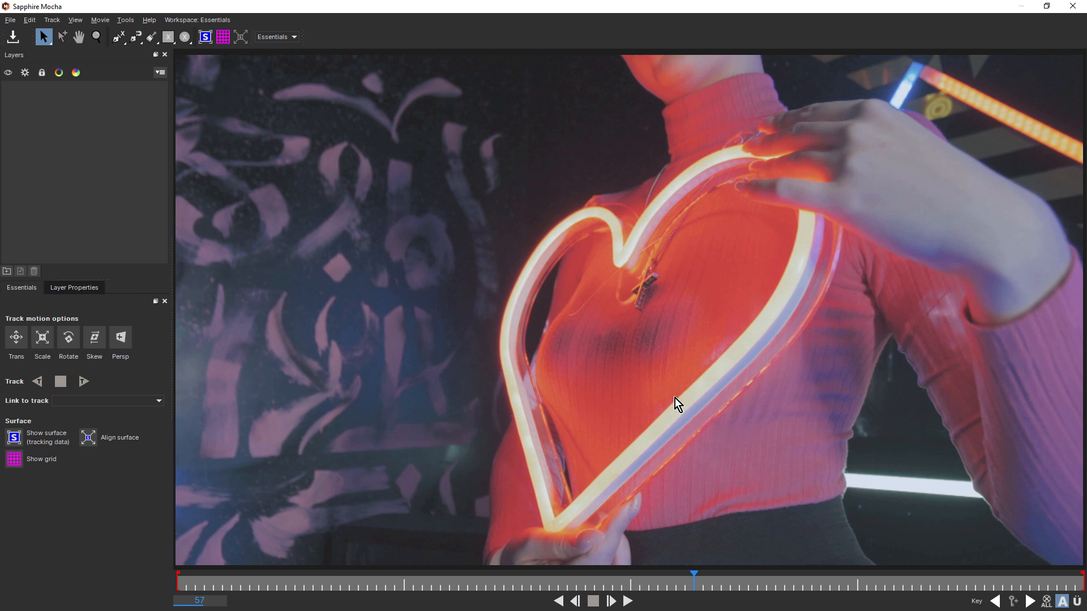
Step: Zoom in and draw an X-Spline Layer 2 around the shoulder hand, then check another frame
{"action": "left_click", "coordinate": [117, 37]}
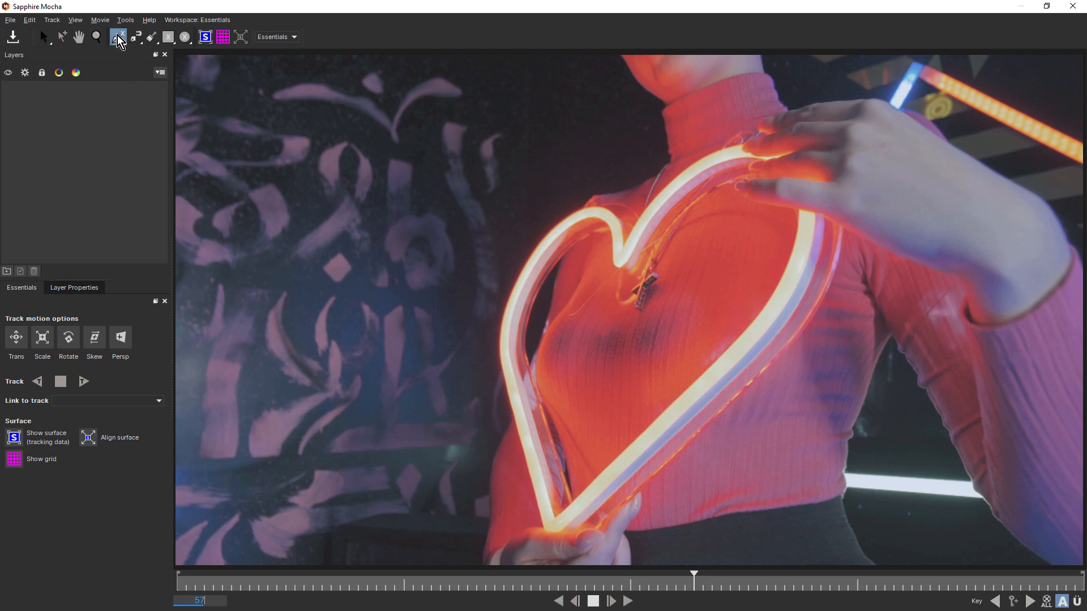
{"action": "left_click", "coordinate": [95, 37]}
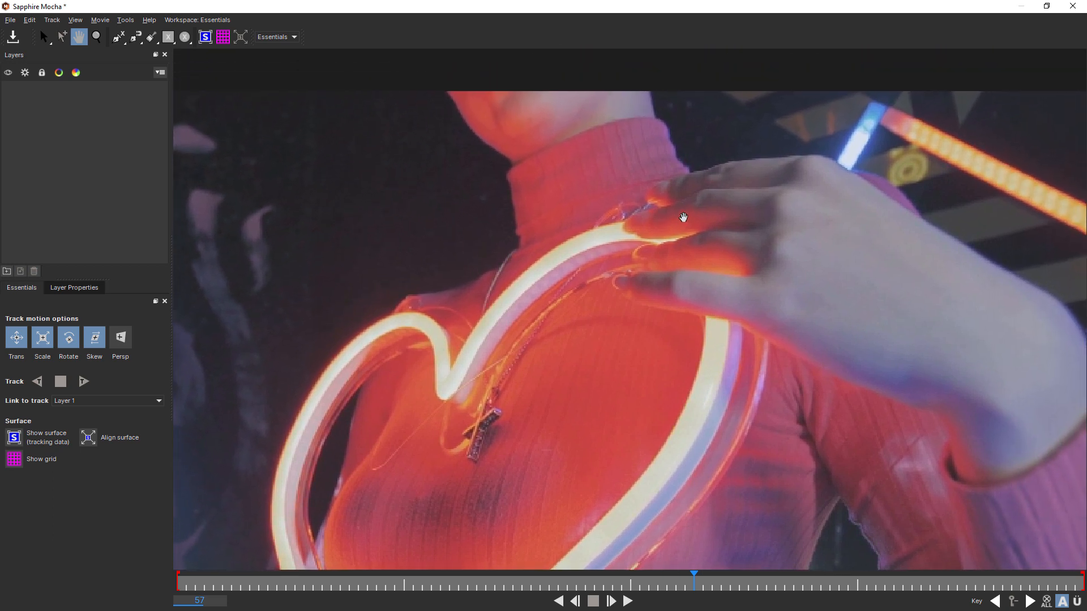
{"action": "left_click", "coordinate": [95, 37]}
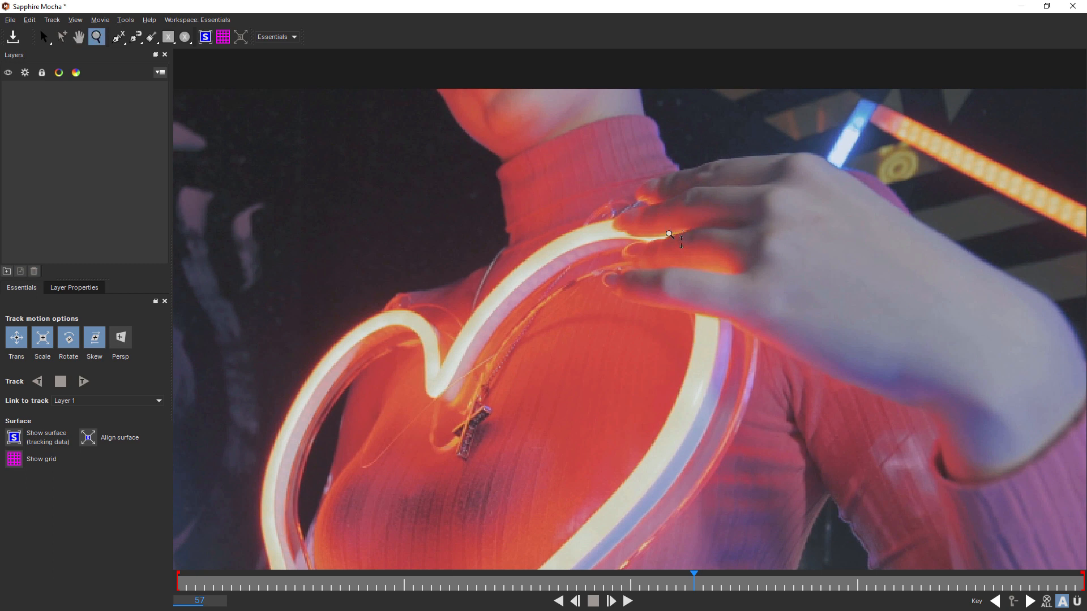
{"action": "left_click", "coordinate": [117, 36]}
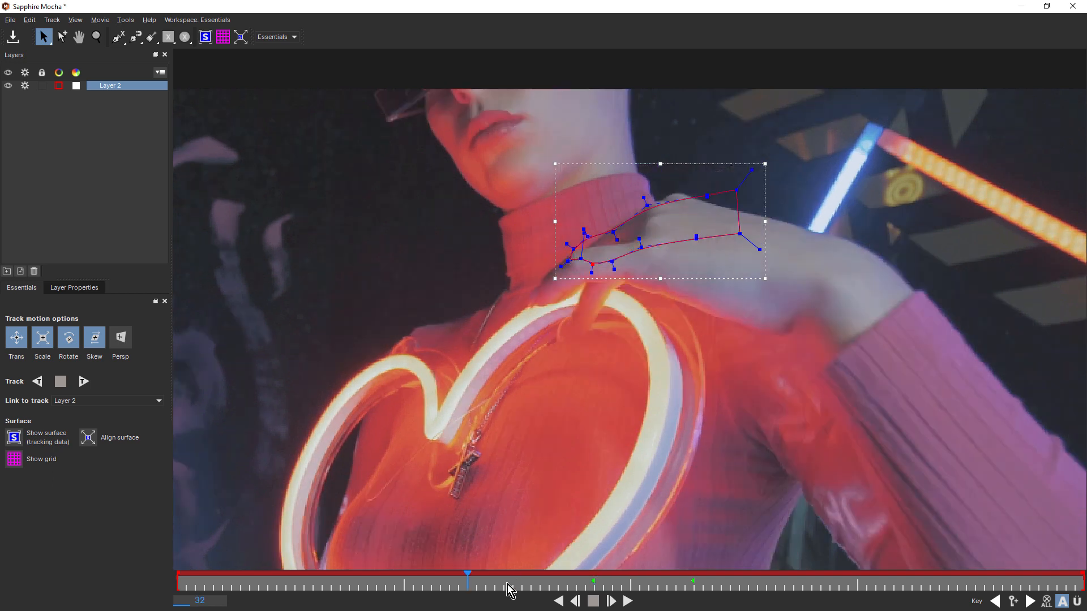
{"action": "left_click", "coordinate": [575, 601]}
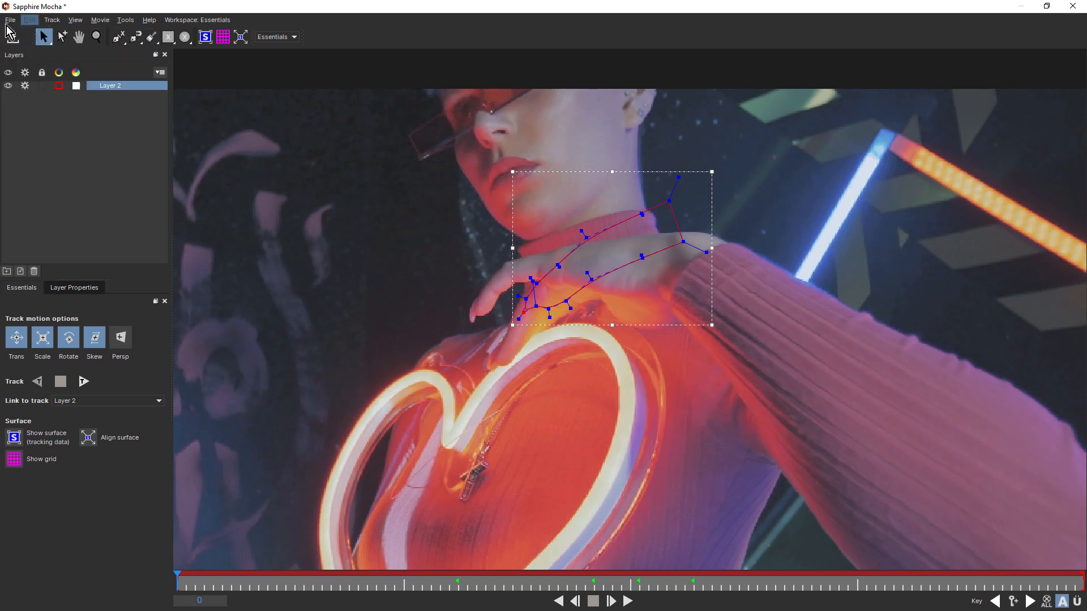
Step: Open the prebuilt project file in Mocha, discarding unsaved changes to the current one
{"action": "left_click", "coordinate": [10, 19]}
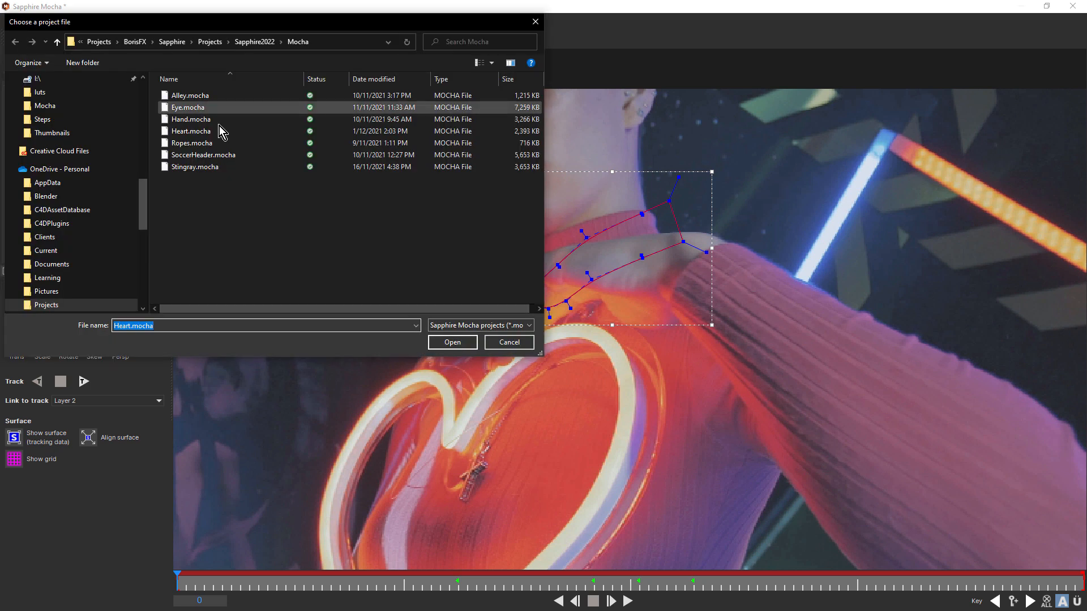
{"action": "left_click", "coordinate": [451, 342]}
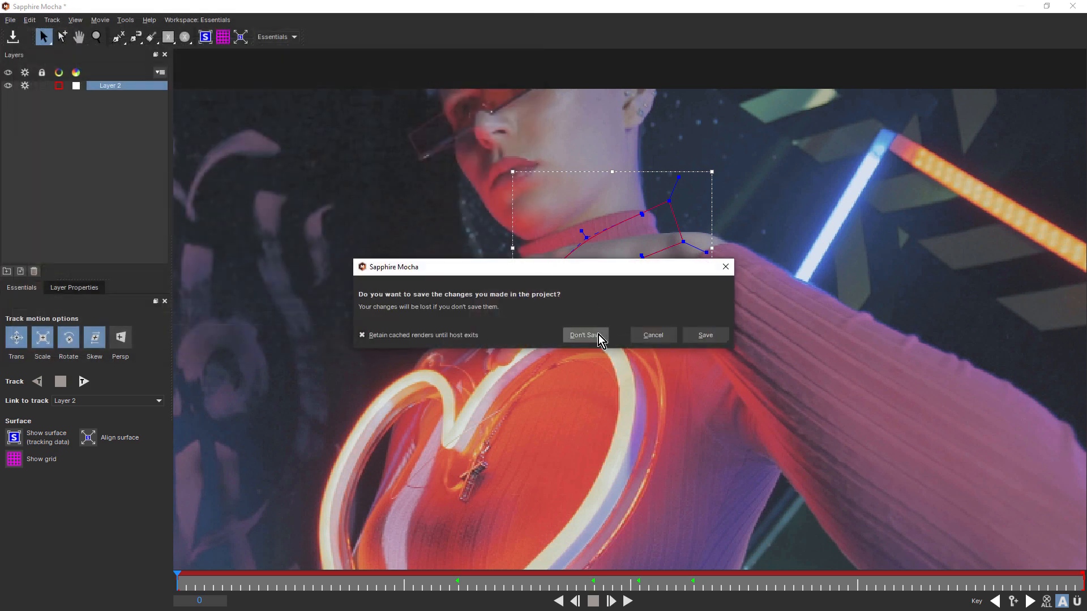
{"action": "left_click", "coordinate": [584, 334]}
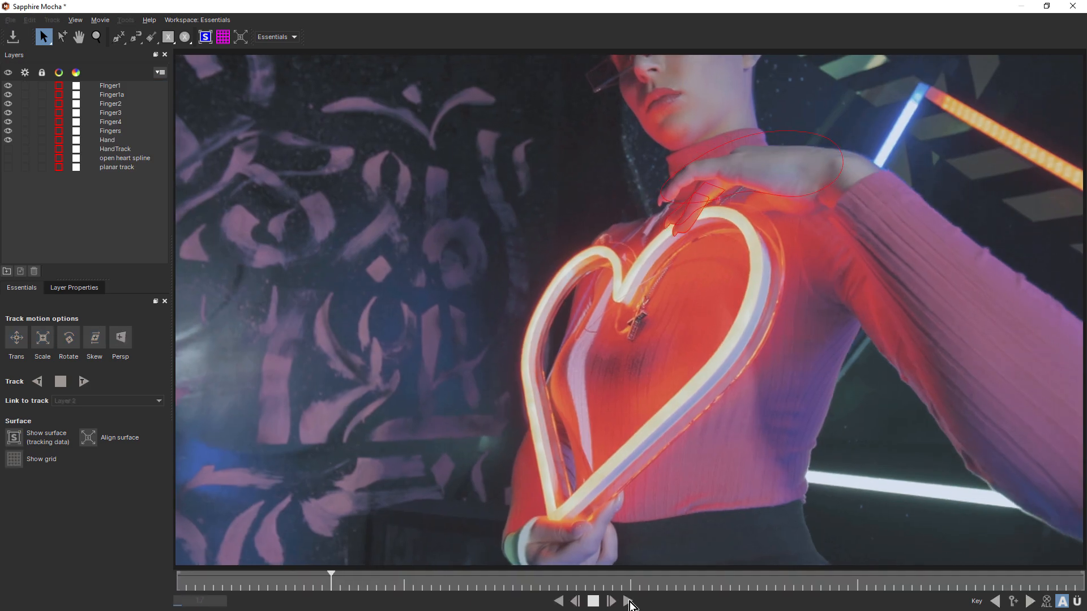
Step: Play back the tracked finger masks, stop, and close Mocha
{"action": "left_click", "coordinate": [610, 601]}
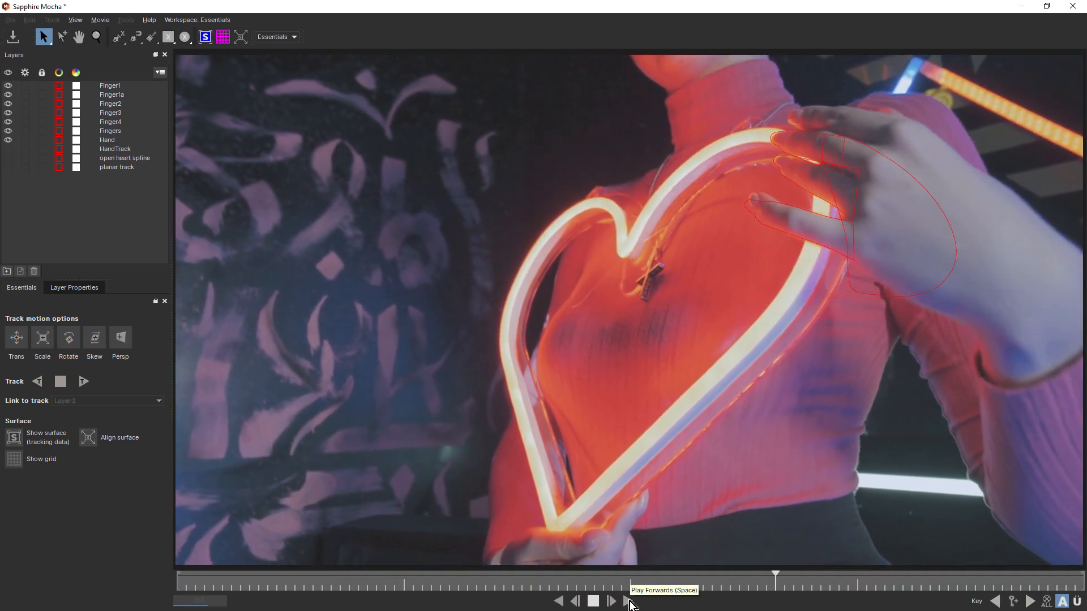
{"action": "left_click", "coordinate": [609, 601]}
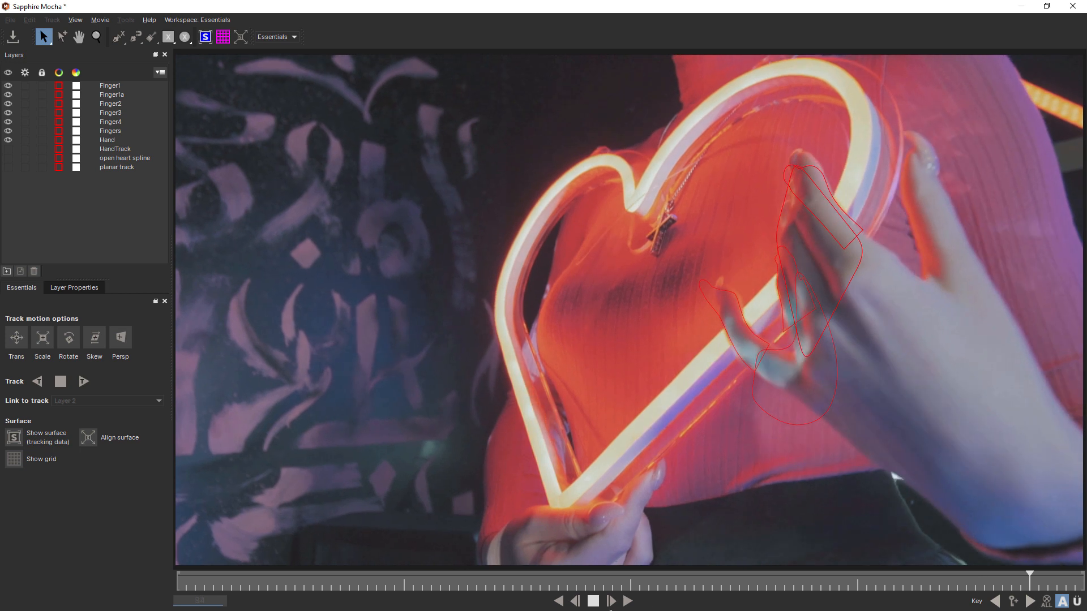
{"action": "left_click", "coordinate": [626, 601]}
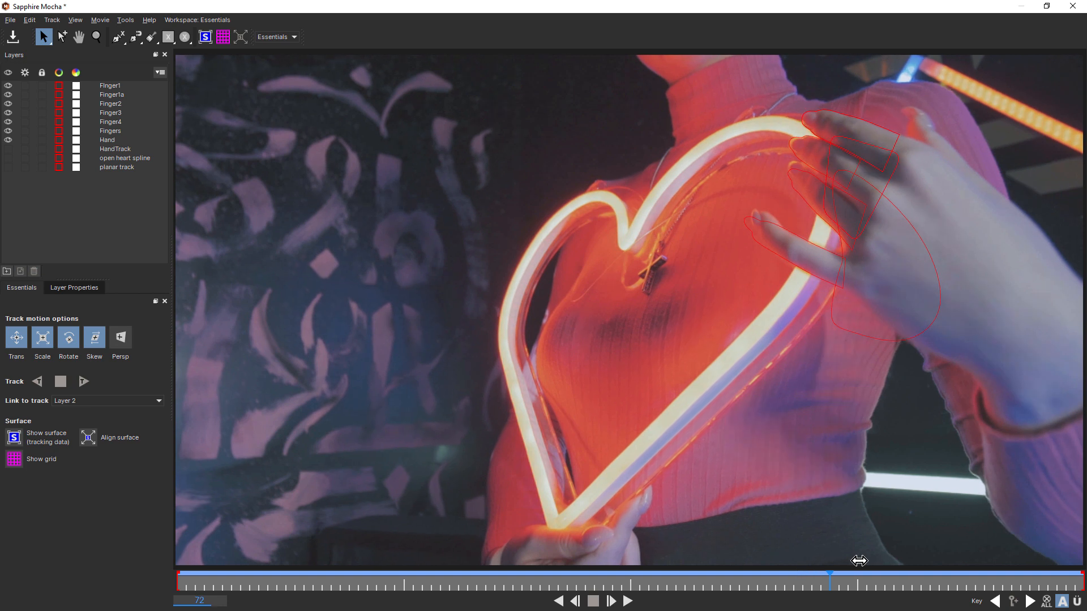
{"action": "left_click", "coordinate": [575, 601]}
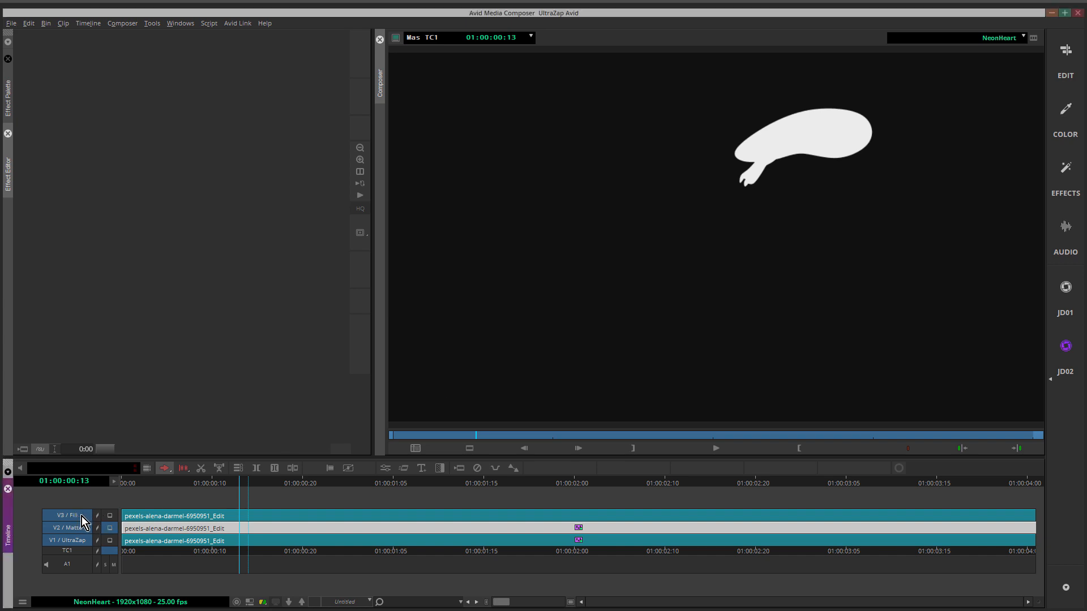
Step: Monitor and select V3, then open the Fill clip's gradient, gamma and ColorFuse effects
{"action": "left_click", "coordinate": [109, 516]}
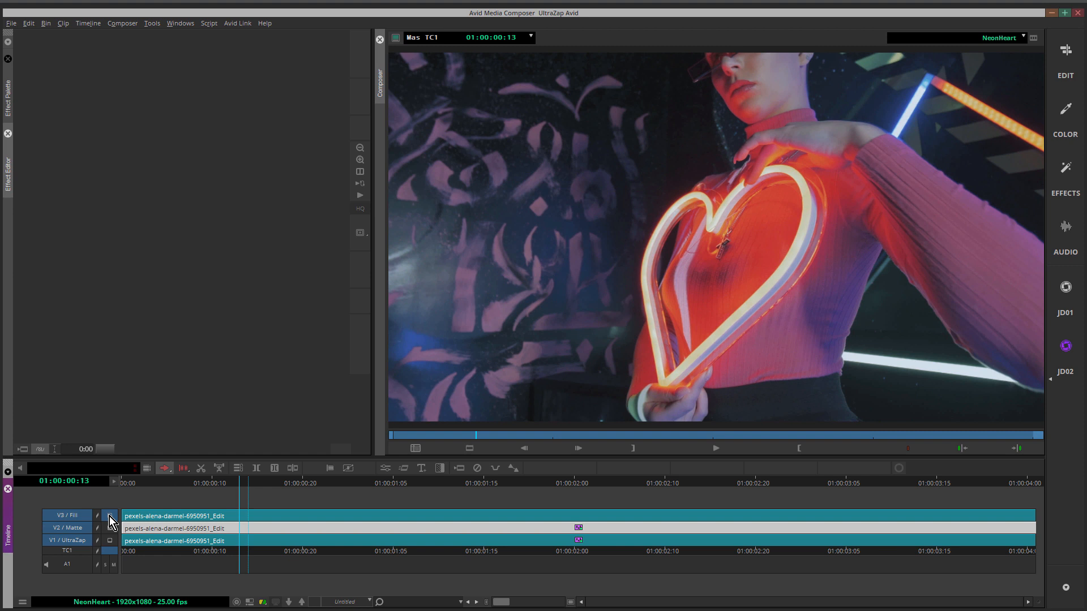
{"action": "left_click", "coordinate": [110, 515]}
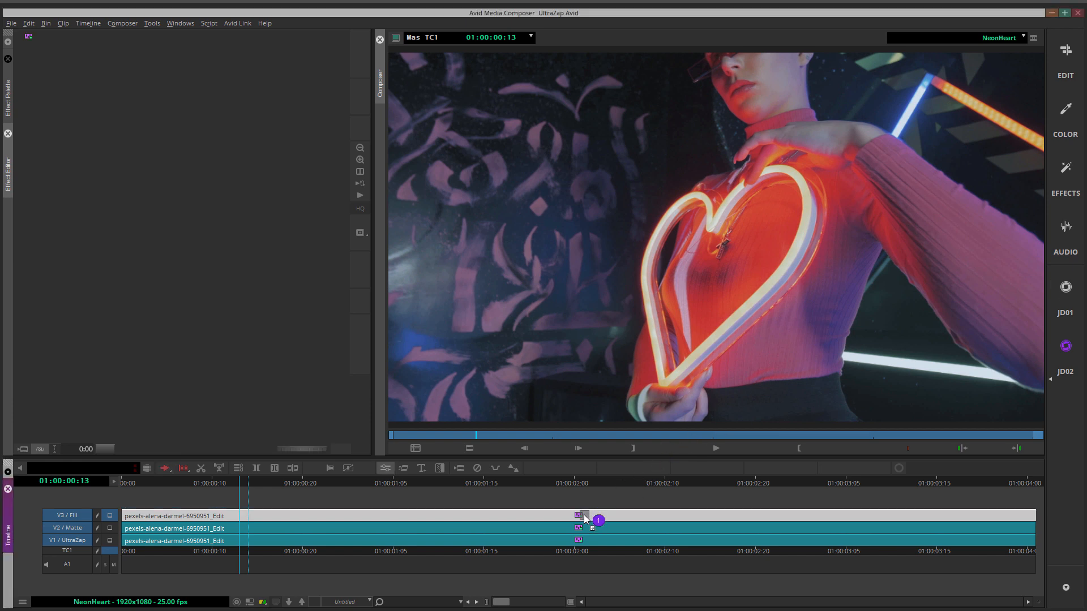
{"action": "double_click", "coordinate": [578, 515]}
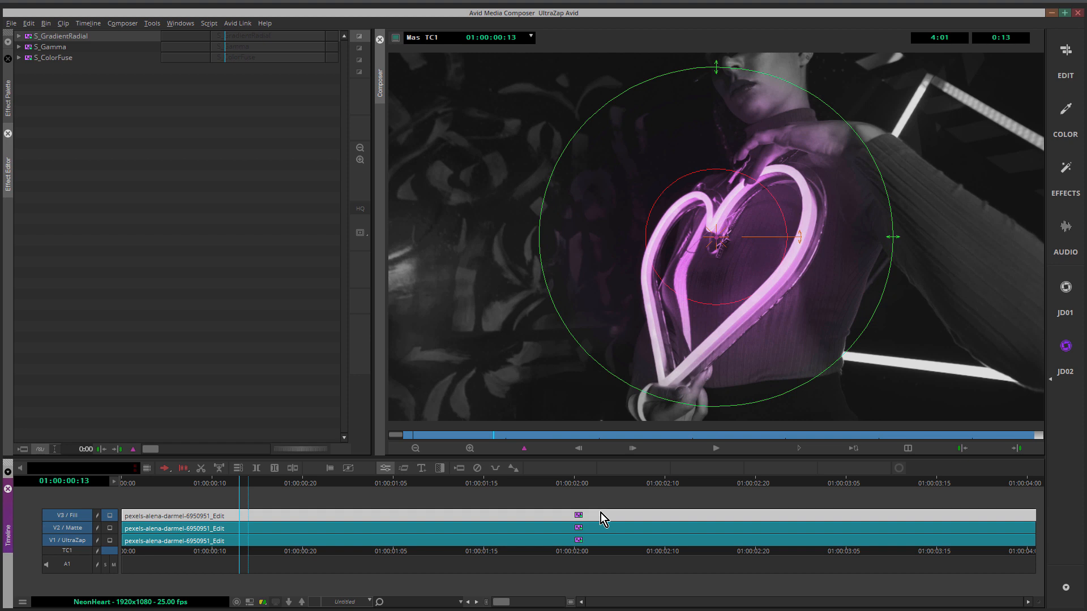
{"action": "mouse_move", "coordinate": [15, 179]}
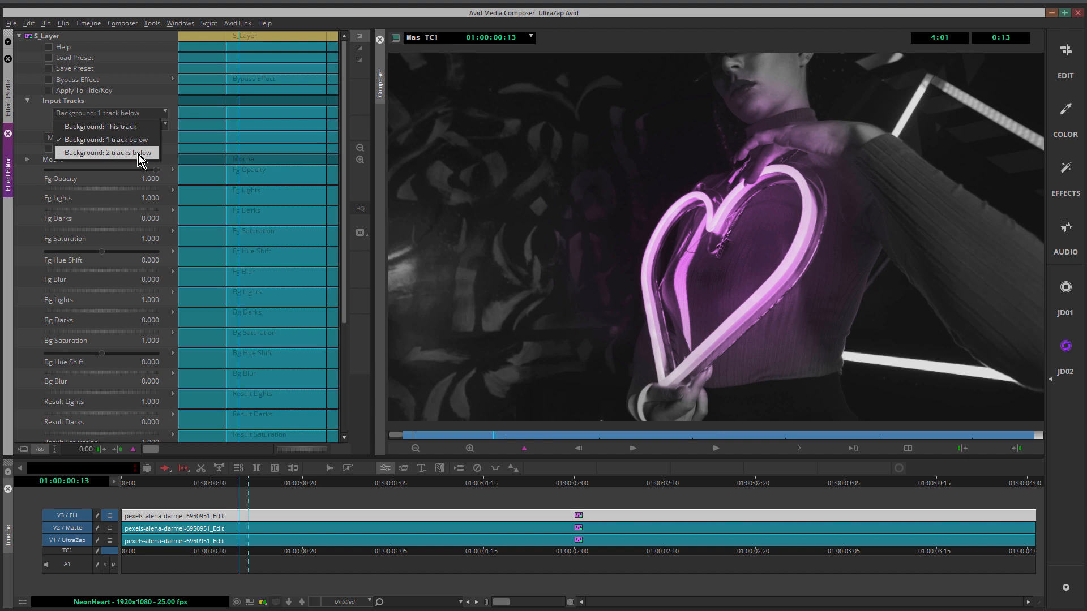
Step: Set S_Layer Background to 2 tracks below, Matte to 1 track below, and Matte Use to Luma
{"action": "left_click", "coordinate": [107, 153]}
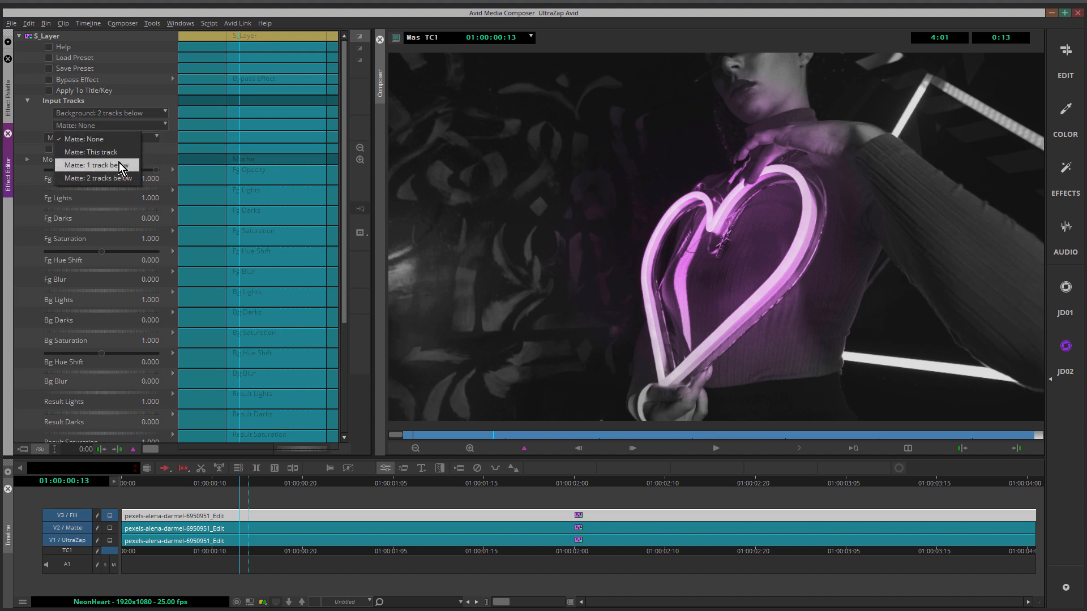
{"action": "left_click", "coordinate": [96, 165]}
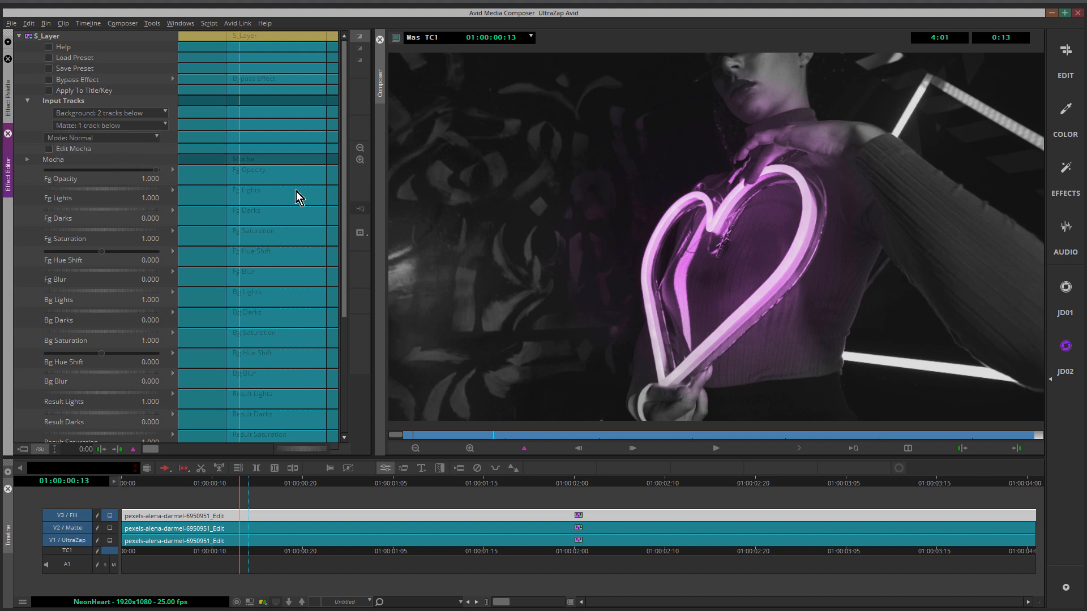
{"action": "scroll", "scroll_direction": "down", "scroll_amount": 3}
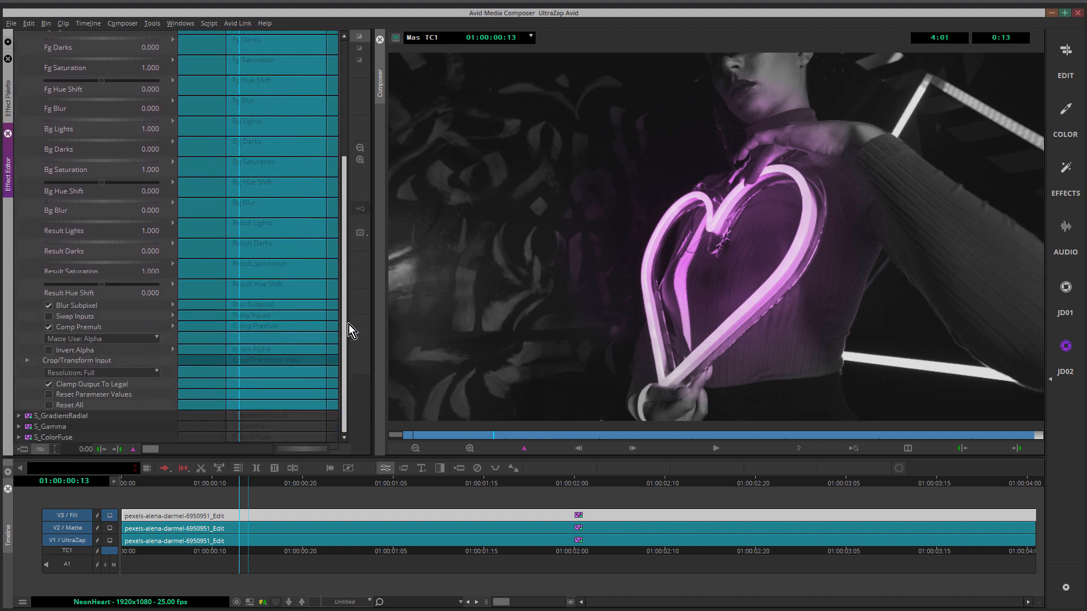
{"action": "left_click", "coordinate": [102, 338]}
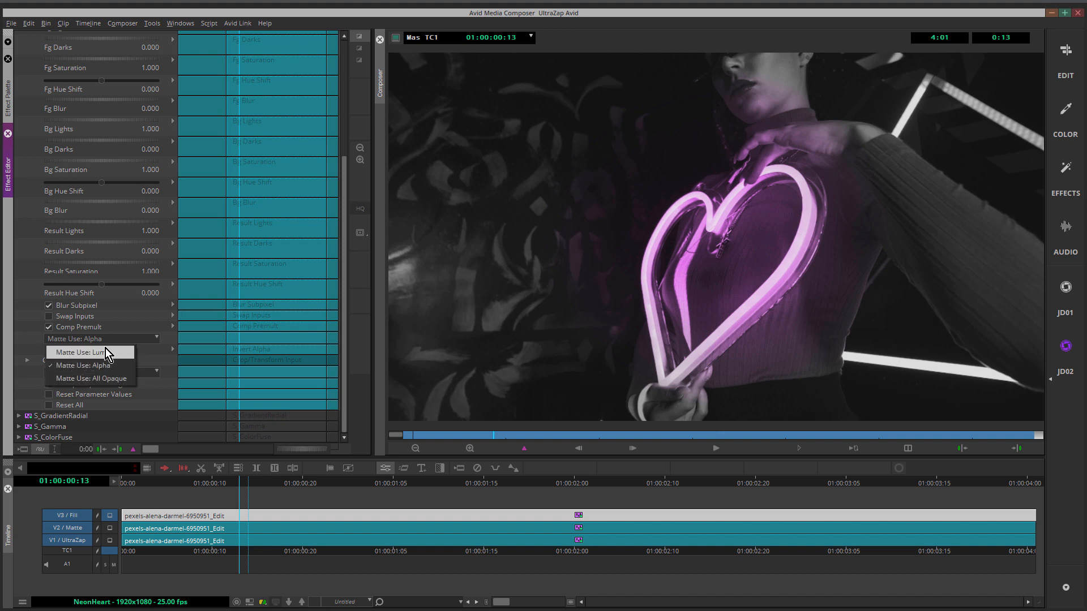
{"action": "left_click", "coordinate": [81, 352]}
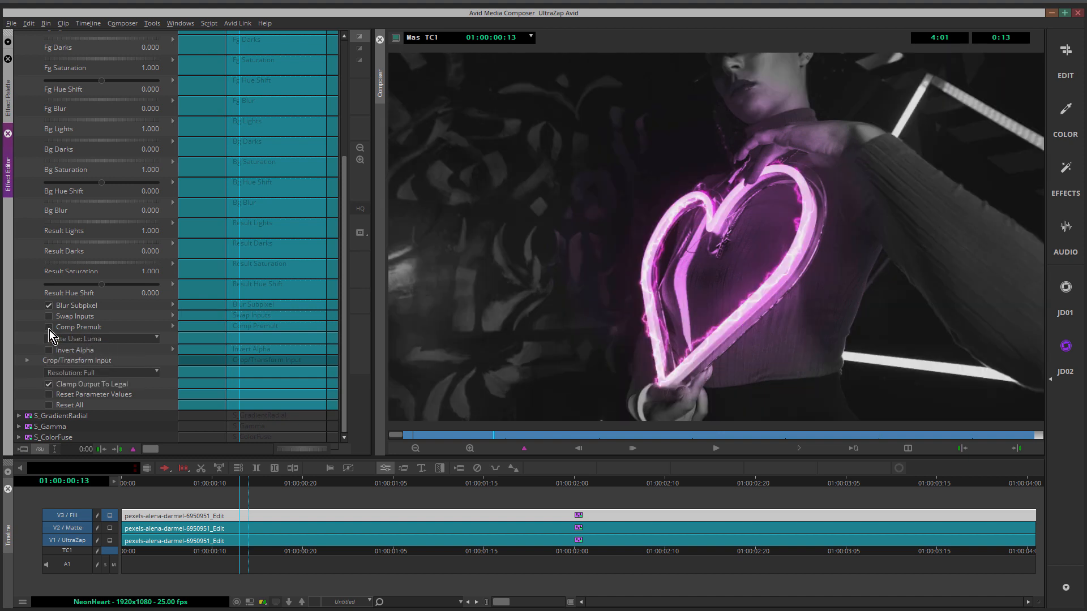
{"action": "mouse_move", "coordinate": [759, 156]}
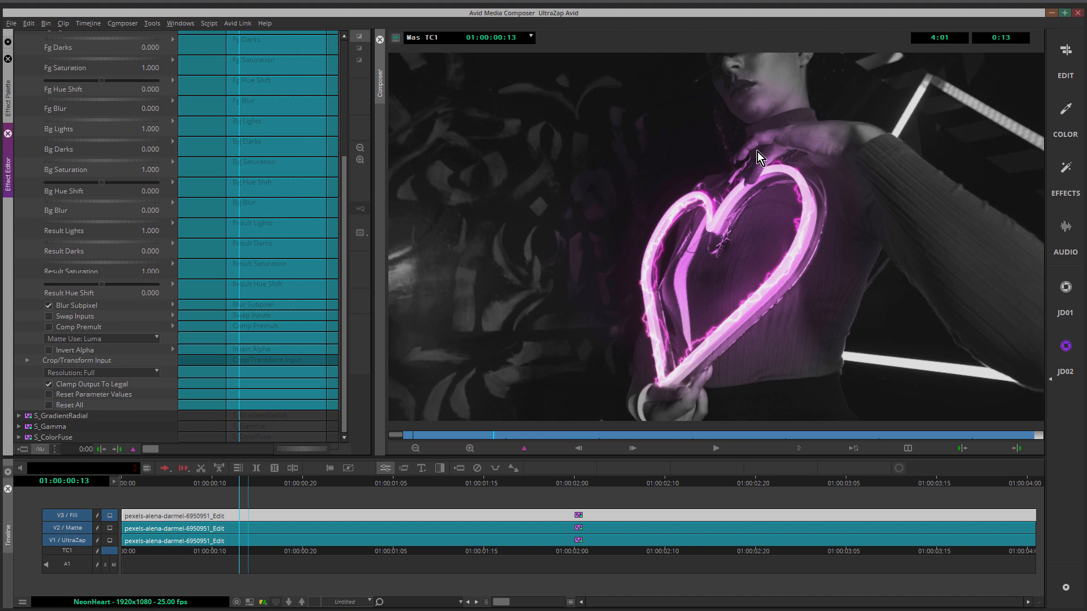
{"action": "mouse_move", "coordinate": [794, 142]}
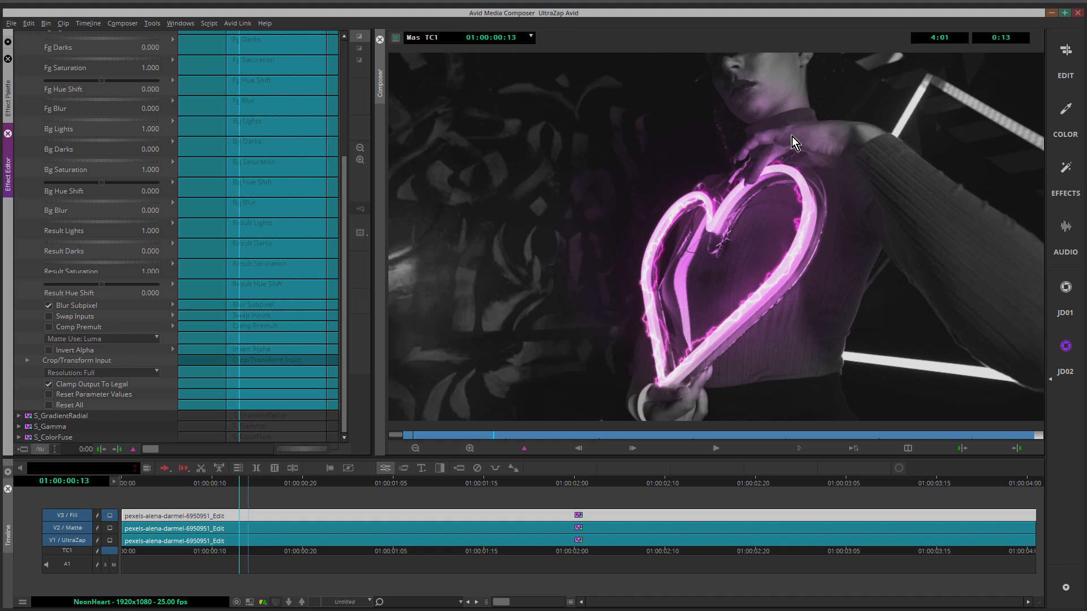
{"action": "mouse_move", "coordinate": [617, 319]}
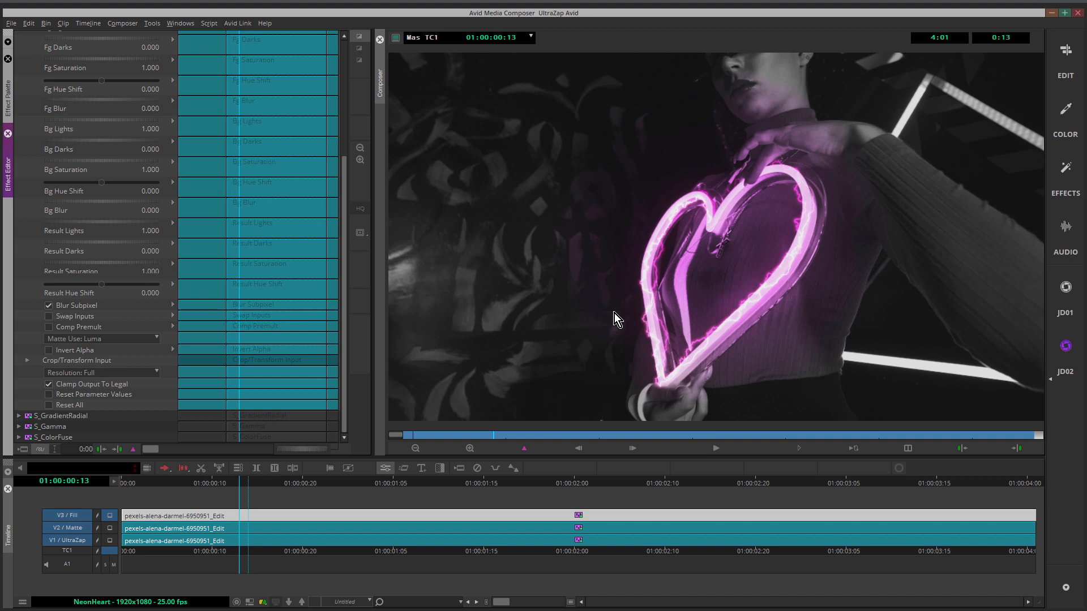
{"action": "mouse_move", "coordinate": [787, 194]}
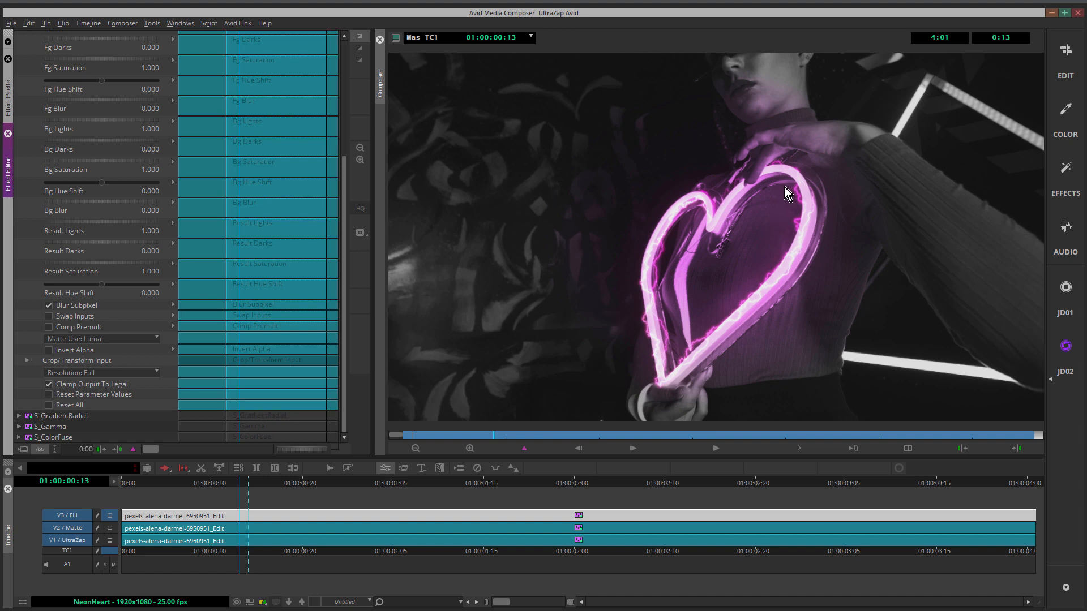
{"action": "mouse_move", "coordinate": [811, 235]}
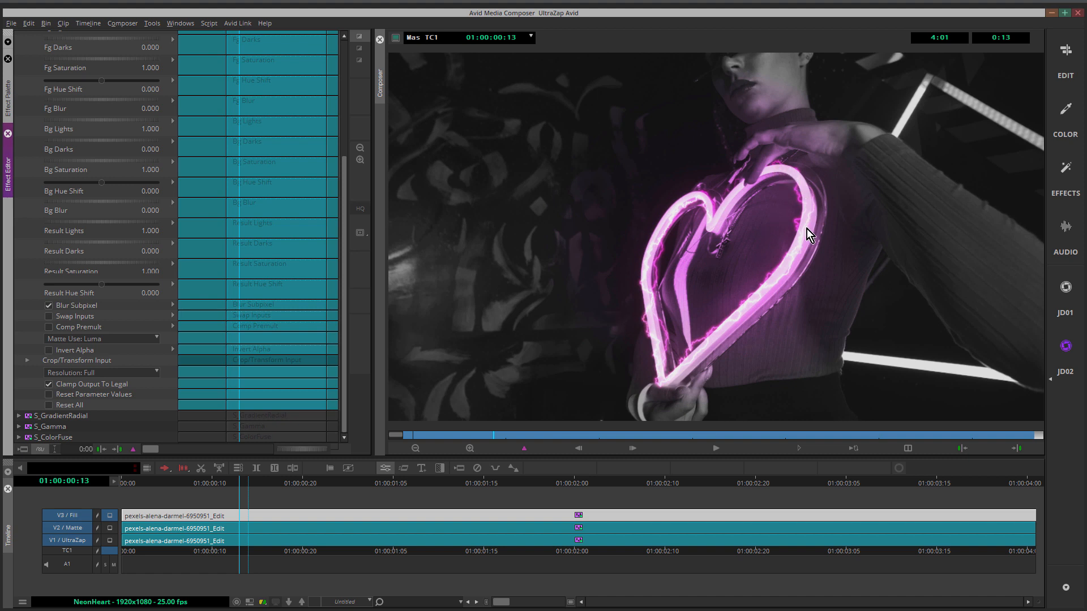
{"action": "mouse_move", "coordinate": [457, 547]}
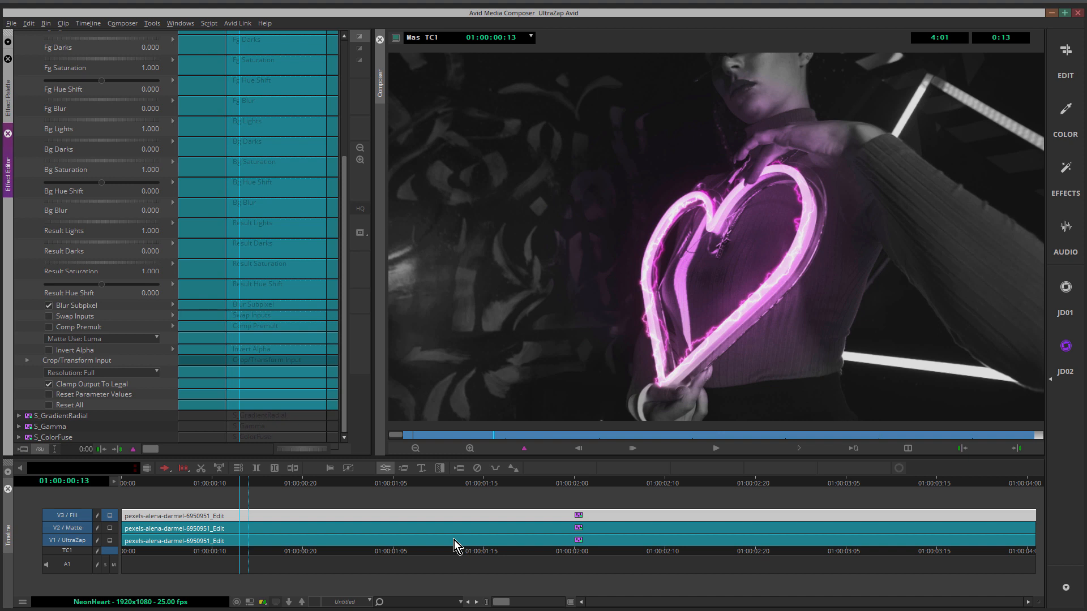
{"action": "left_click", "coordinate": [448, 483]}
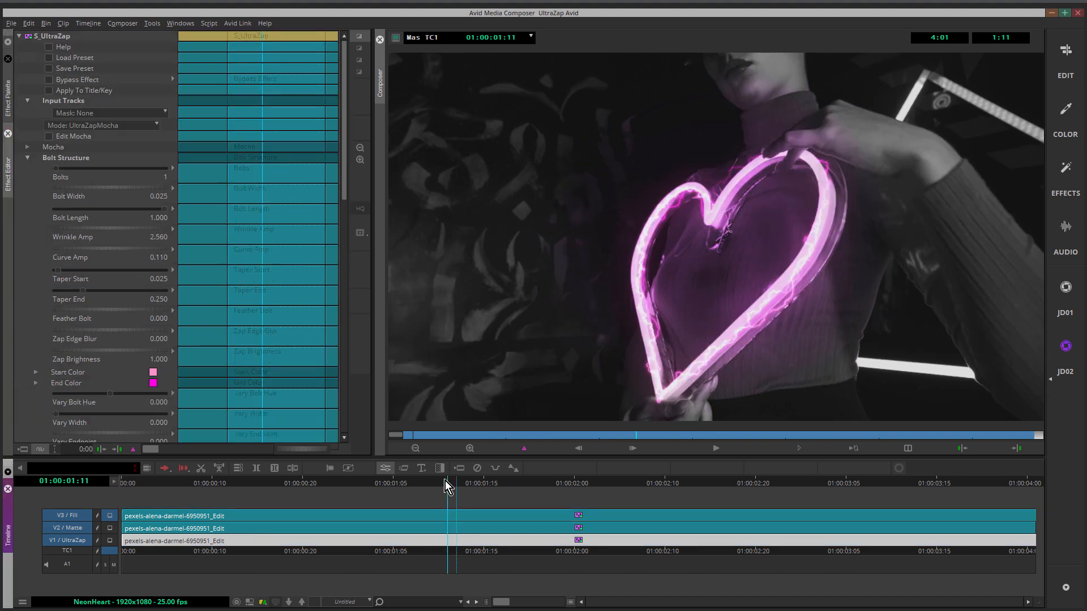
{"action": "scroll", "scroll_direction": "down", "scroll_amount": 3}
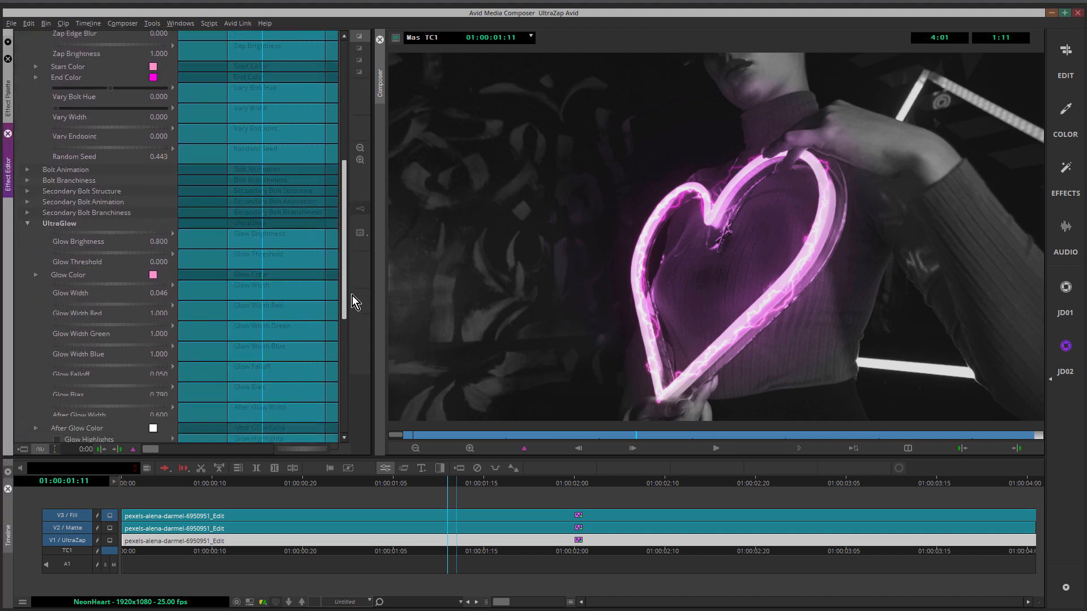
{"action": "scroll", "scroll_direction": "down", "scroll_amount": 3}
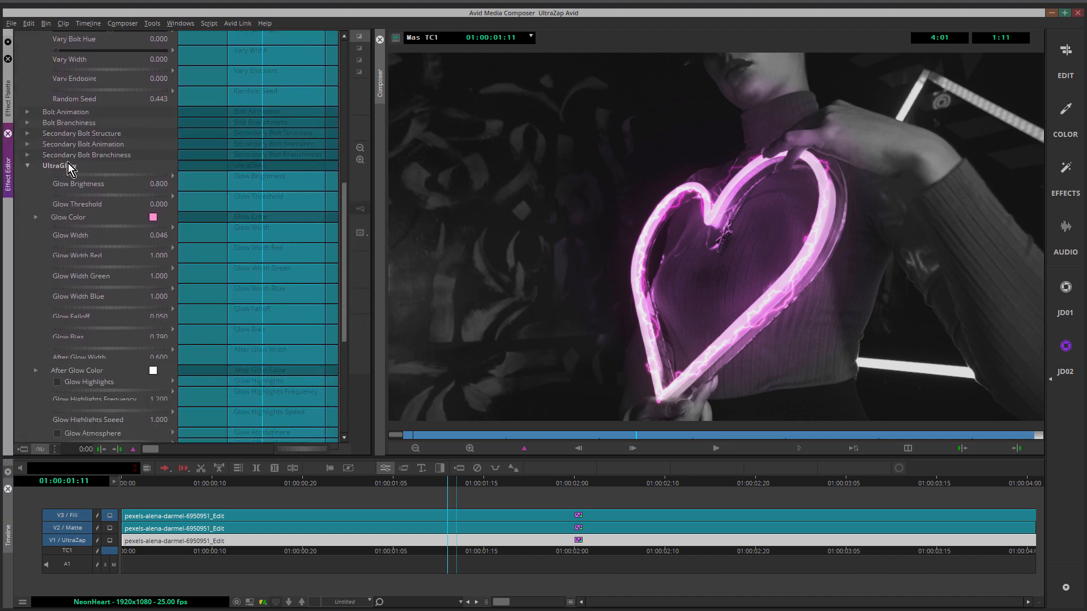
{"action": "mouse_move", "coordinate": [592, 172]}
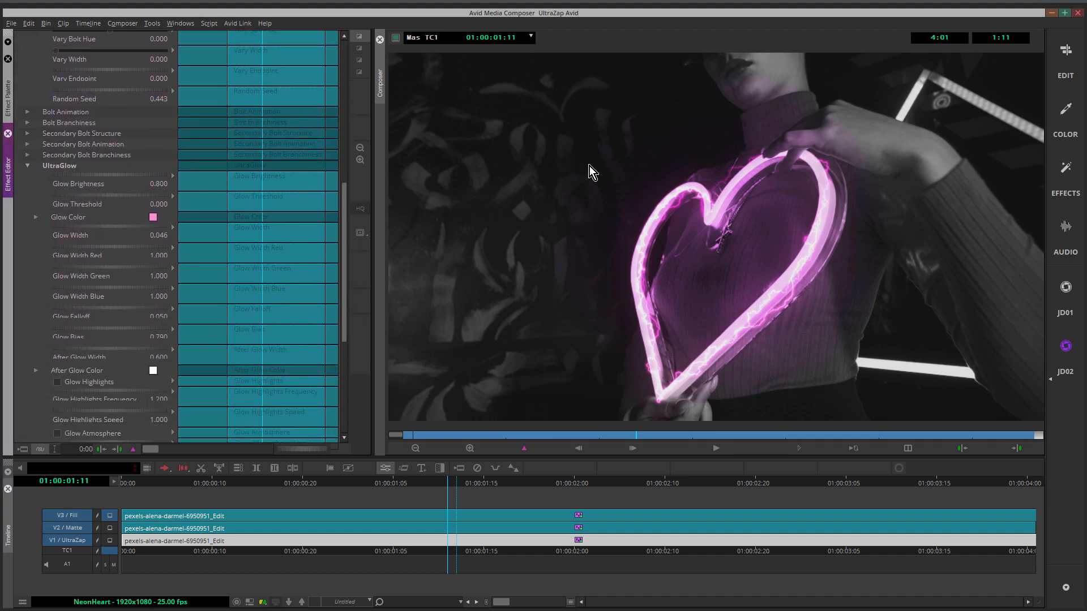
{"action": "mouse_move", "coordinate": [821, 164]}
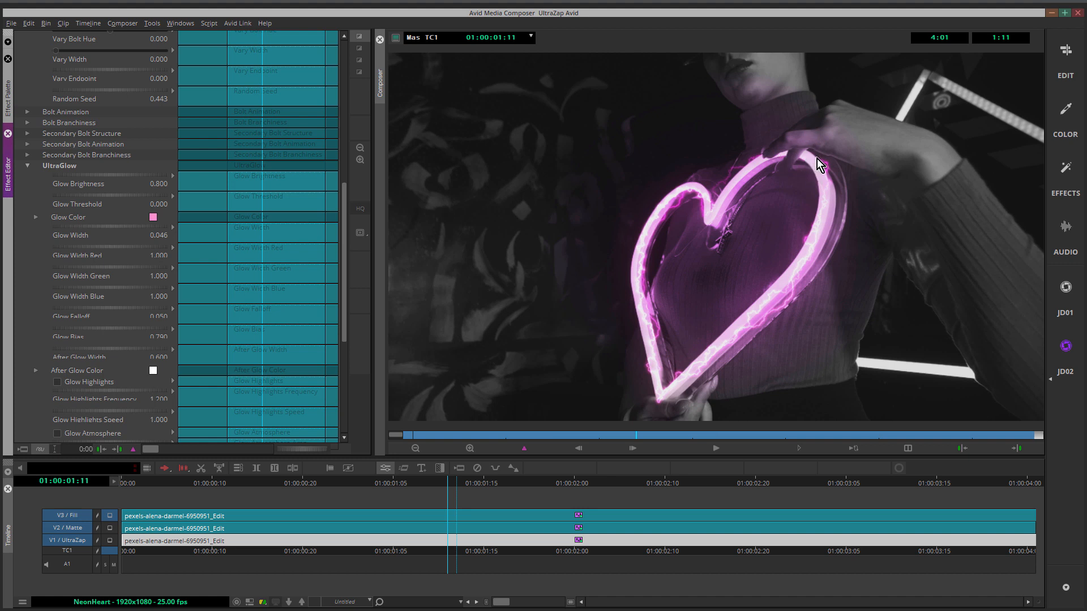
{"action": "mouse_move", "coordinate": [830, 174]}
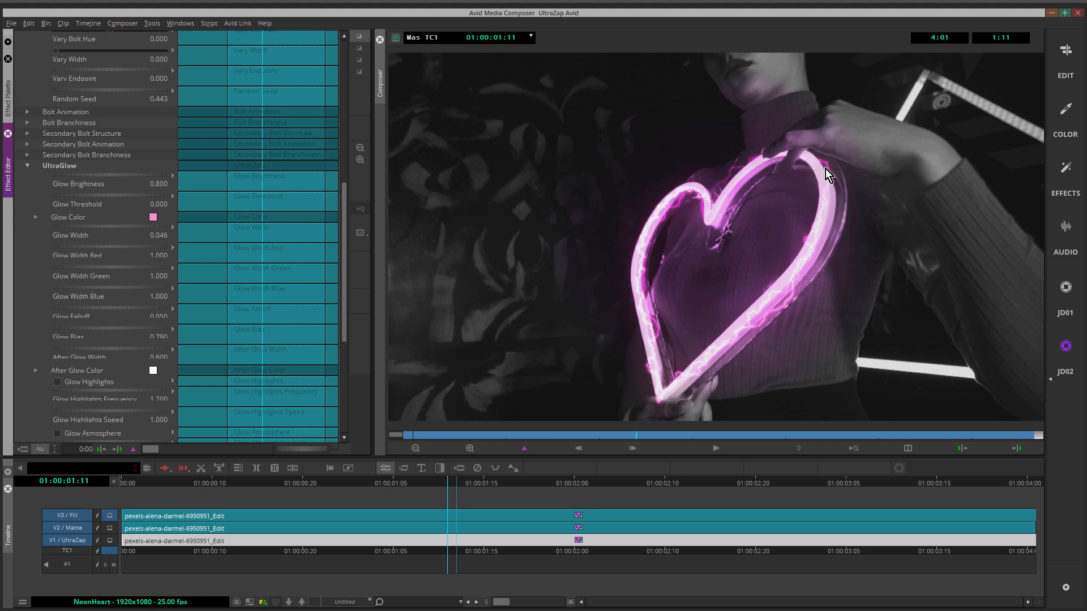
{"action": "mouse_move", "coordinate": [800, 153]}
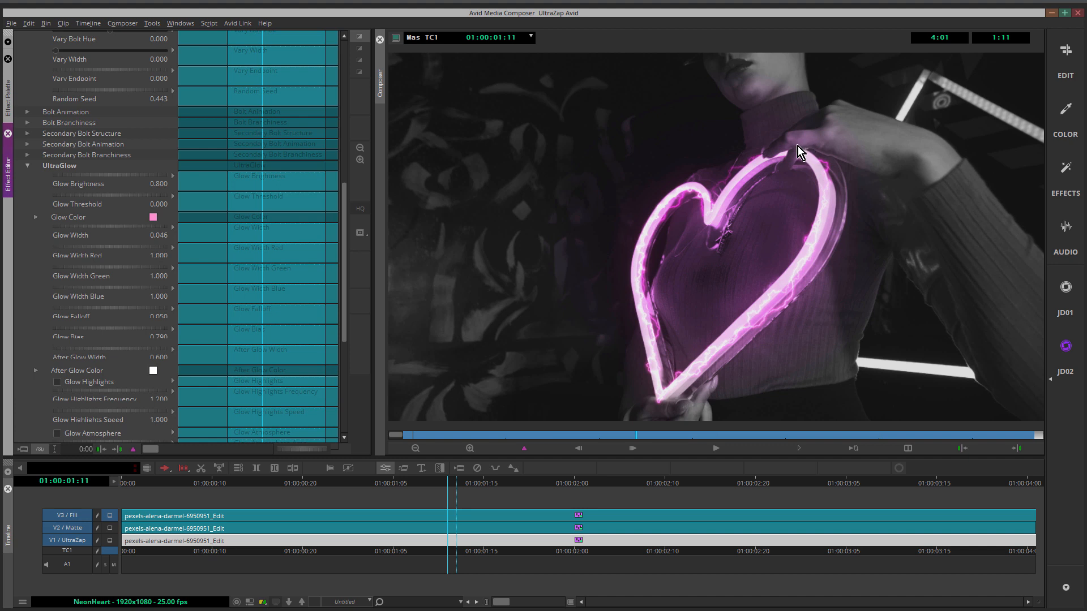
{"action": "mouse_move", "coordinate": [879, 195]}
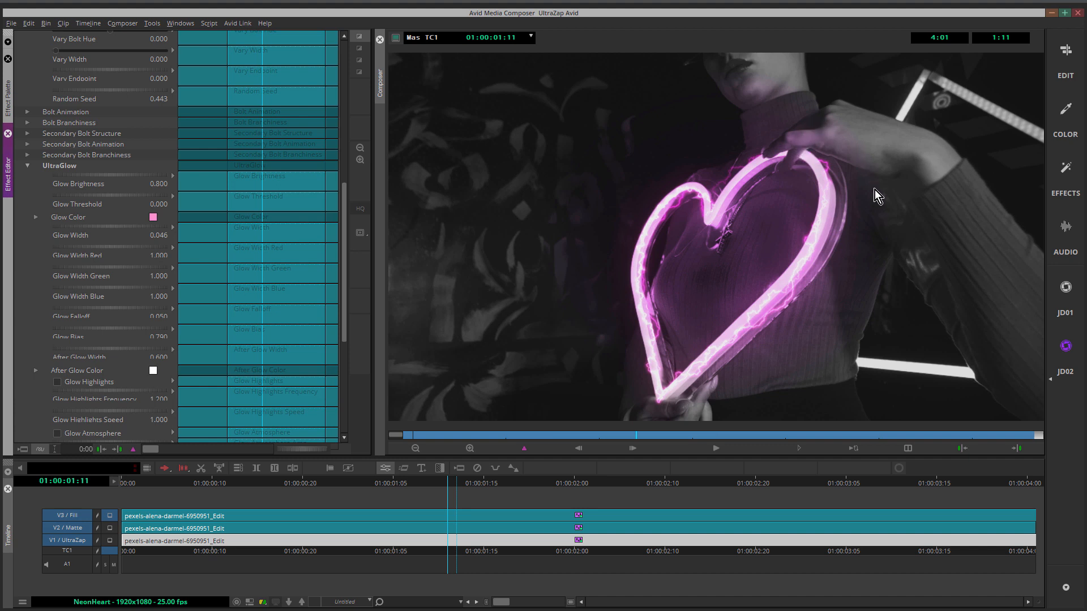
{"action": "mouse_move", "coordinate": [872, 204]}
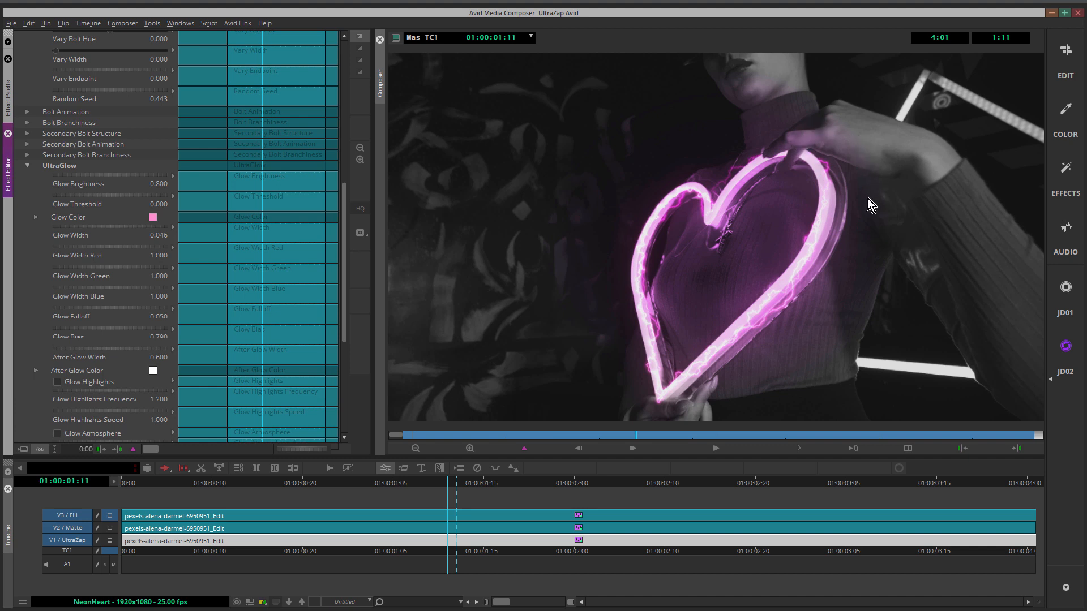
{"action": "mouse_move", "coordinate": [831, 218]}
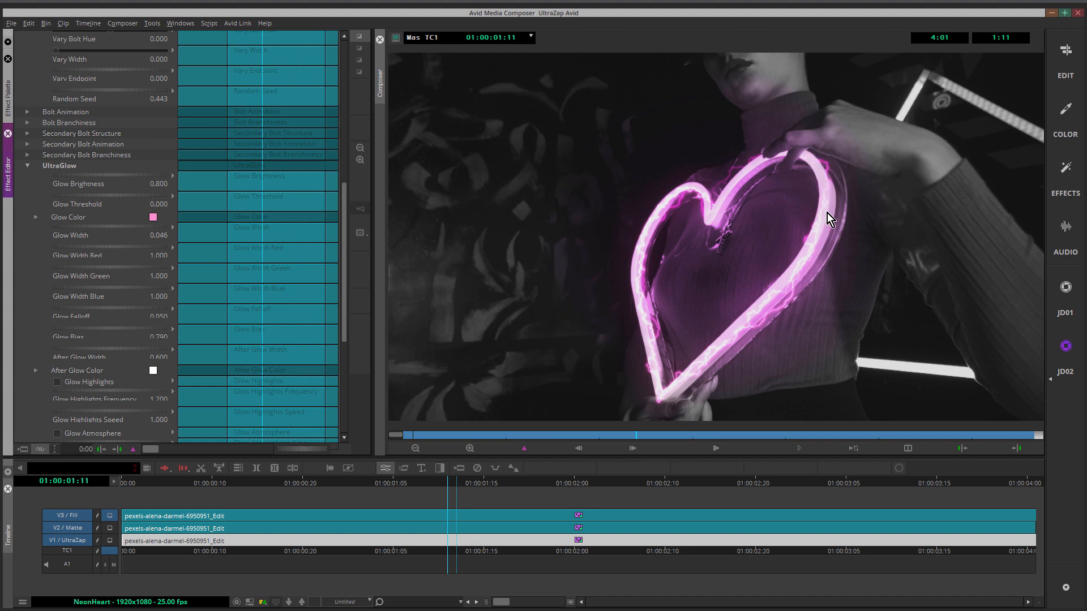
{"action": "mouse_move", "coordinate": [768, 303]}
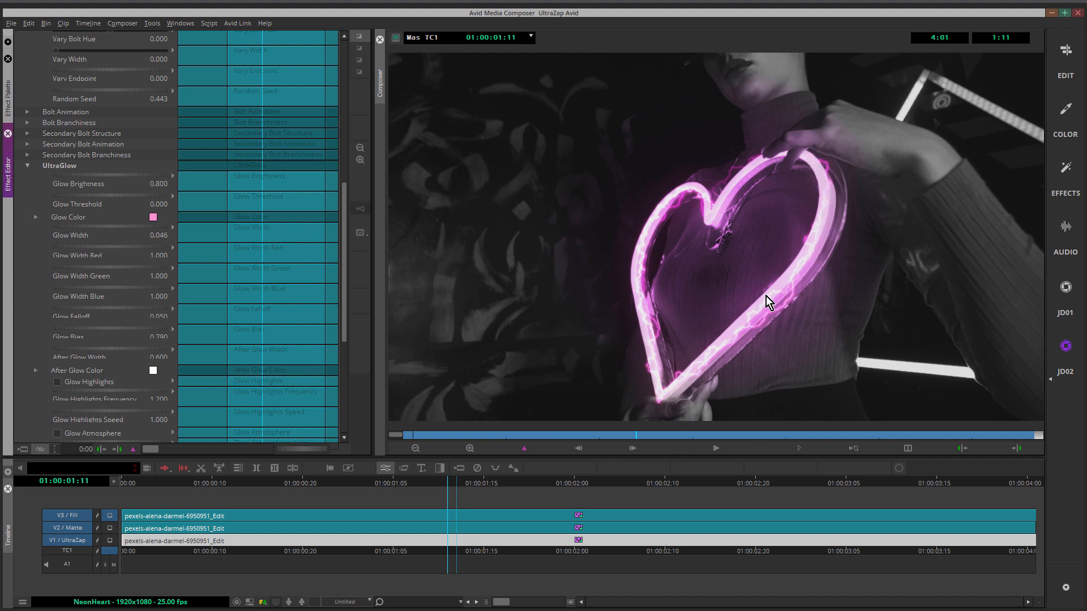
{"action": "mouse_move", "coordinate": [772, 313]}
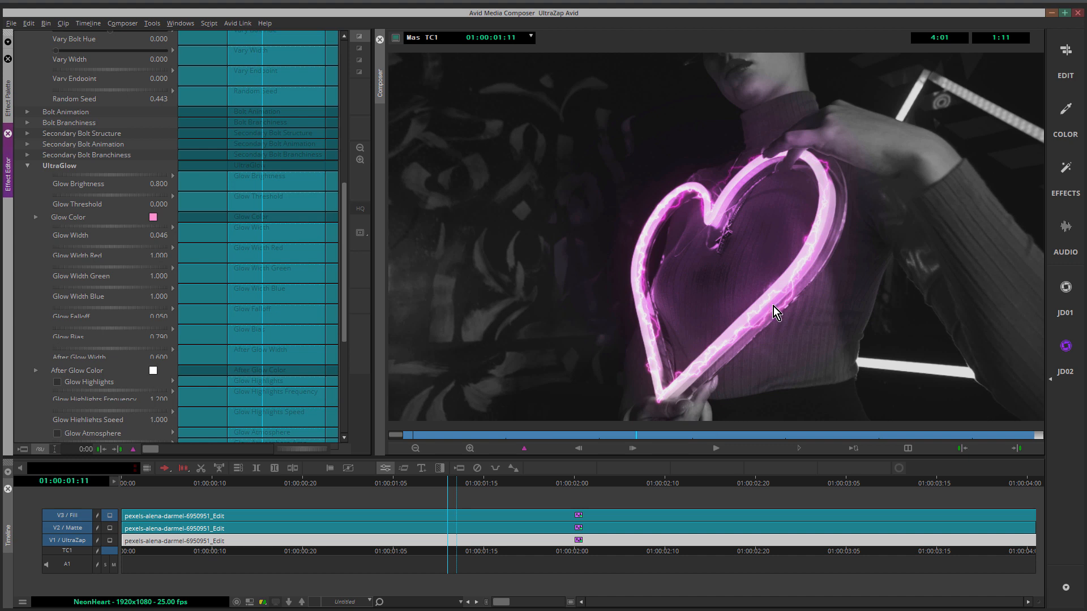
{"action": "mouse_move", "coordinate": [814, 192]}
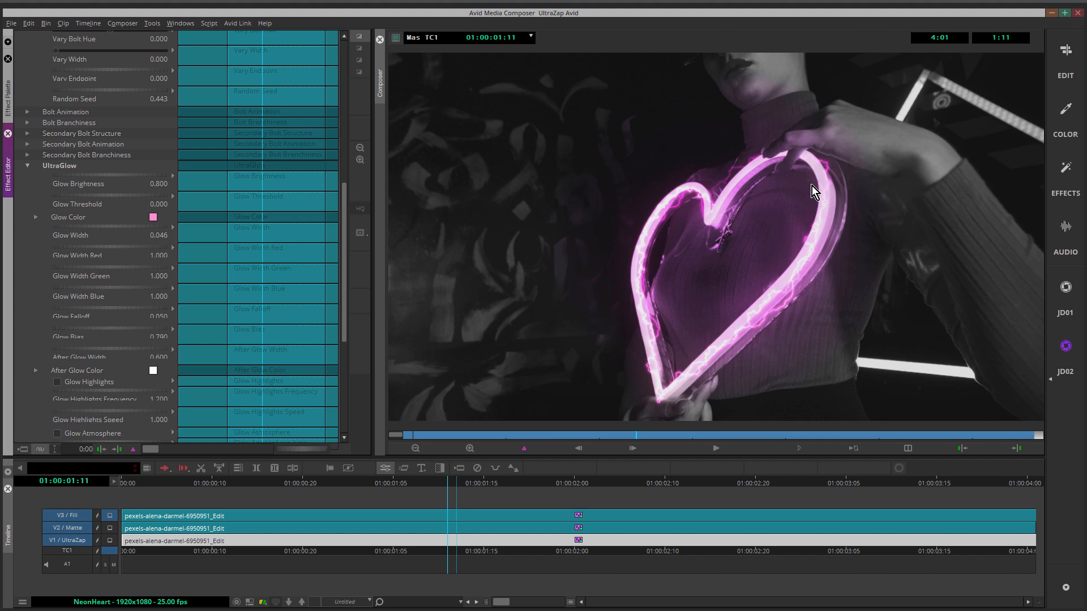
{"action": "mouse_move", "coordinate": [812, 163]}
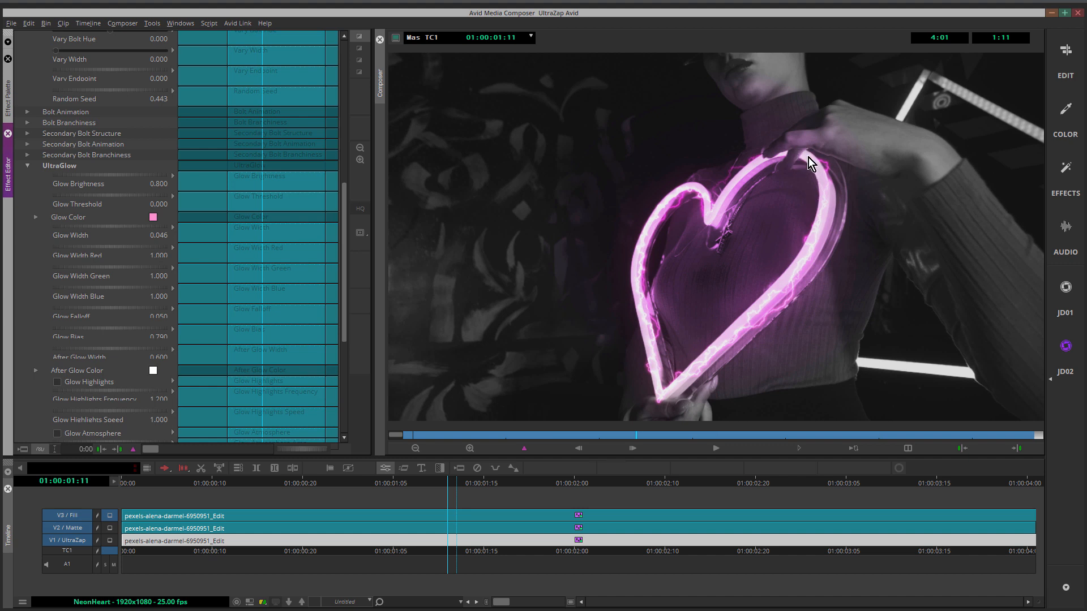
{"action": "mouse_move", "coordinate": [787, 151]}
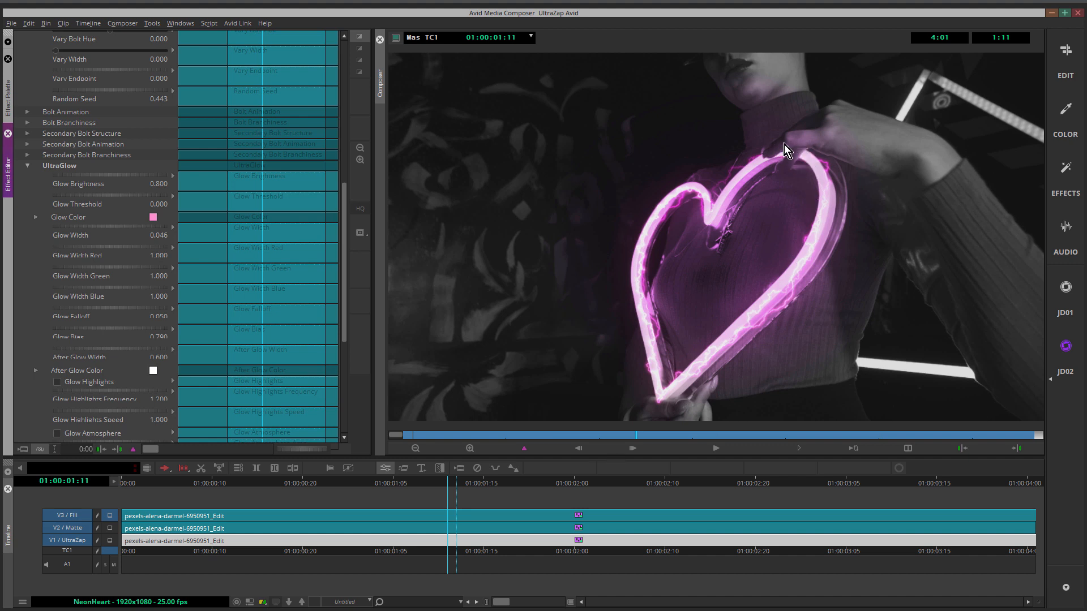
{"action": "mouse_move", "coordinate": [814, 168]}
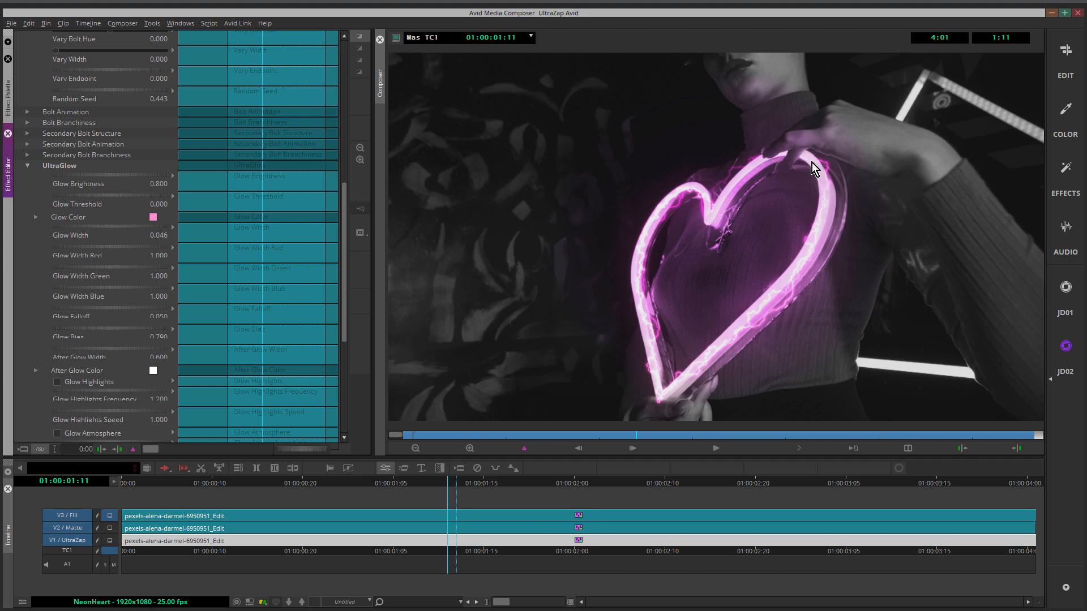
{"action": "mouse_move", "coordinate": [133, 519]}
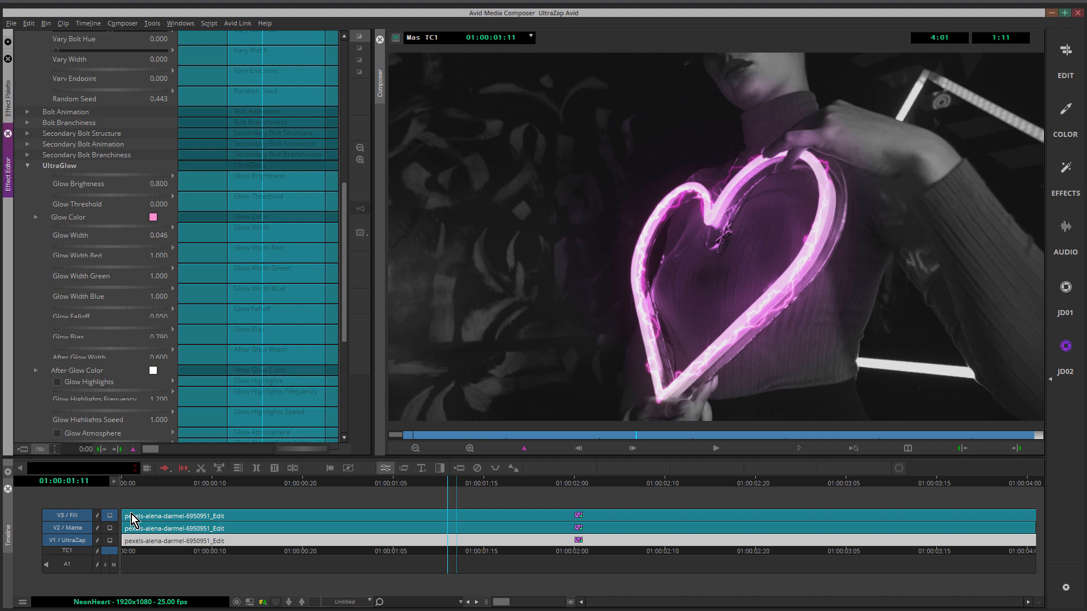
Step: Add a new V4 video track and apply S_UltraGlow to its filler
{"action": "right_click", "coordinate": [132, 519]}
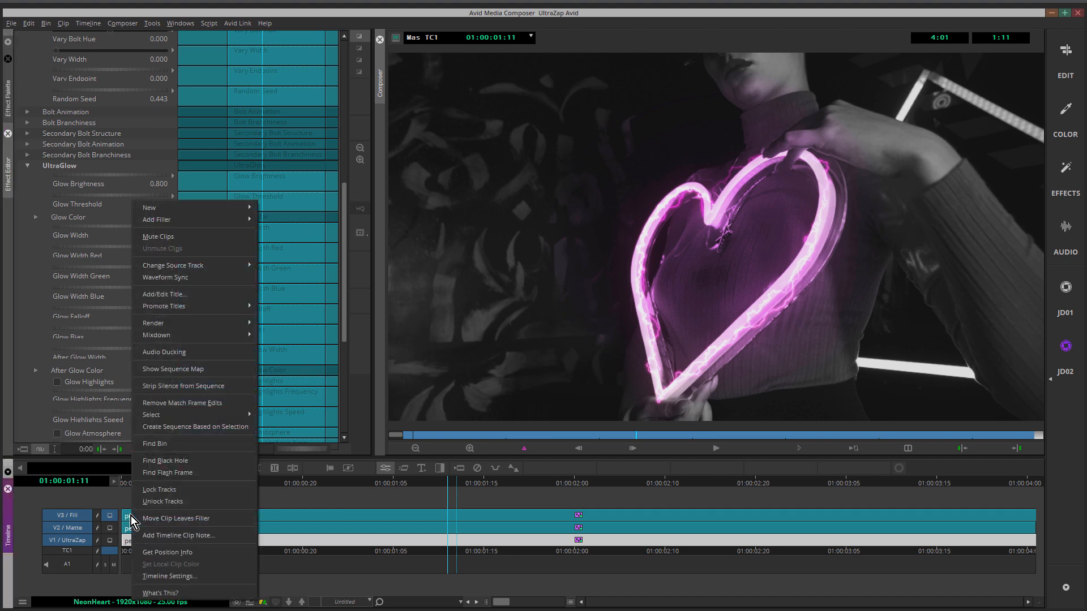
{"action": "mouse_move", "coordinate": [149, 207]}
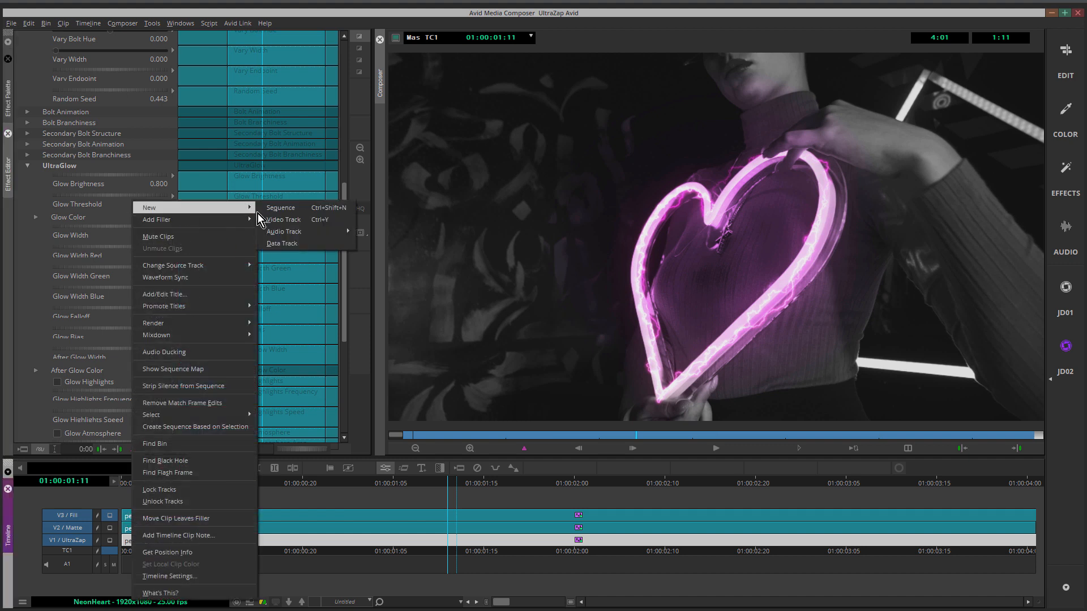
{"action": "left_click", "coordinate": [284, 219]}
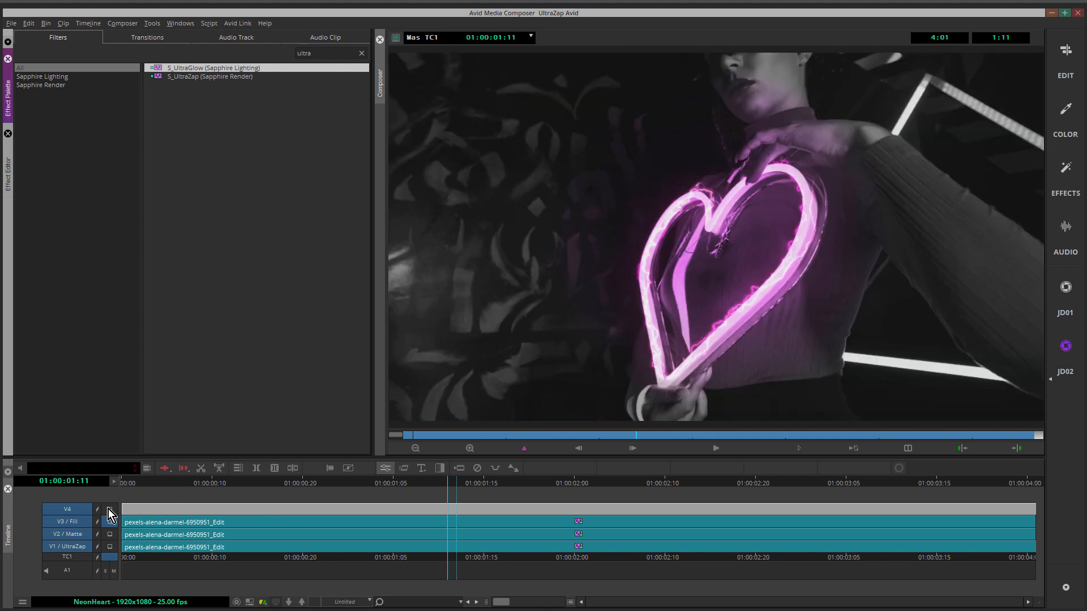
{"action": "double_click", "coordinate": [213, 67]}
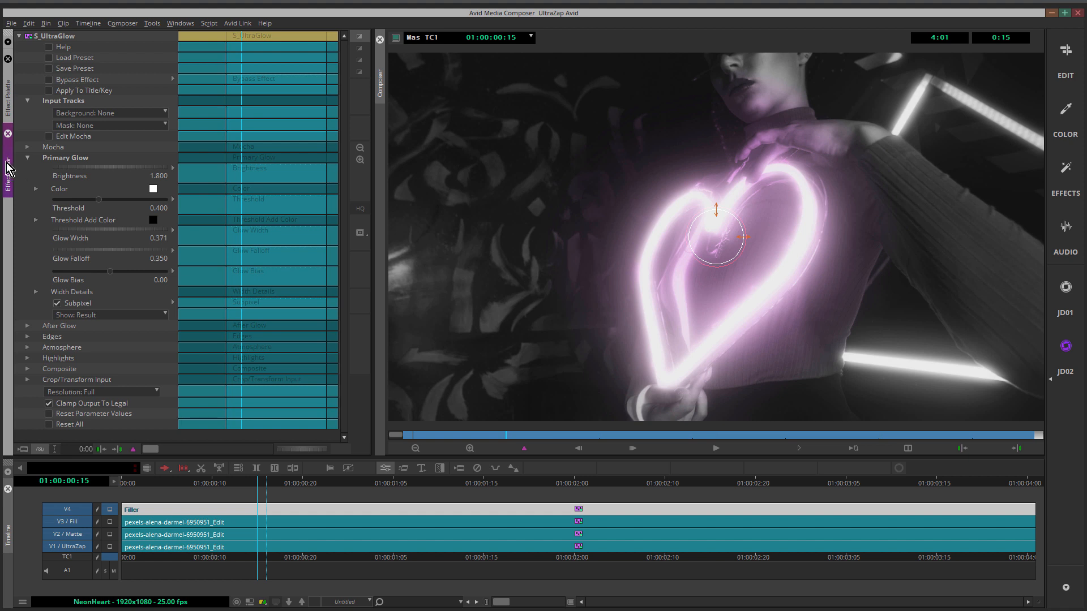
Step: Lower the Primary Glow color's Green value to about 99.8, turning the glow magenta
{"action": "left_click", "coordinate": [35, 188]}
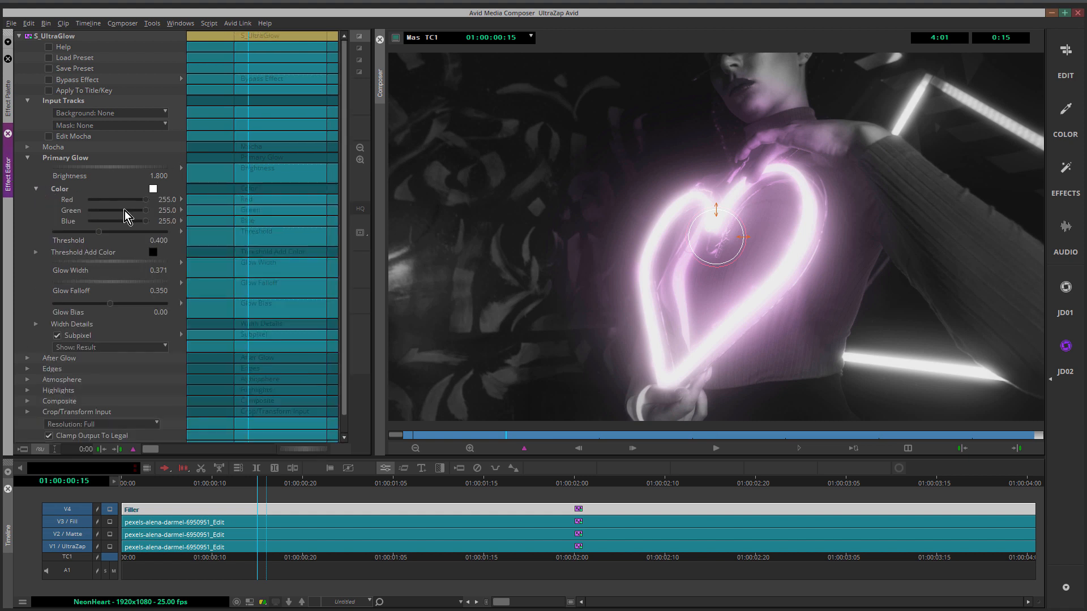
{"action": "left_click_drag", "start_coordinate": [142, 210], "coordinate": [111, 210]}
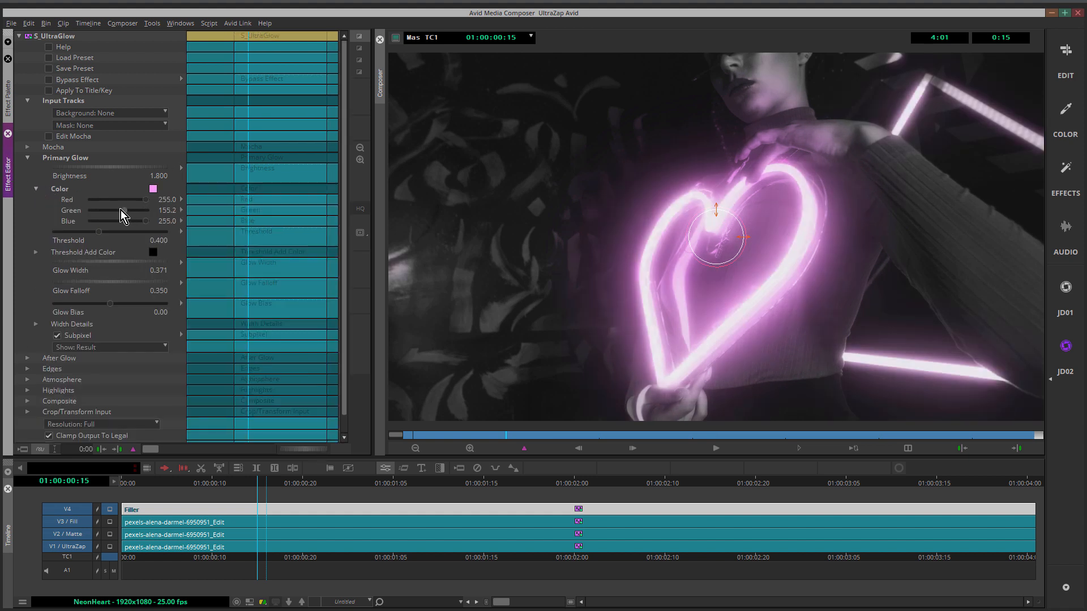
{"action": "left_click_drag", "start_coordinate": [138, 210], "coordinate": [120, 211]}
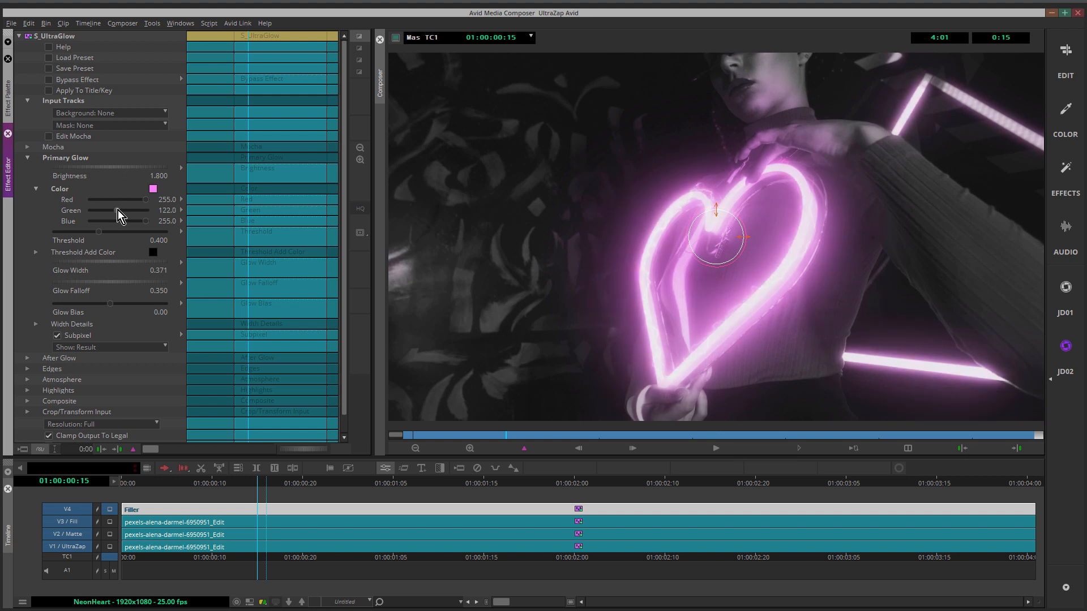
{"action": "left_click_drag", "start_coordinate": [129, 210], "coordinate": [119, 210]}
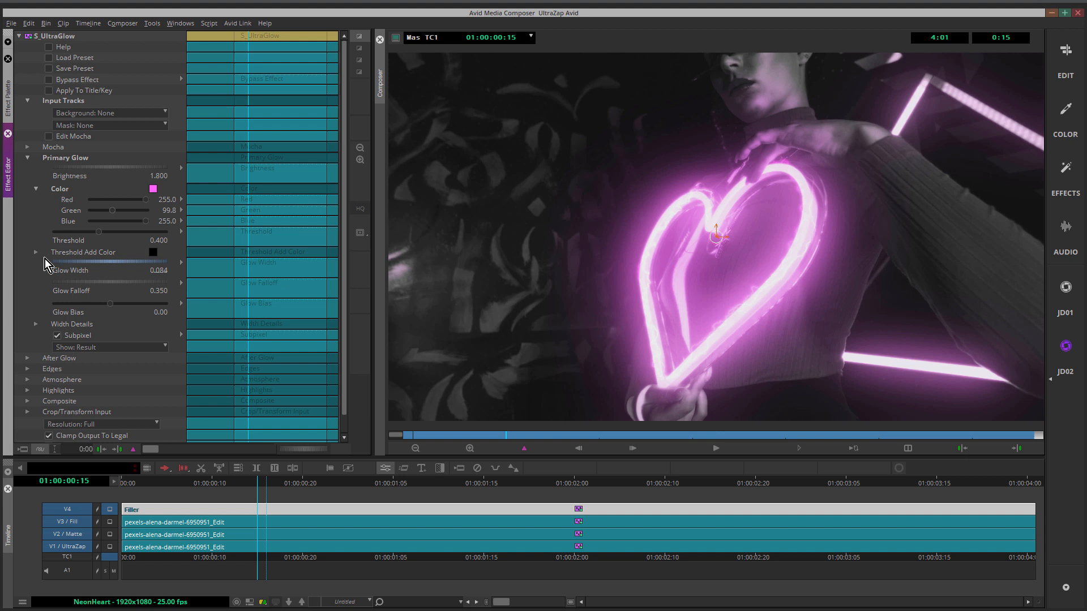
{"action": "mouse_move", "coordinate": [82, 251]}
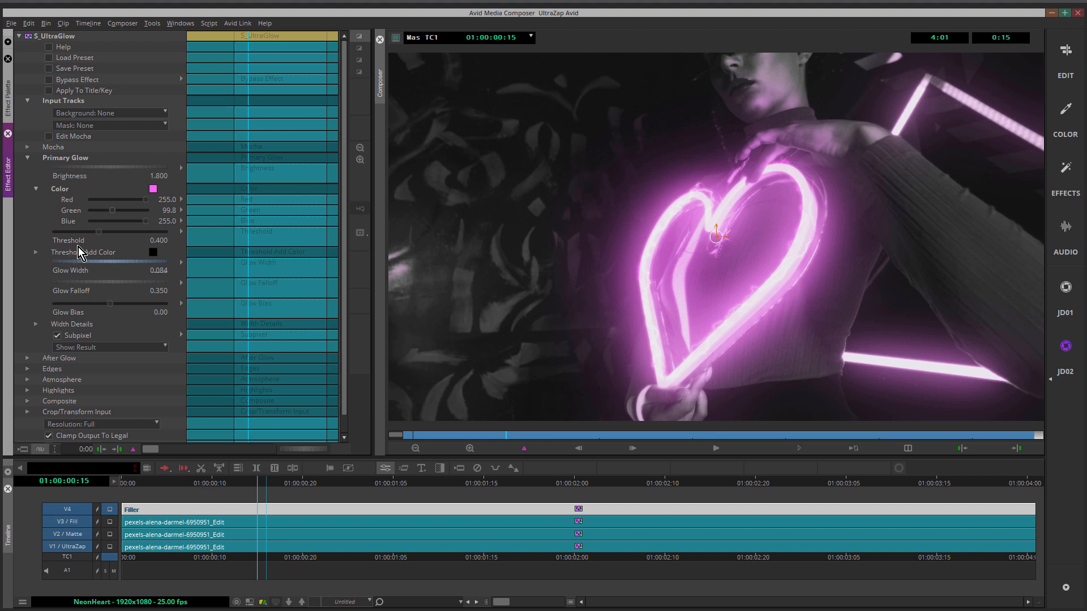
Step: Raise the glow Threshold to 0.6 and fine-tune Brightness to about 1.48
{"action": "left_click_drag", "start_coordinate": [74, 232], "coordinate": [105, 233]}
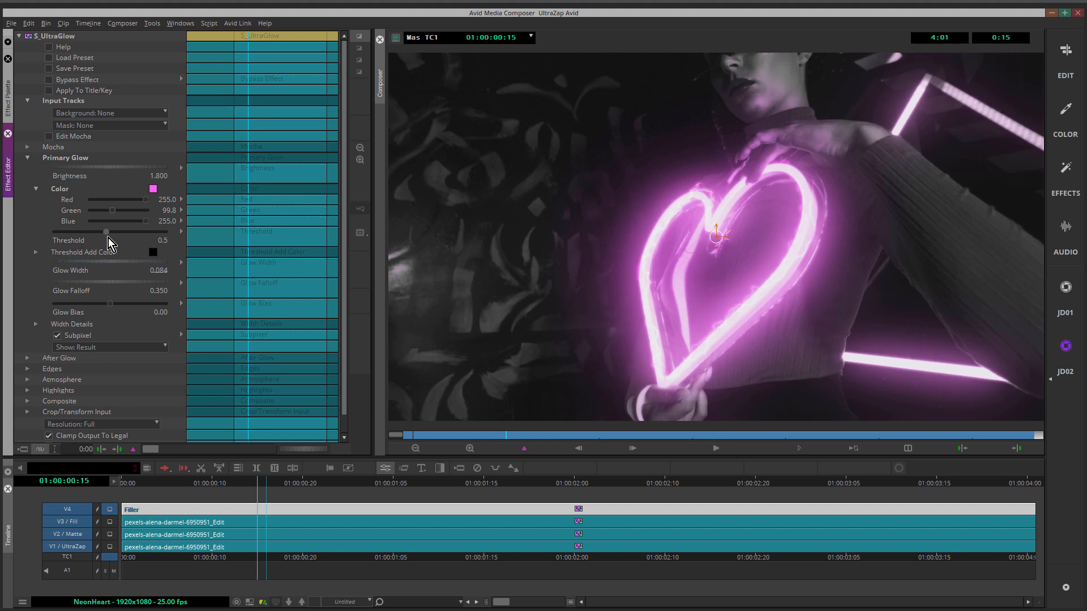
{"action": "left_click_drag", "start_coordinate": [106, 231], "coordinate": [117, 231]}
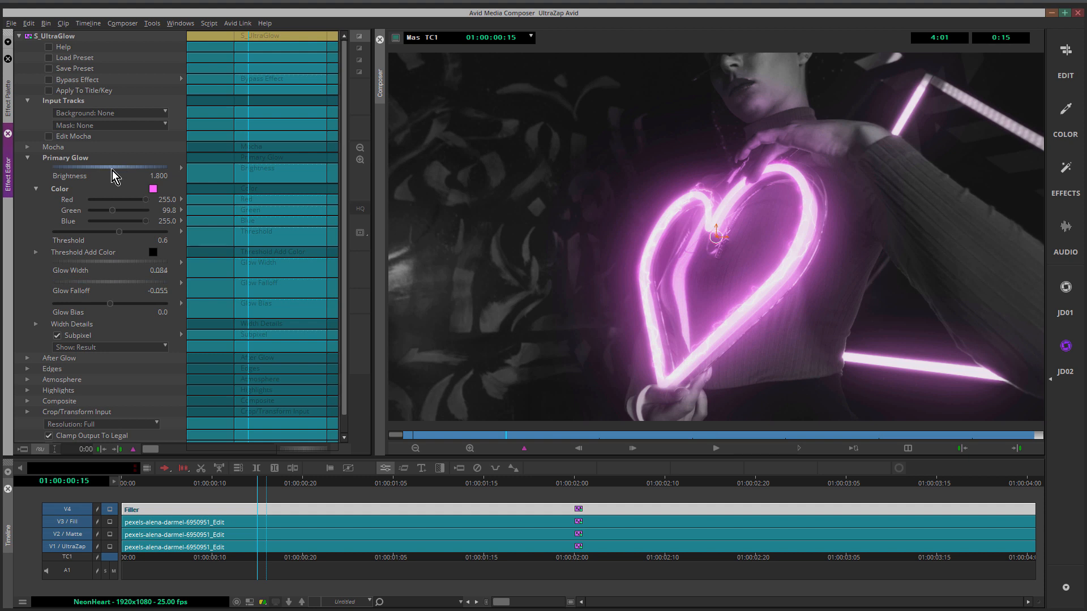
{"action": "left_click_drag", "start_coordinate": [121, 168], "coordinate": [90, 167]}
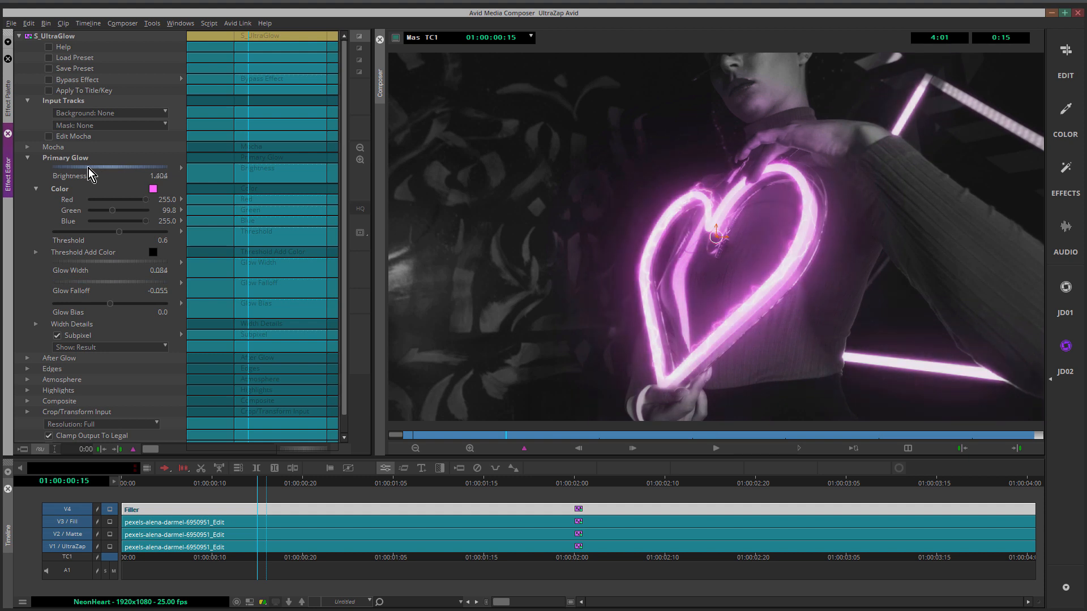
{"action": "left_click_drag", "start_coordinate": [90, 167], "coordinate": [104, 167]}
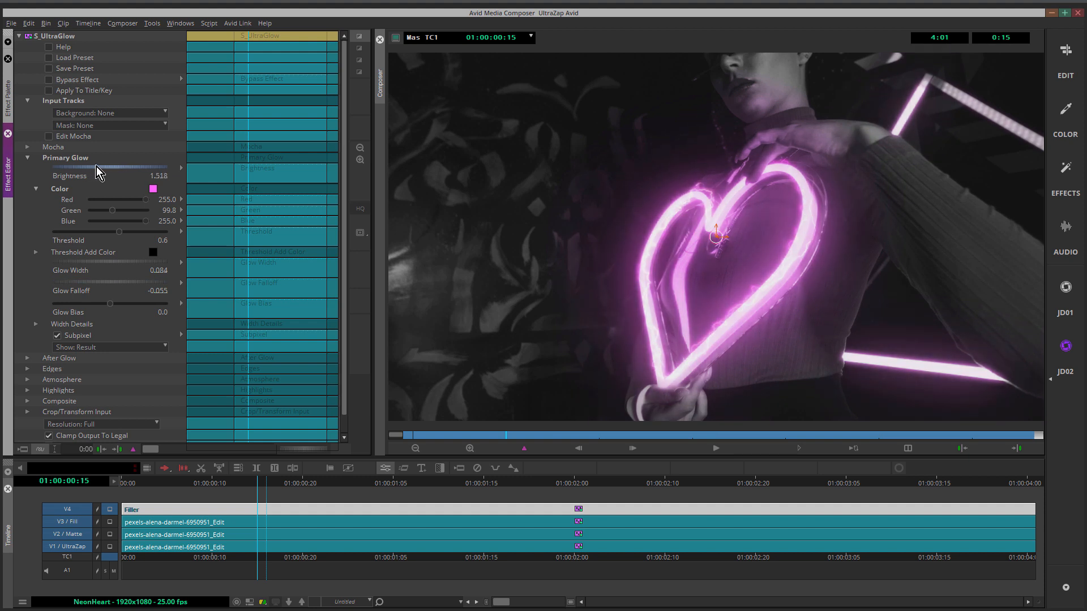
{"action": "left_click_drag", "start_coordinate": [108, 167], "coordinate": [104, 168]}
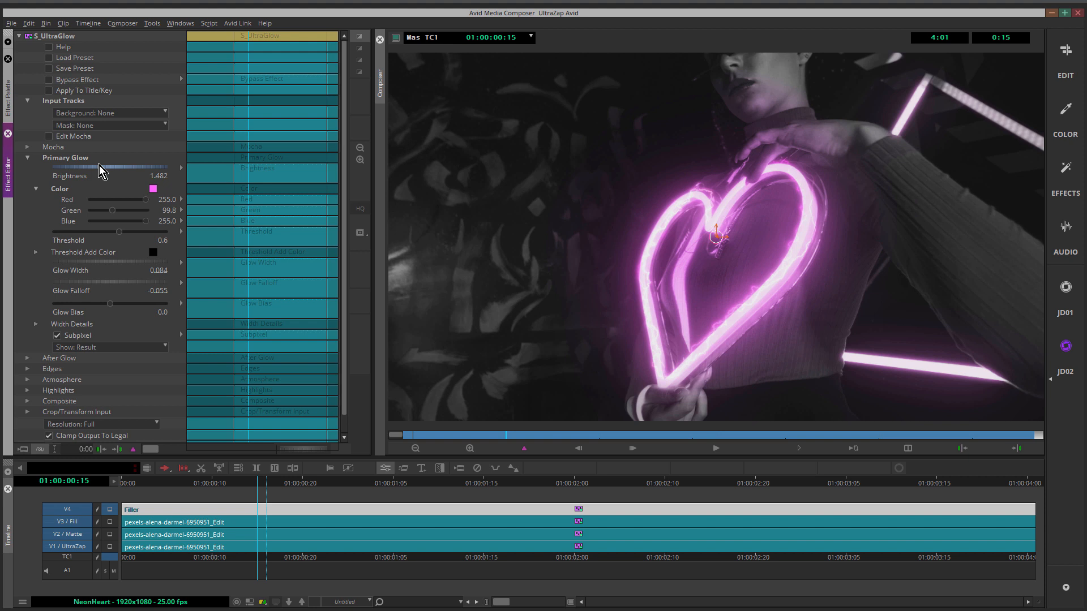
{"action": "mouse_move", "coordinate": [855, 317]}
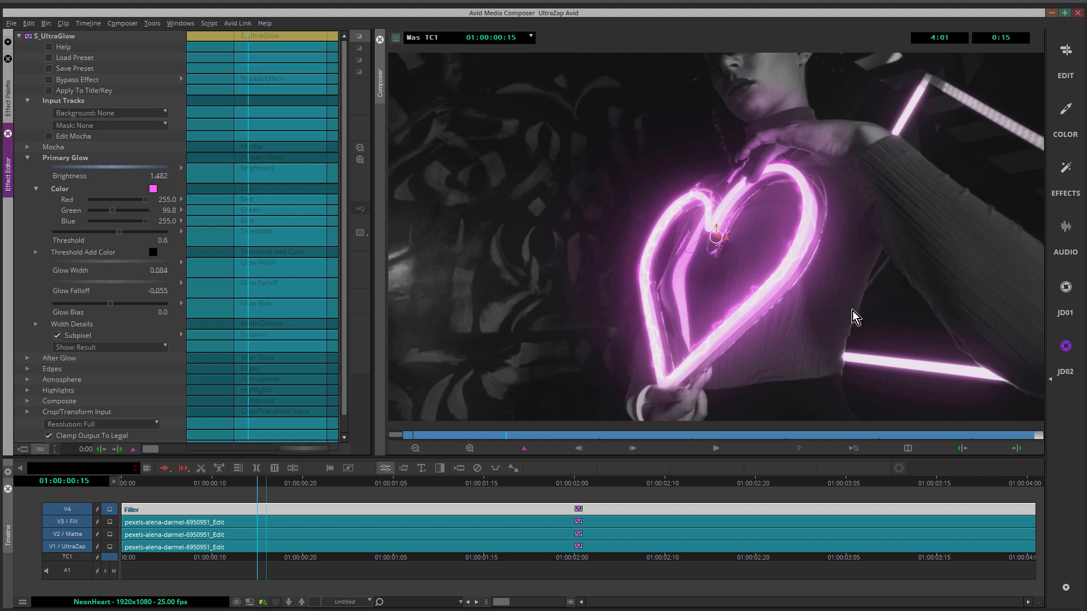
{"action": "mouse_move", "coordinate": [877, 366]}
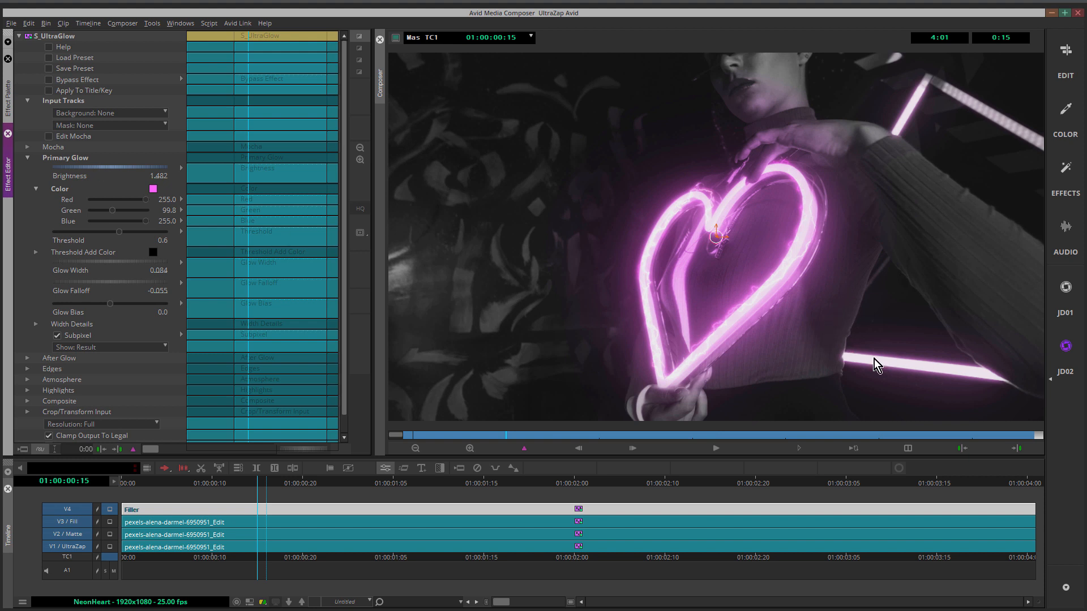
{"action": "mouse_move", "coordinate": [943, 376]}
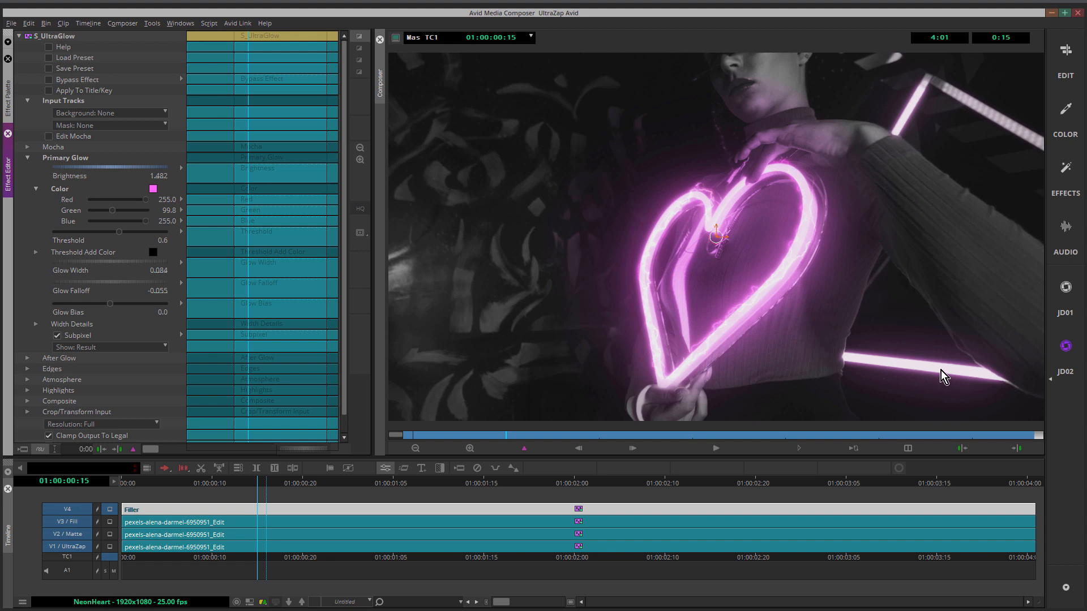